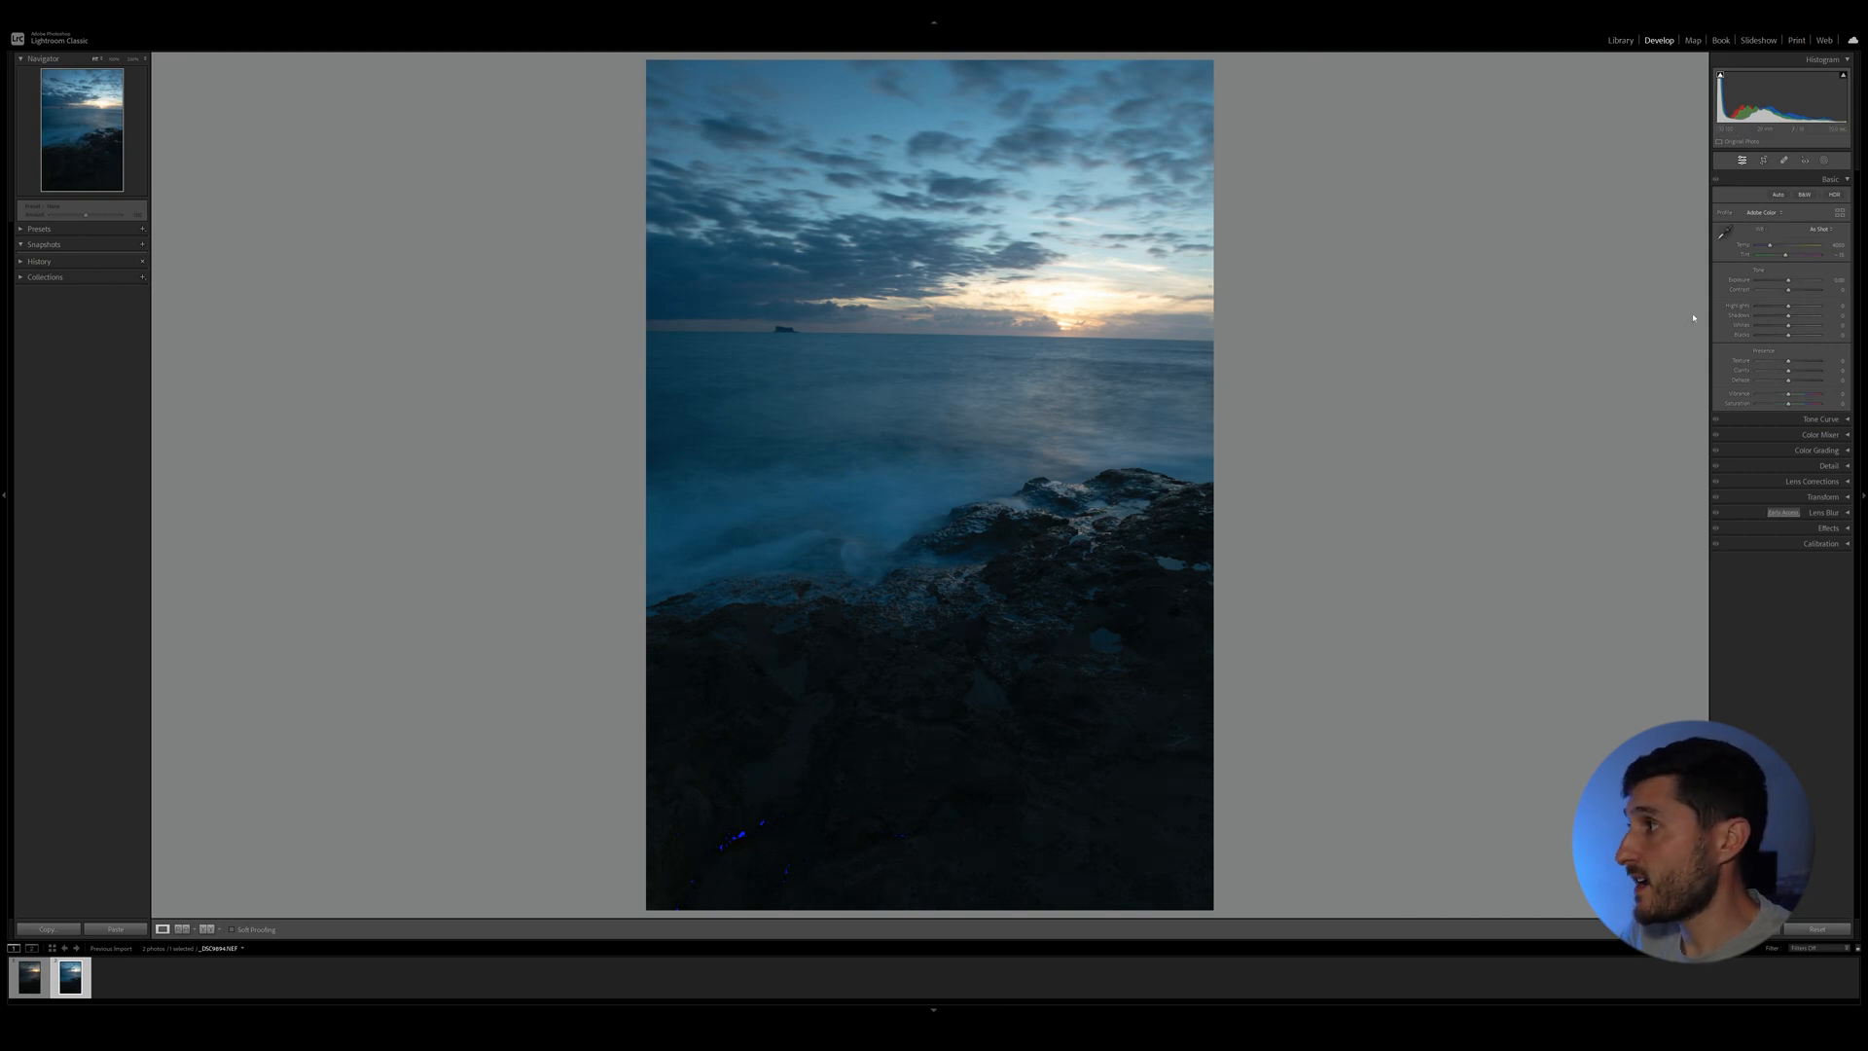
Enable Remove Chromatic Aberration and profile corrections in Lens Corrections, then bring up the crop overlay.
click(1812, 481)
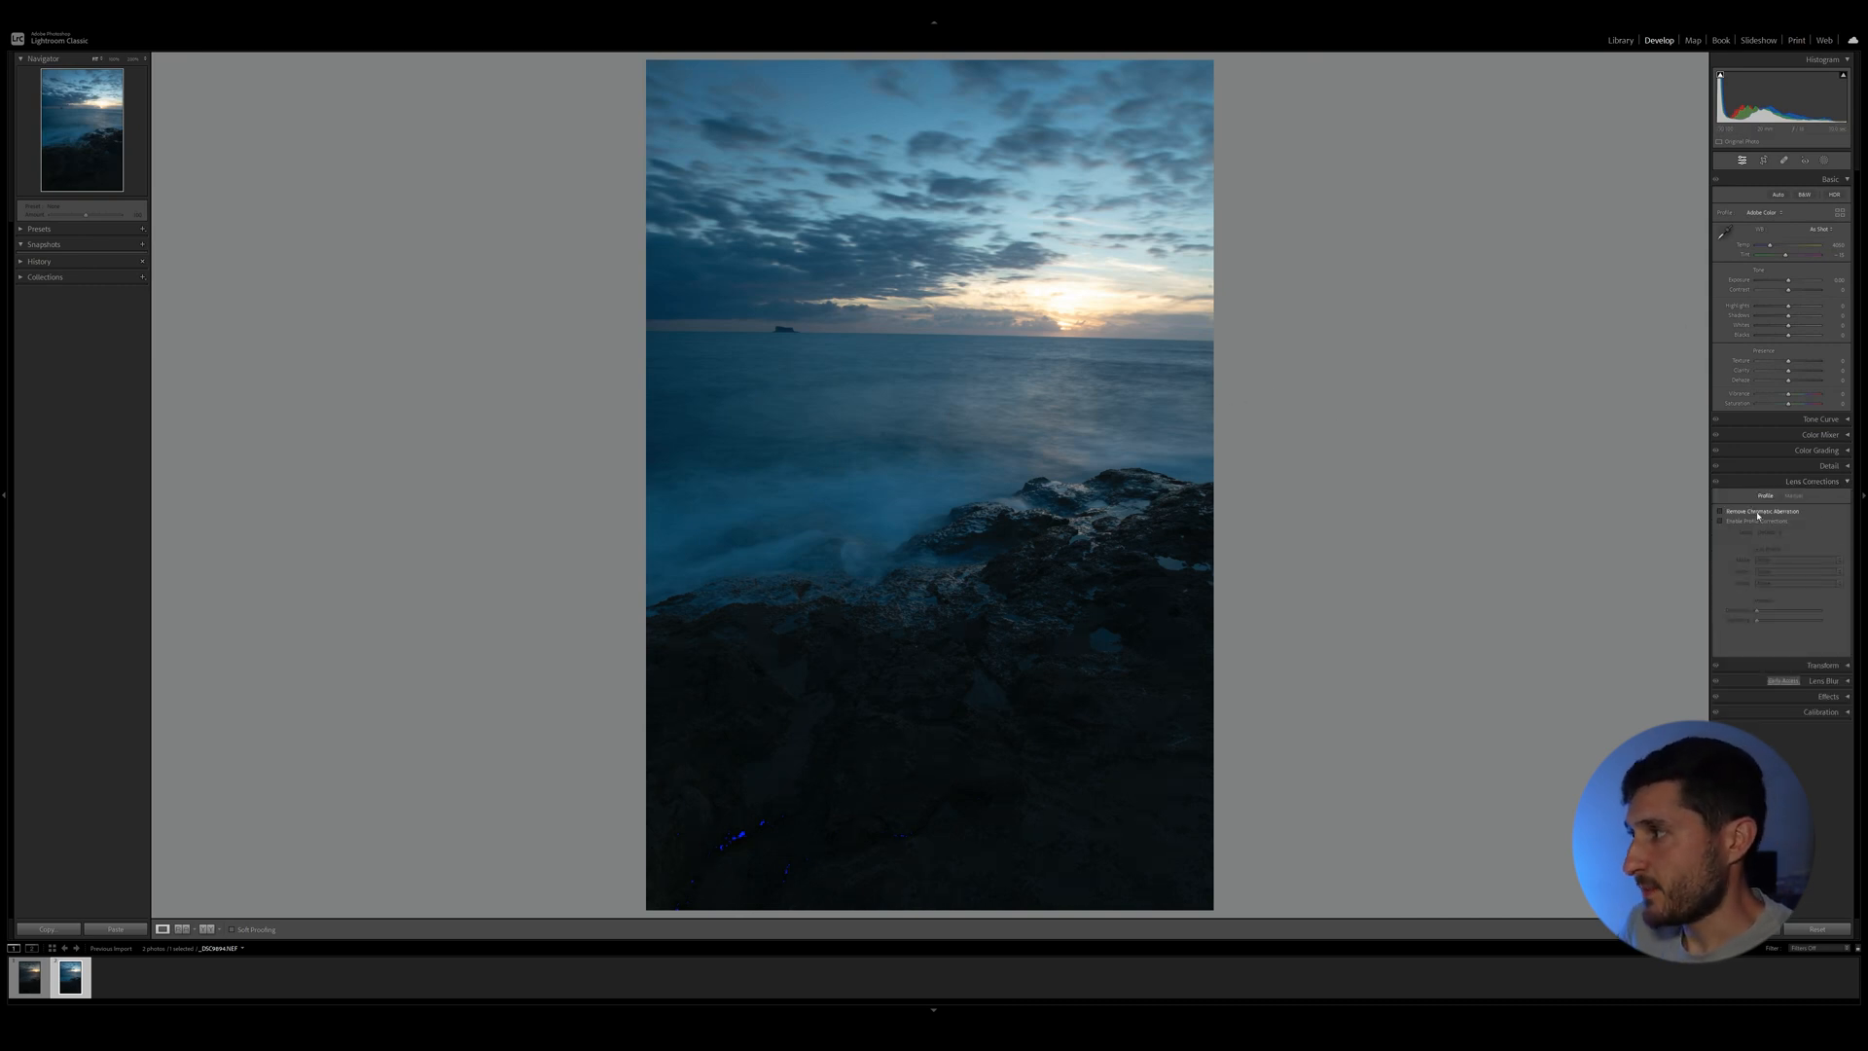
click(1718, 522)
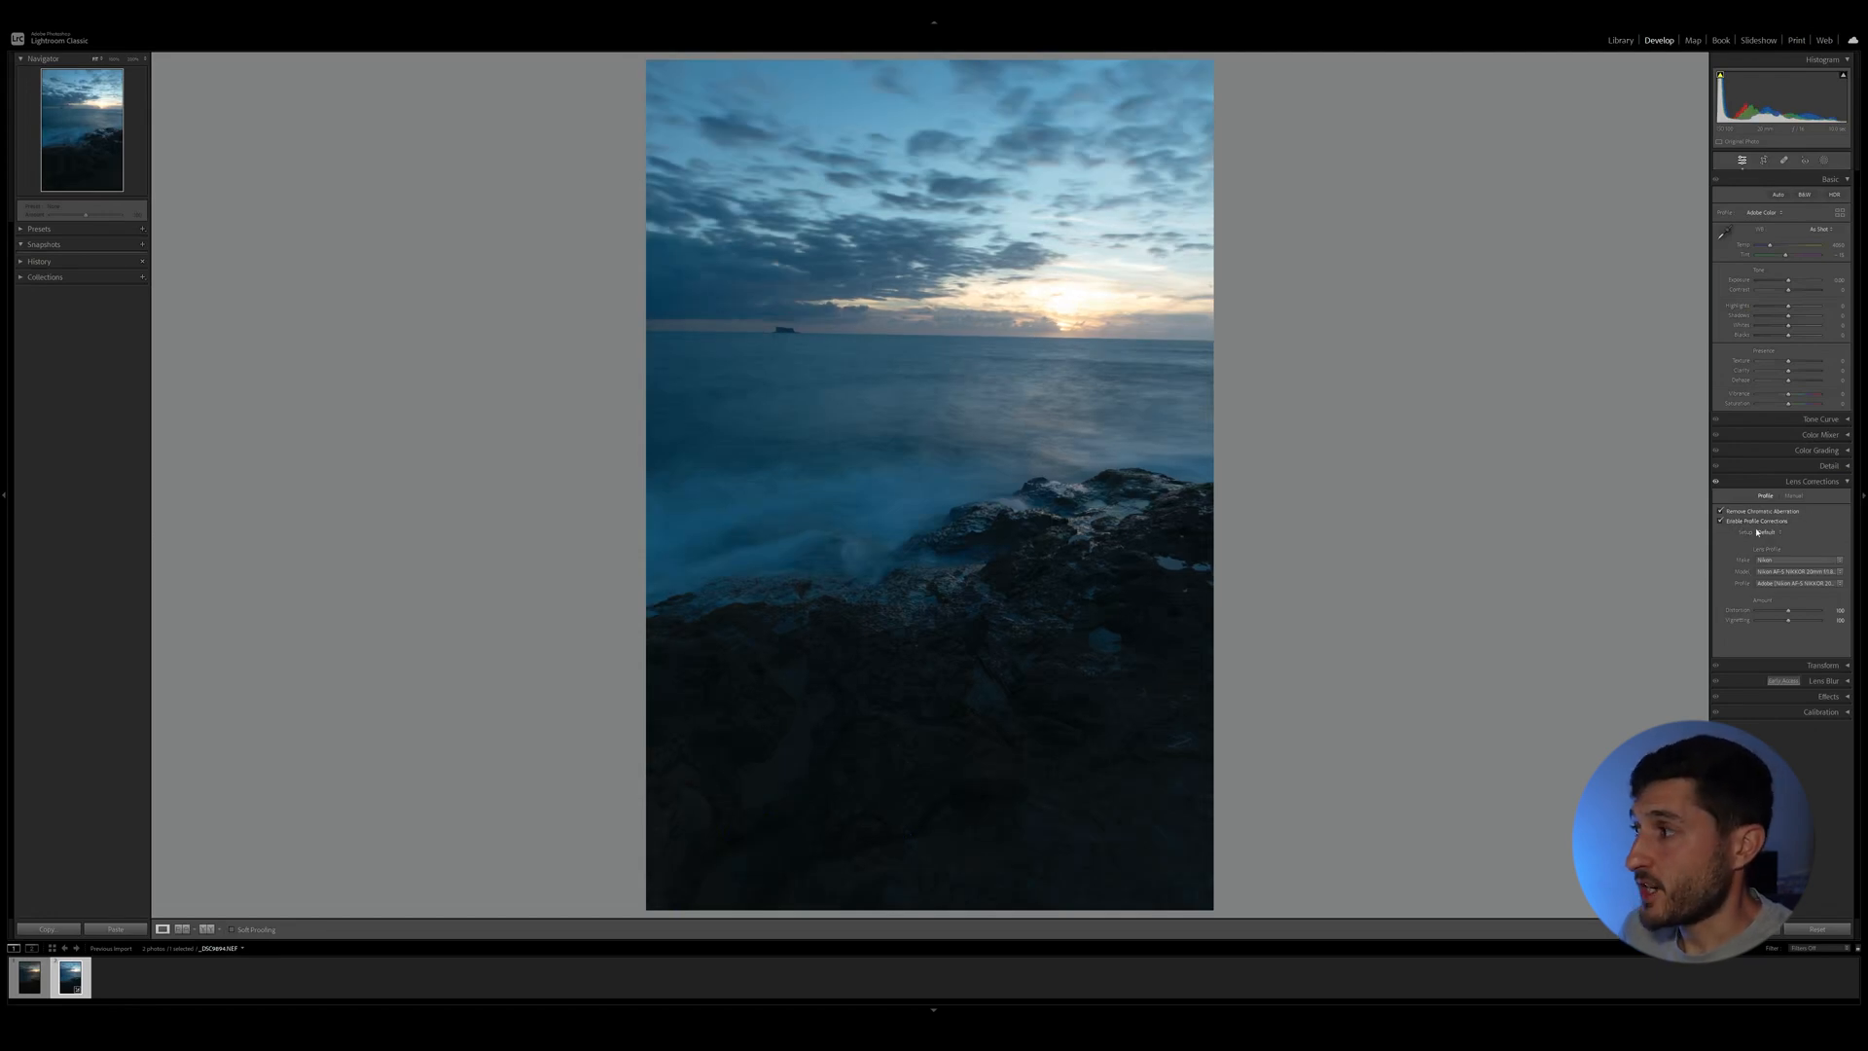
click(1765, 158)
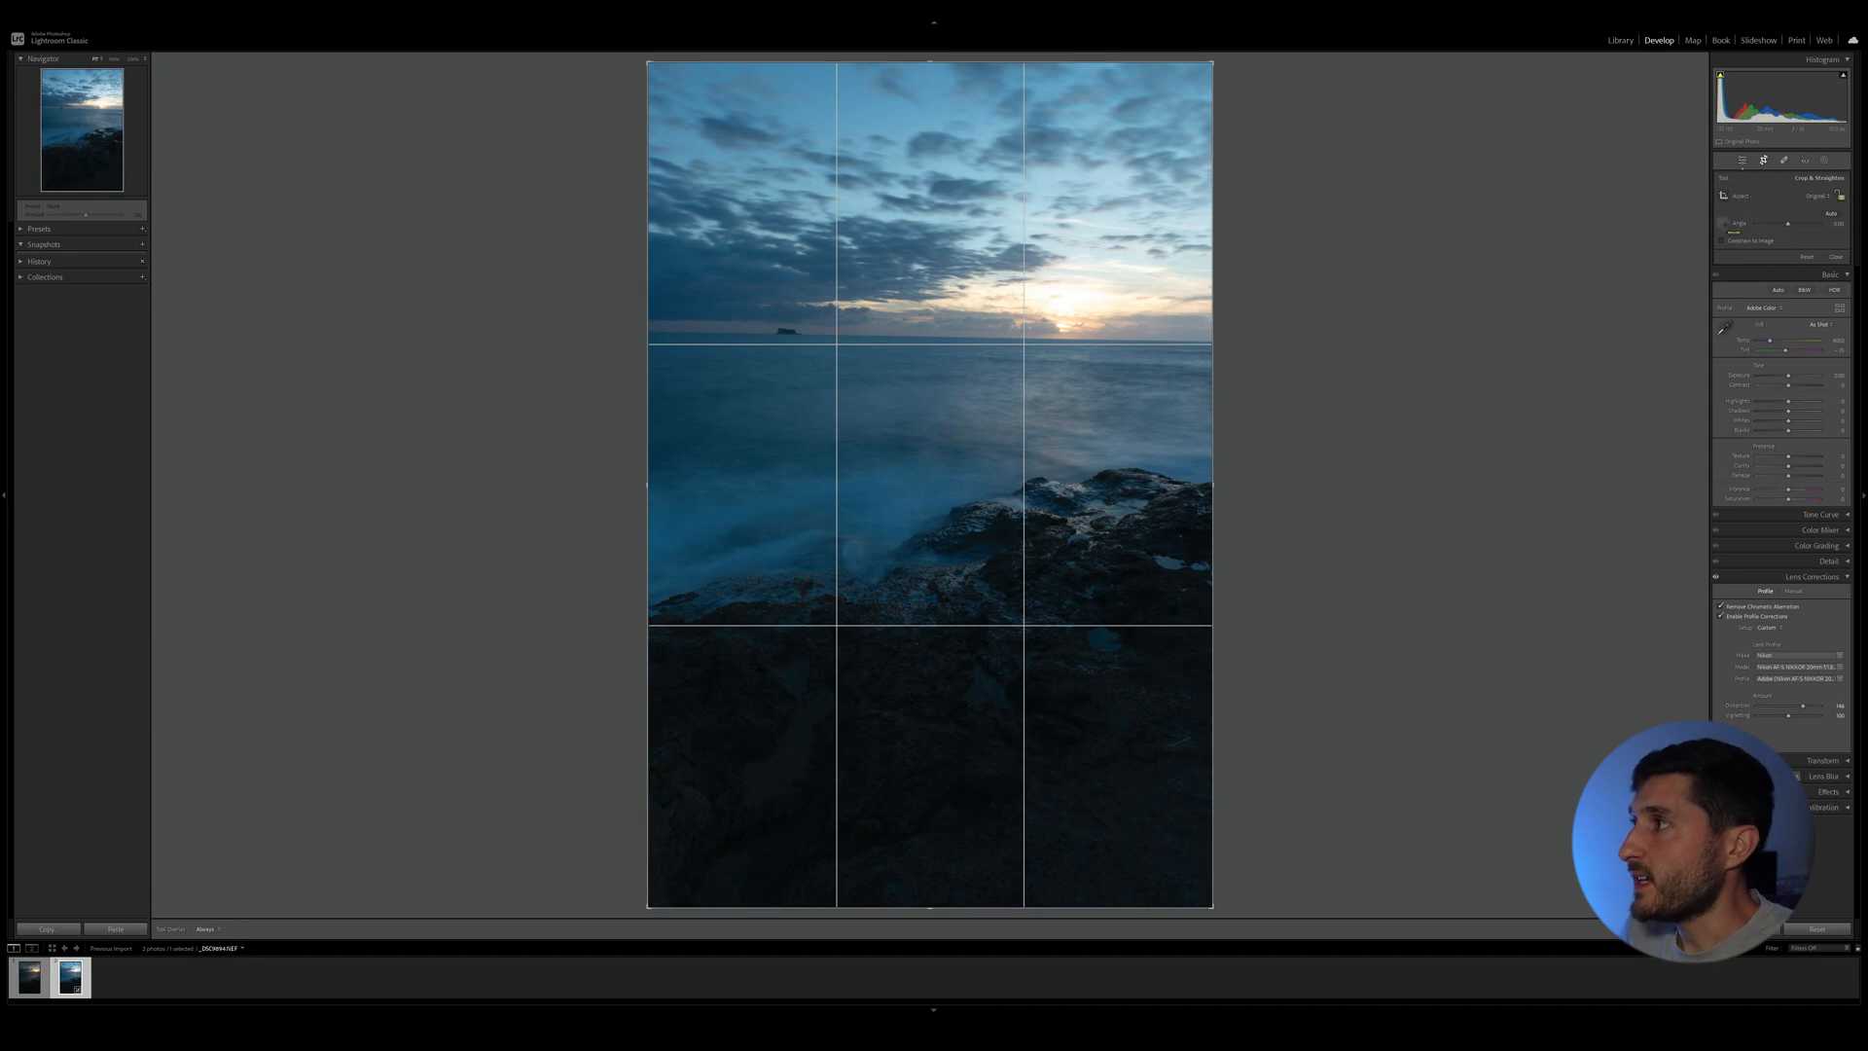
mouse_move(1179, 342)
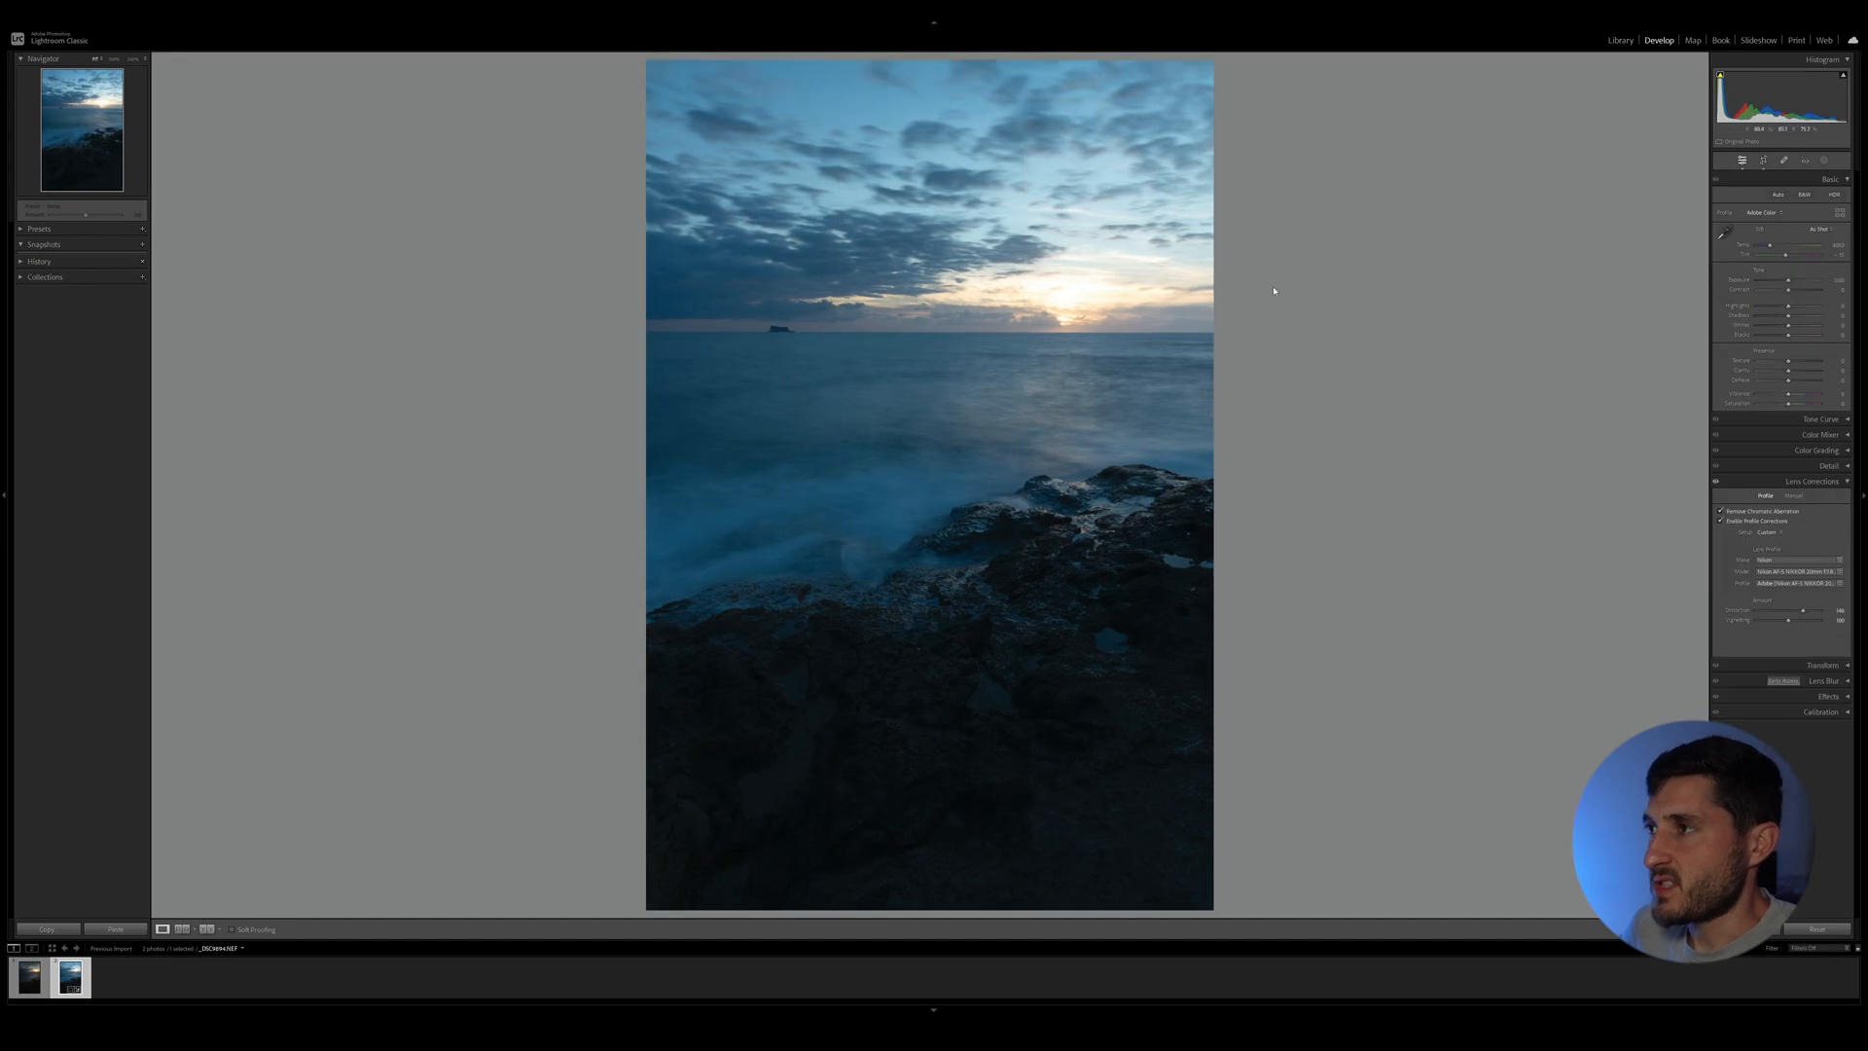
Collapse the Lens Corrections panel before adjusting tone and colour.
click(1811, 481)
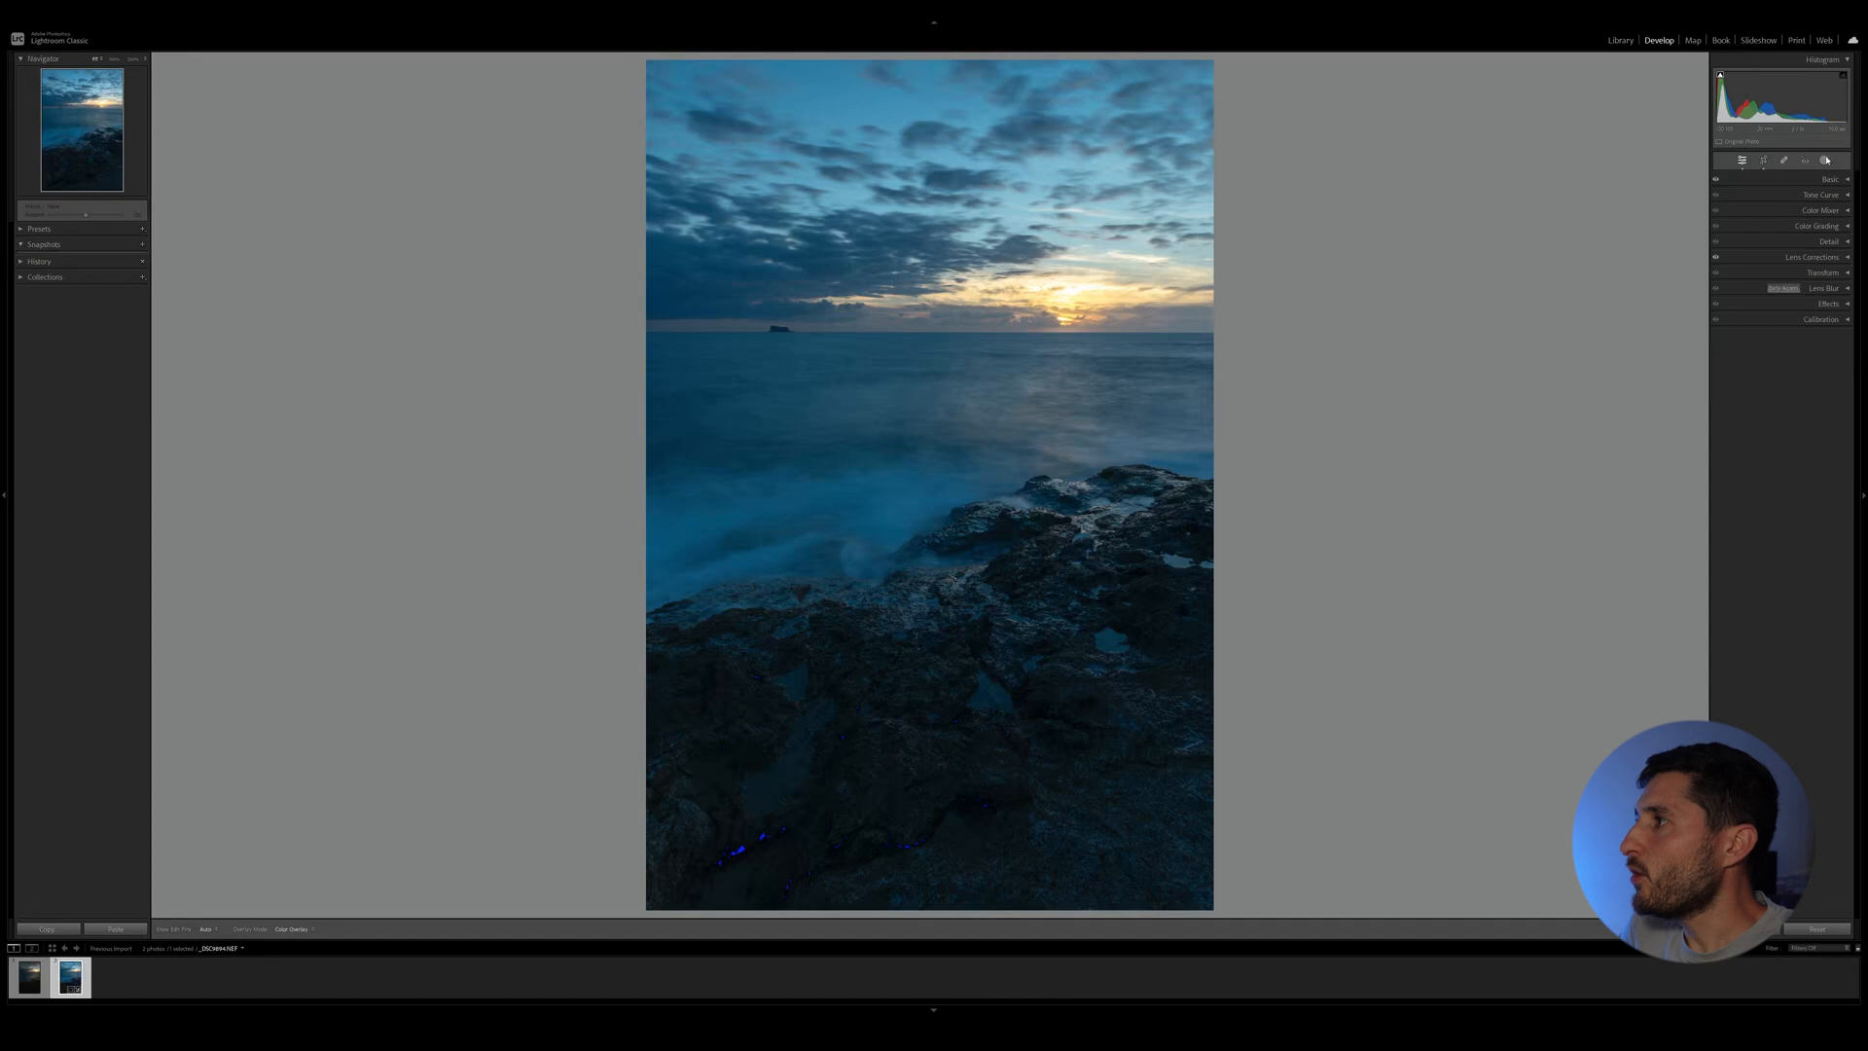
click(1823, 160)
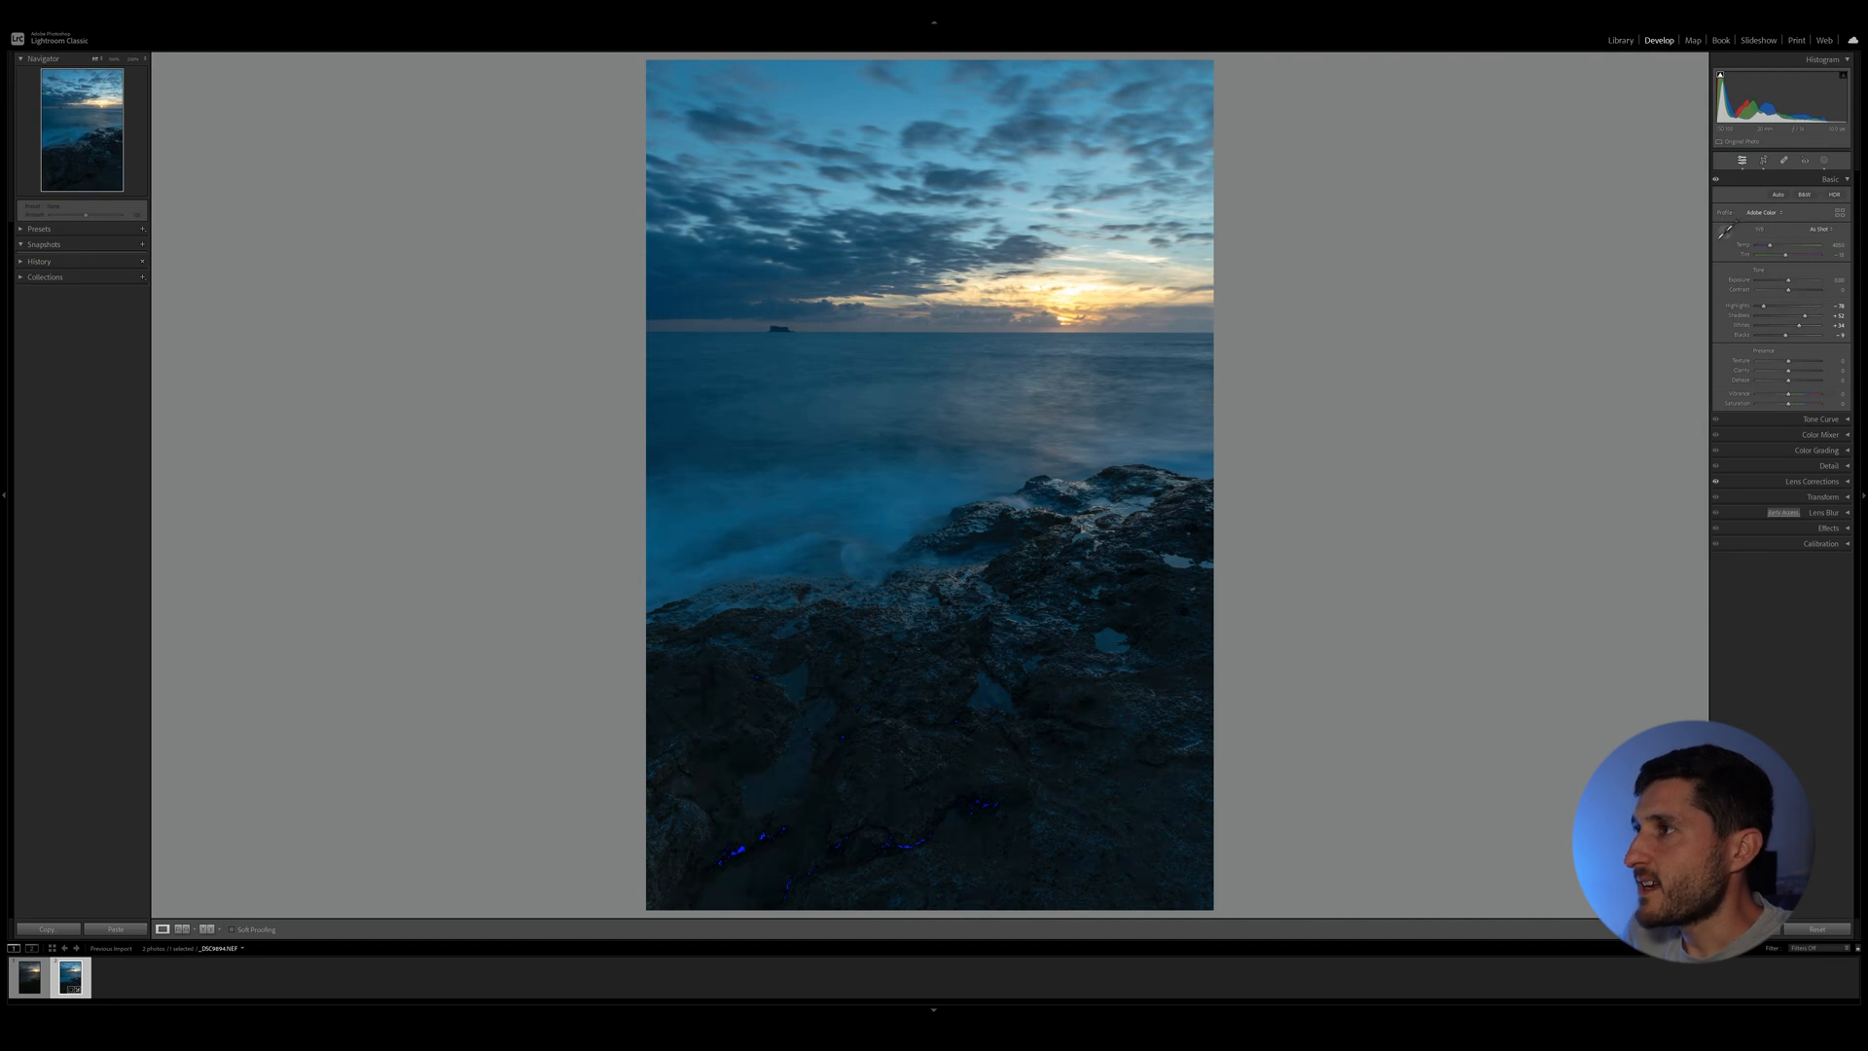
mouse_move(1463, 555)
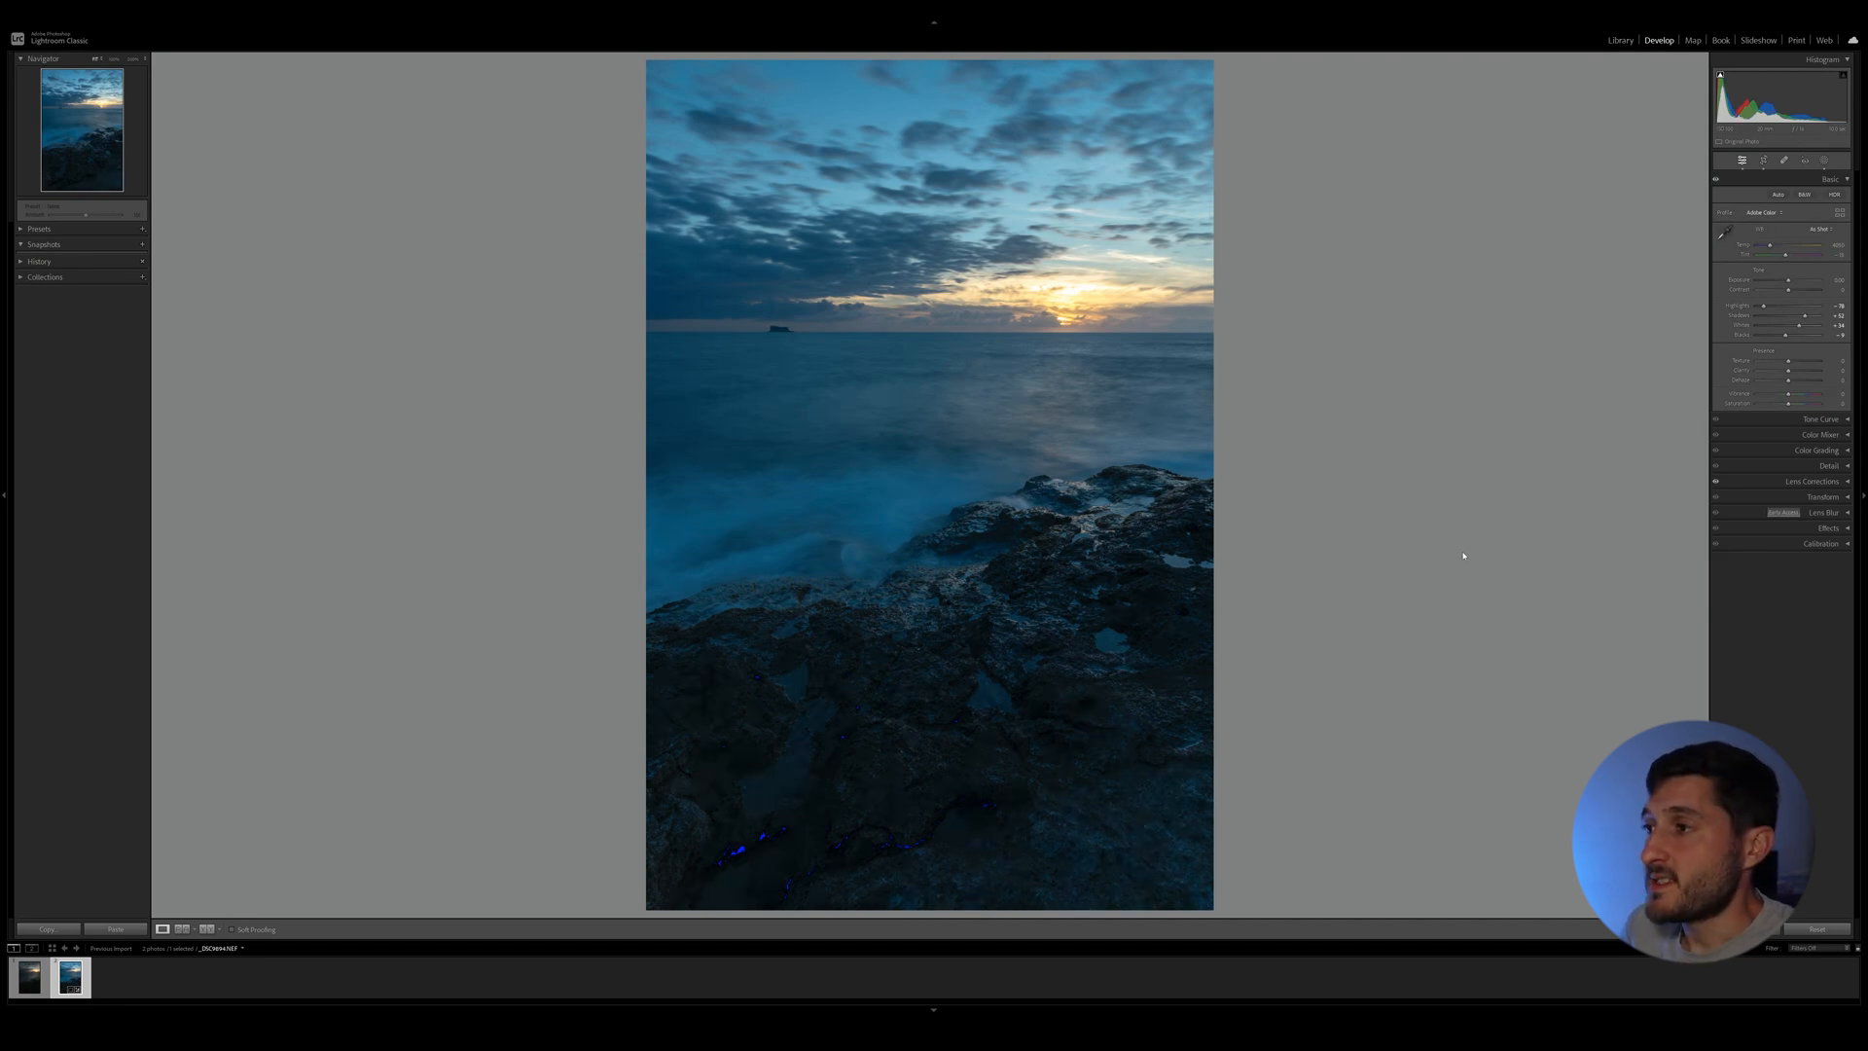
mouse_move(1440, 555)
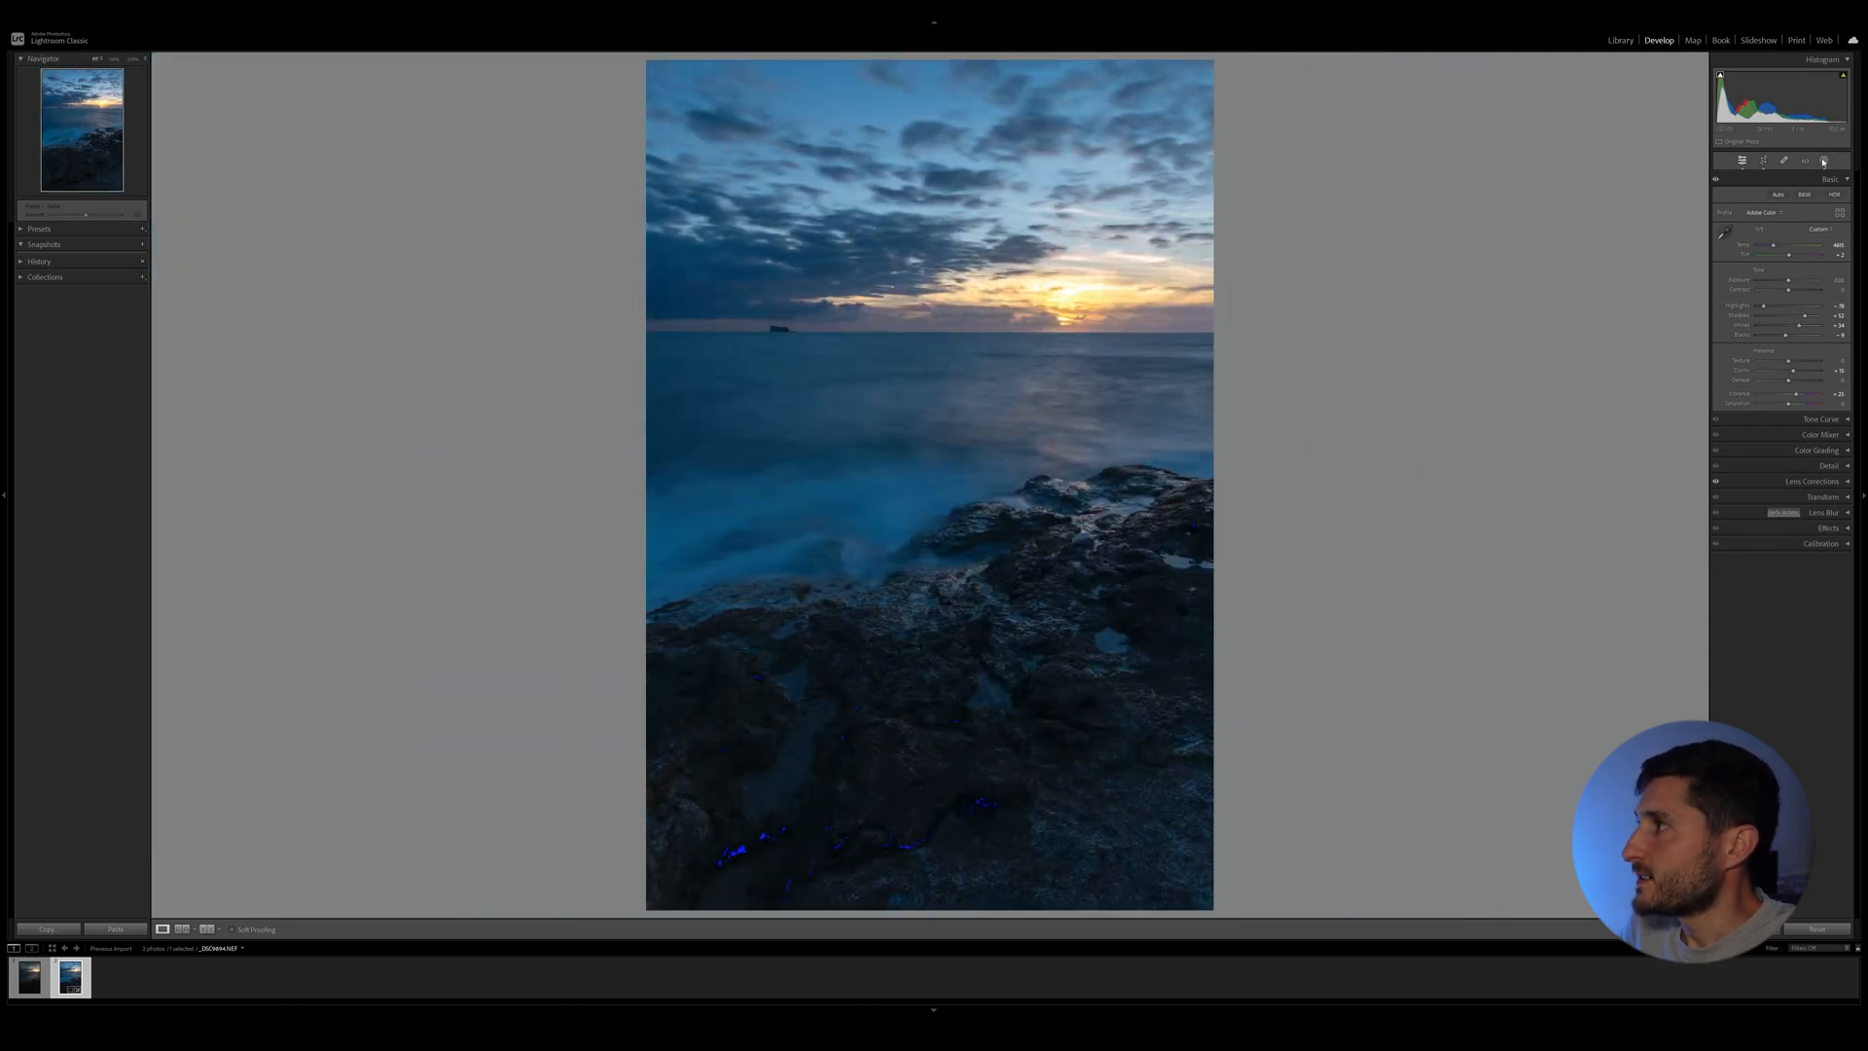
Start a new mask in the Masking tool and choose its mask type for the sky.
click(1823, 161)
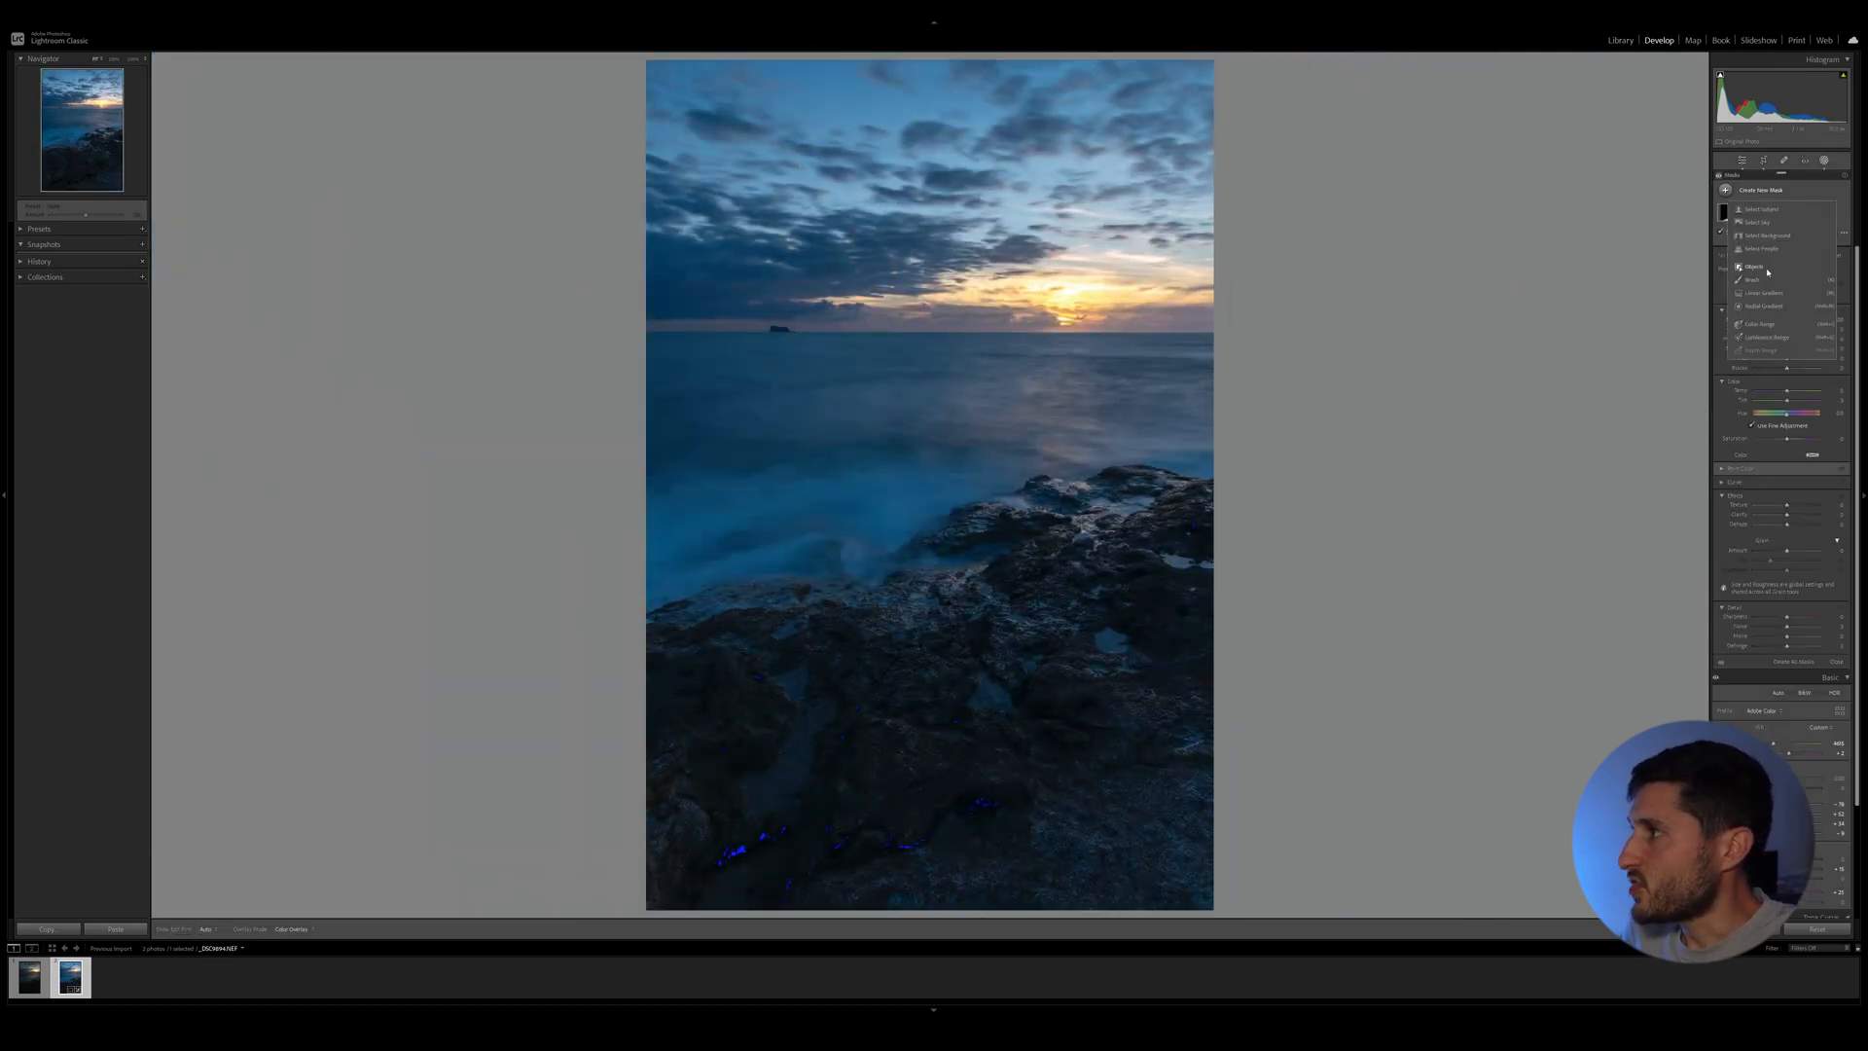
click(1753, 278)
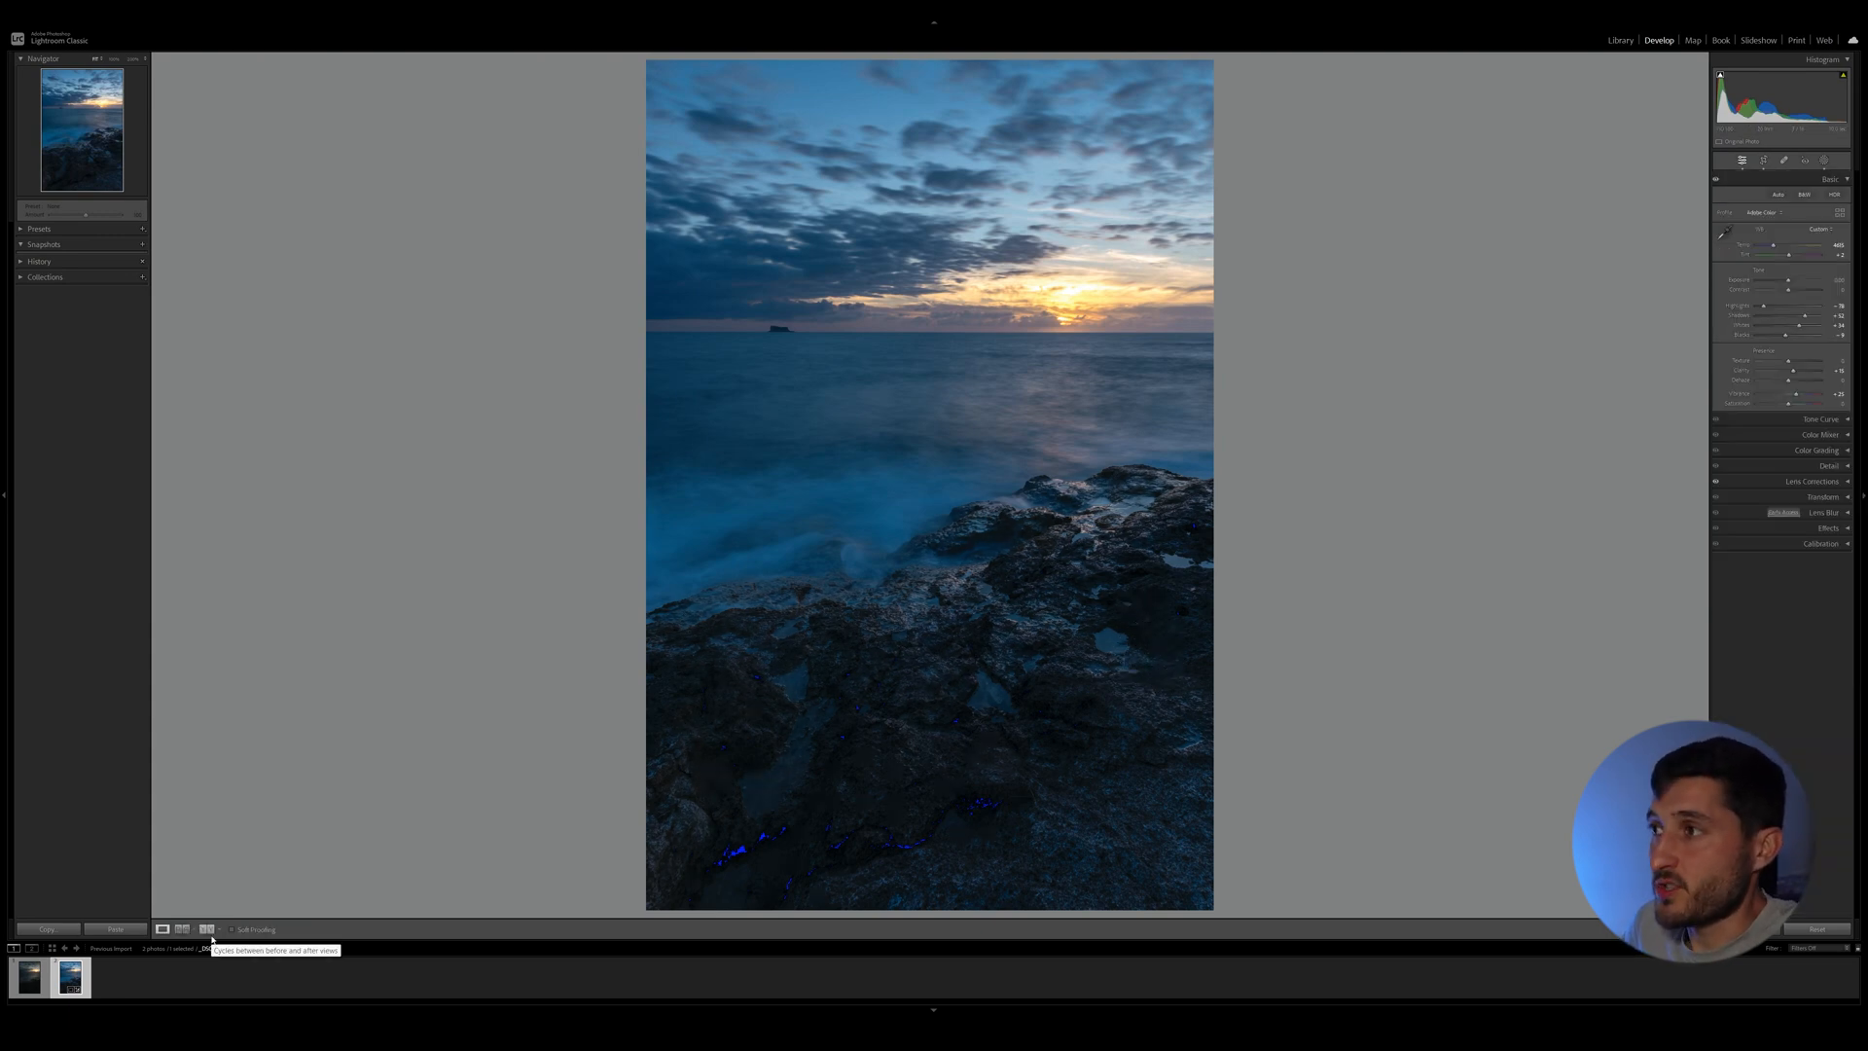
click(204, 930)
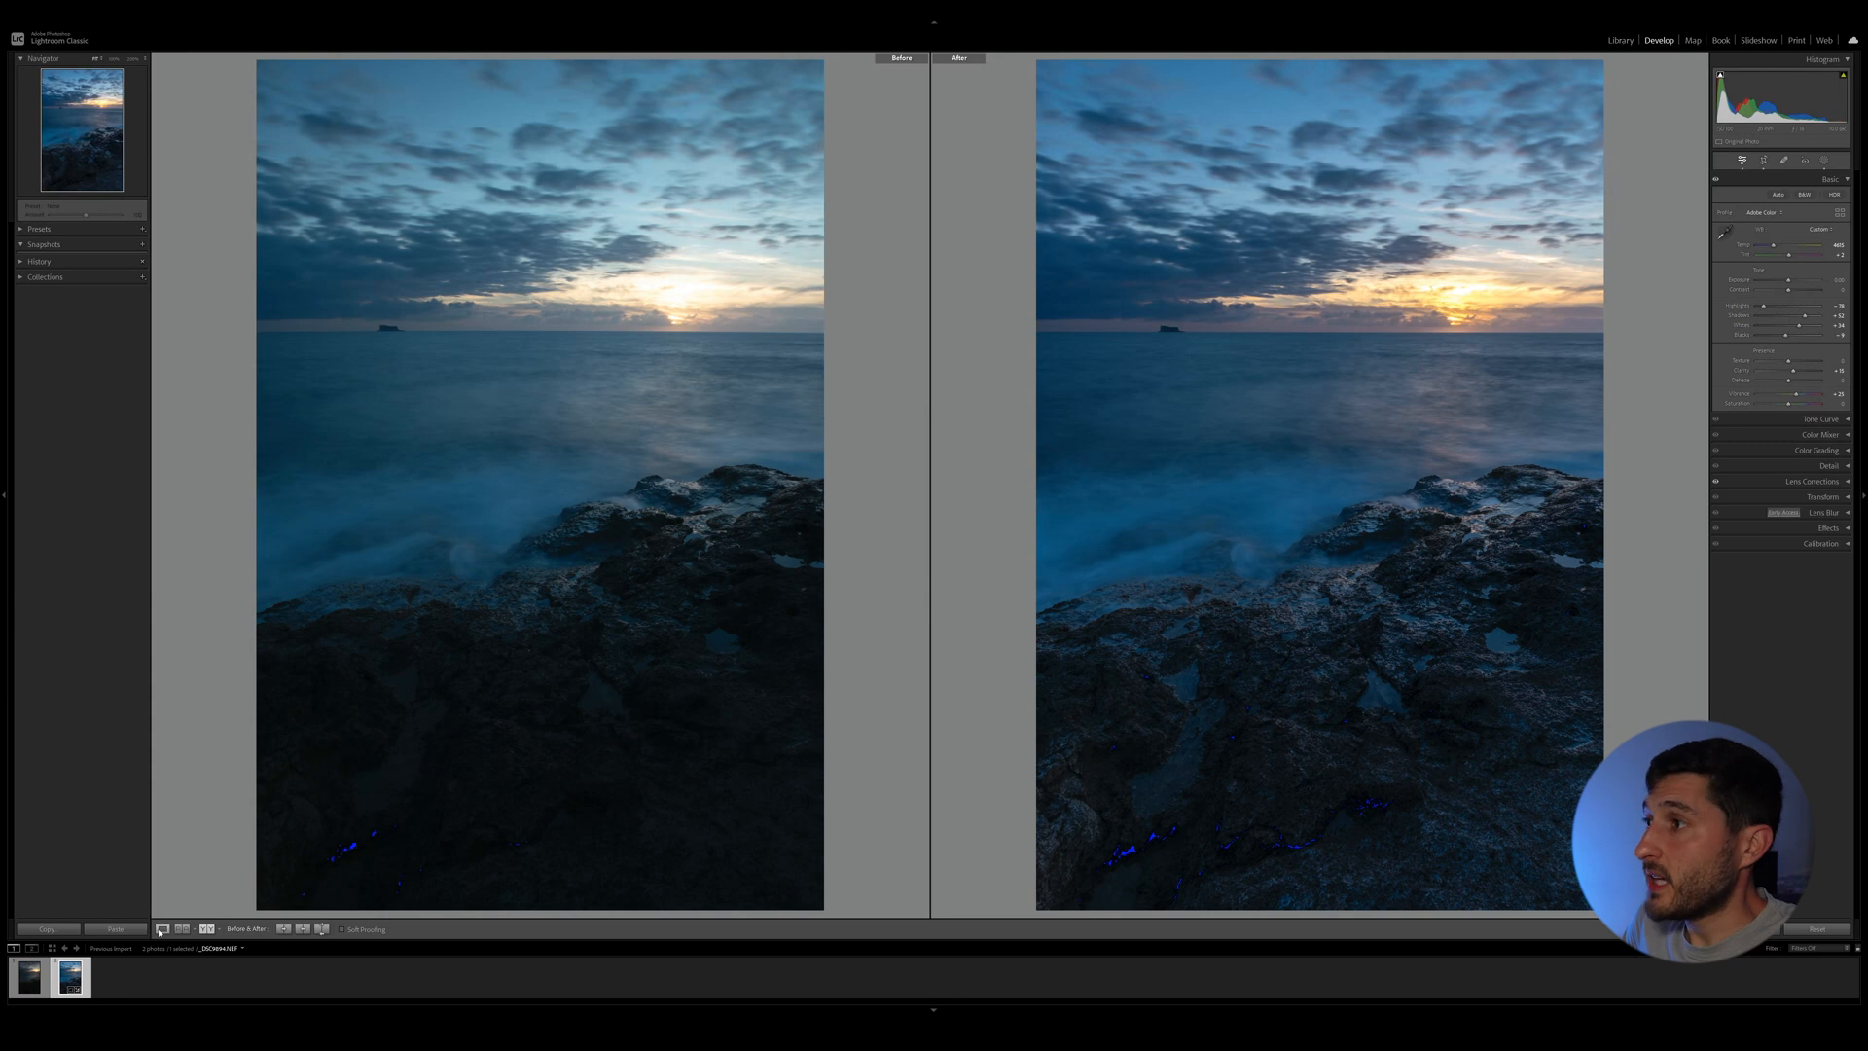
click(163, 930)
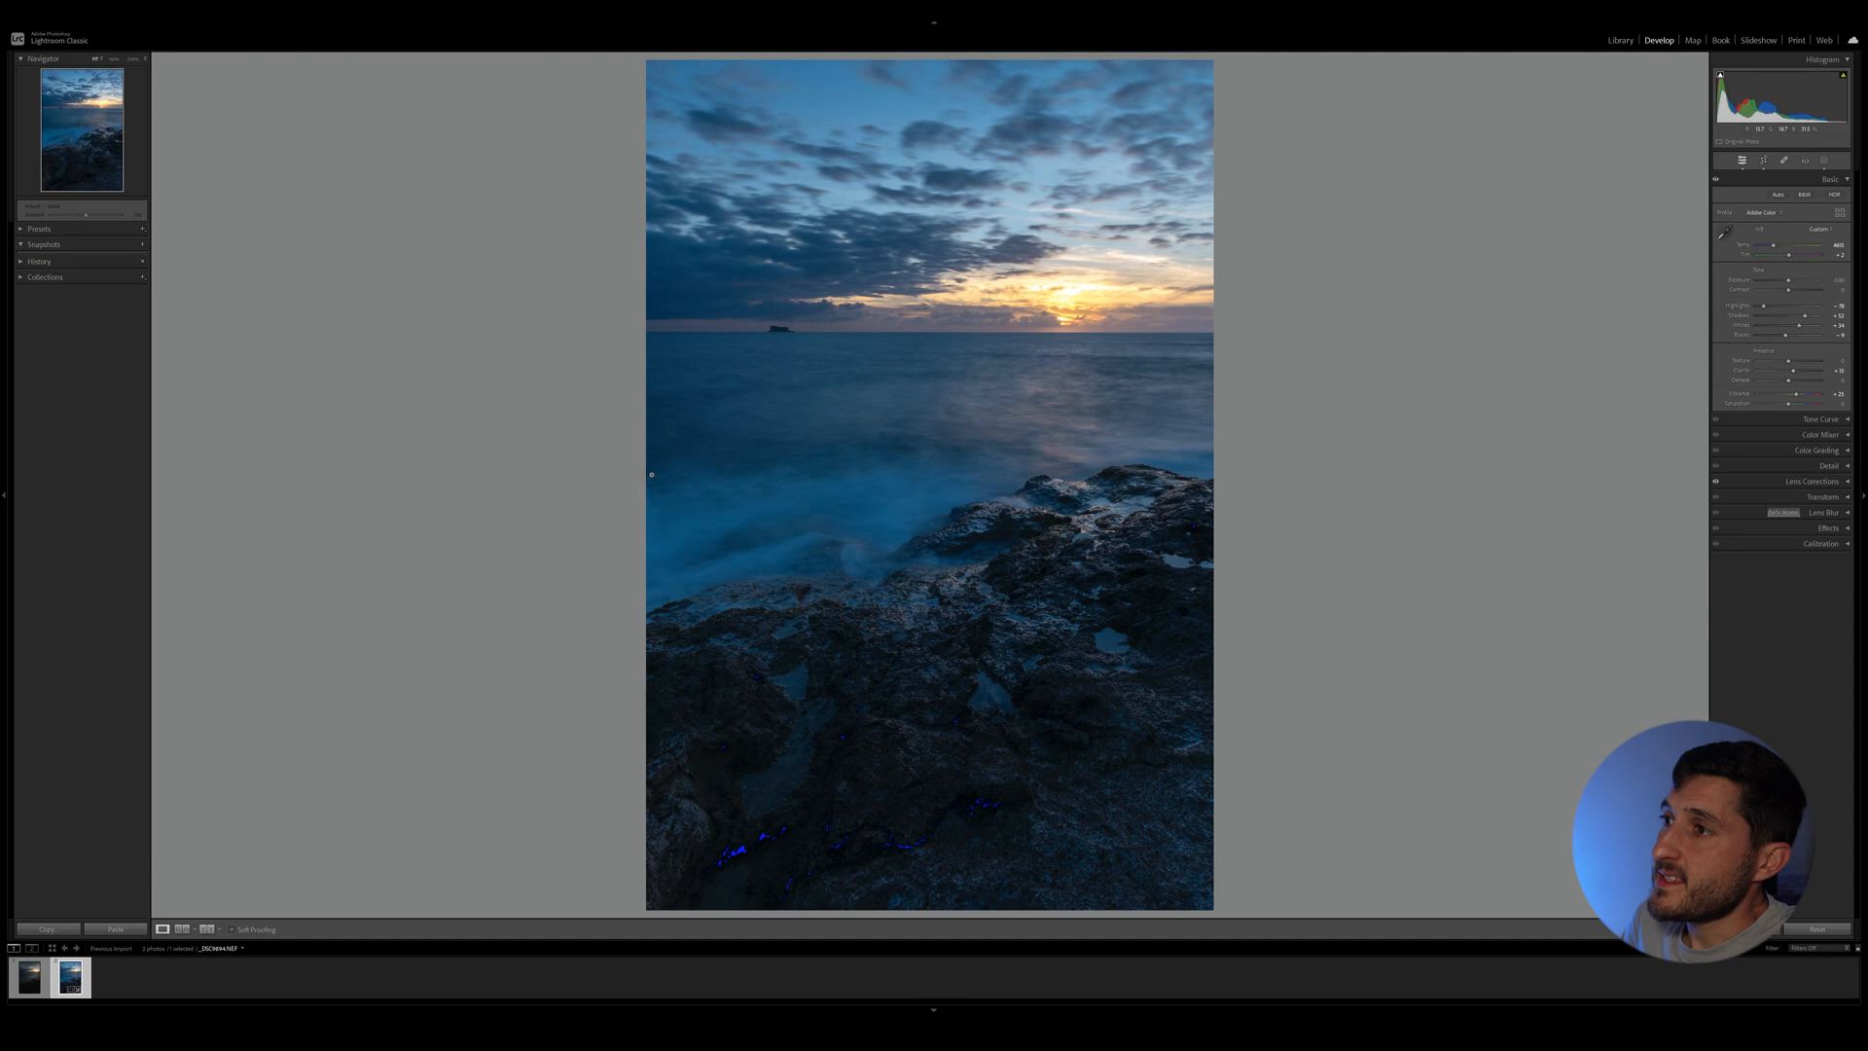
mouse_move(1218, 420)
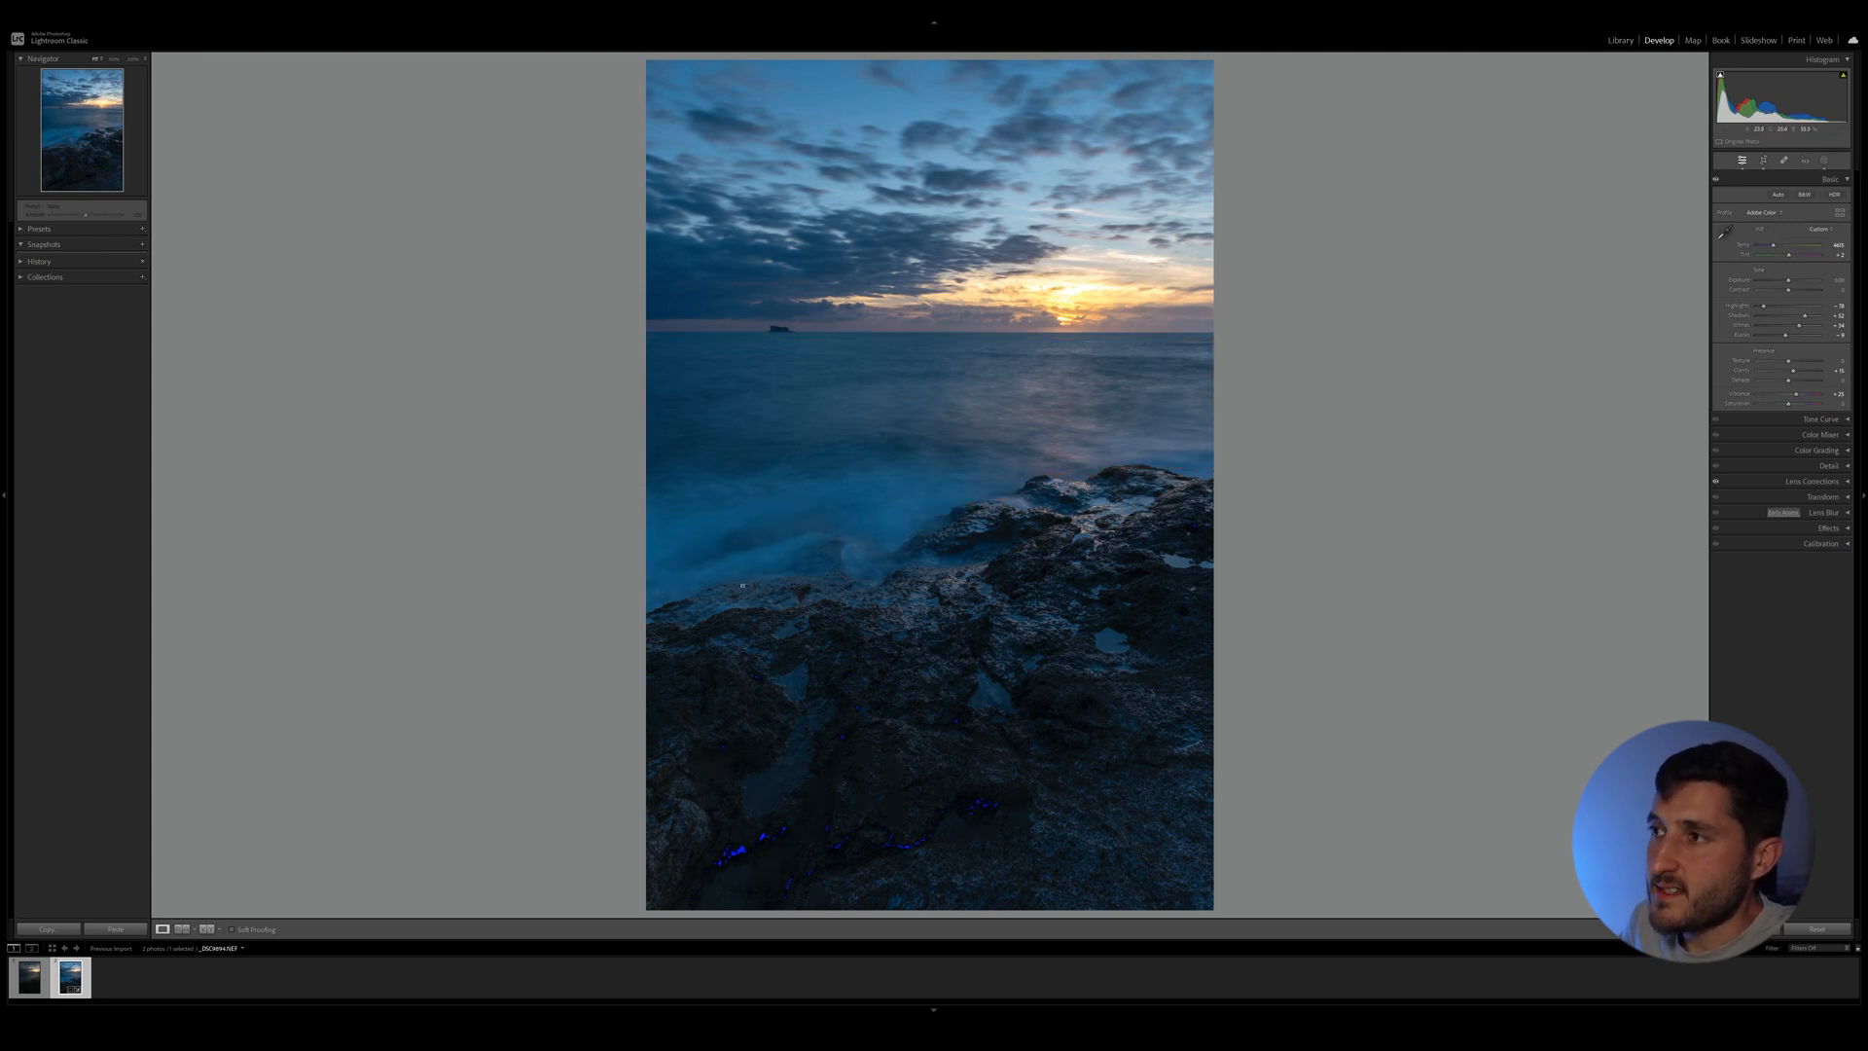
mouse_move(735, 330)
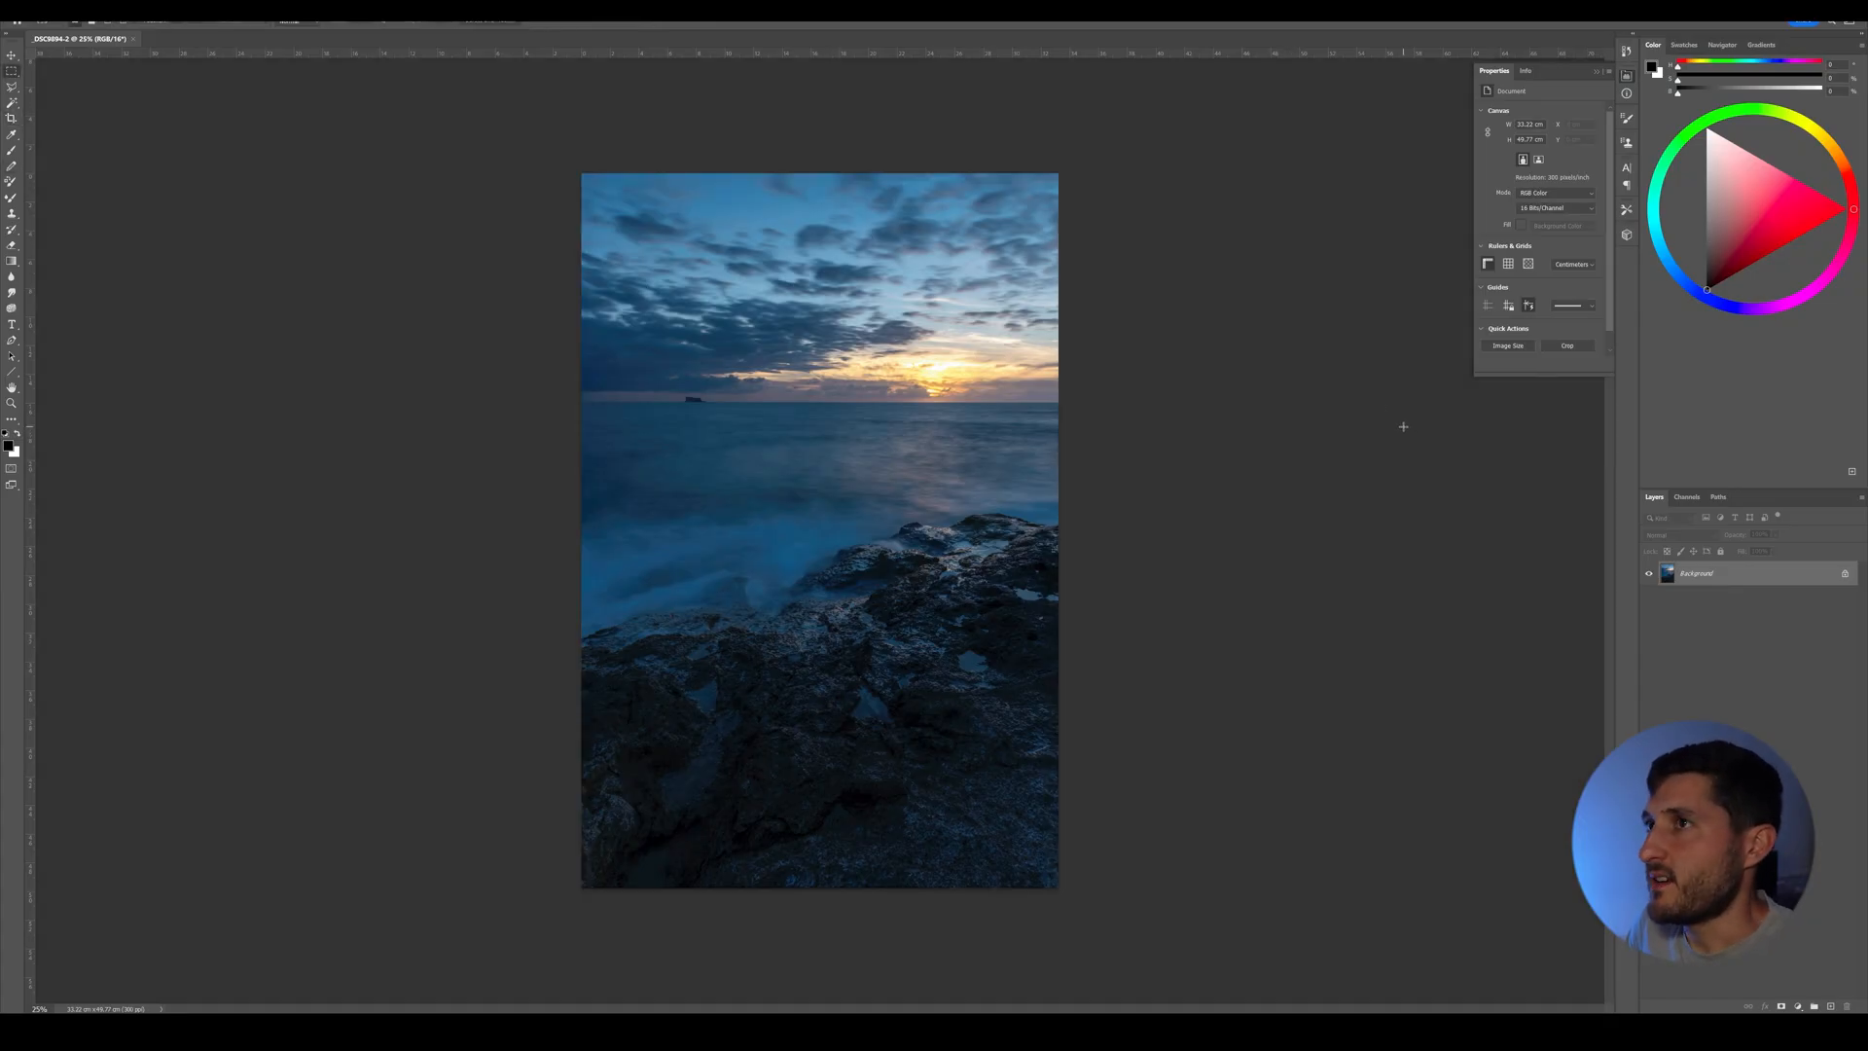
mouse_move(1331, 365)
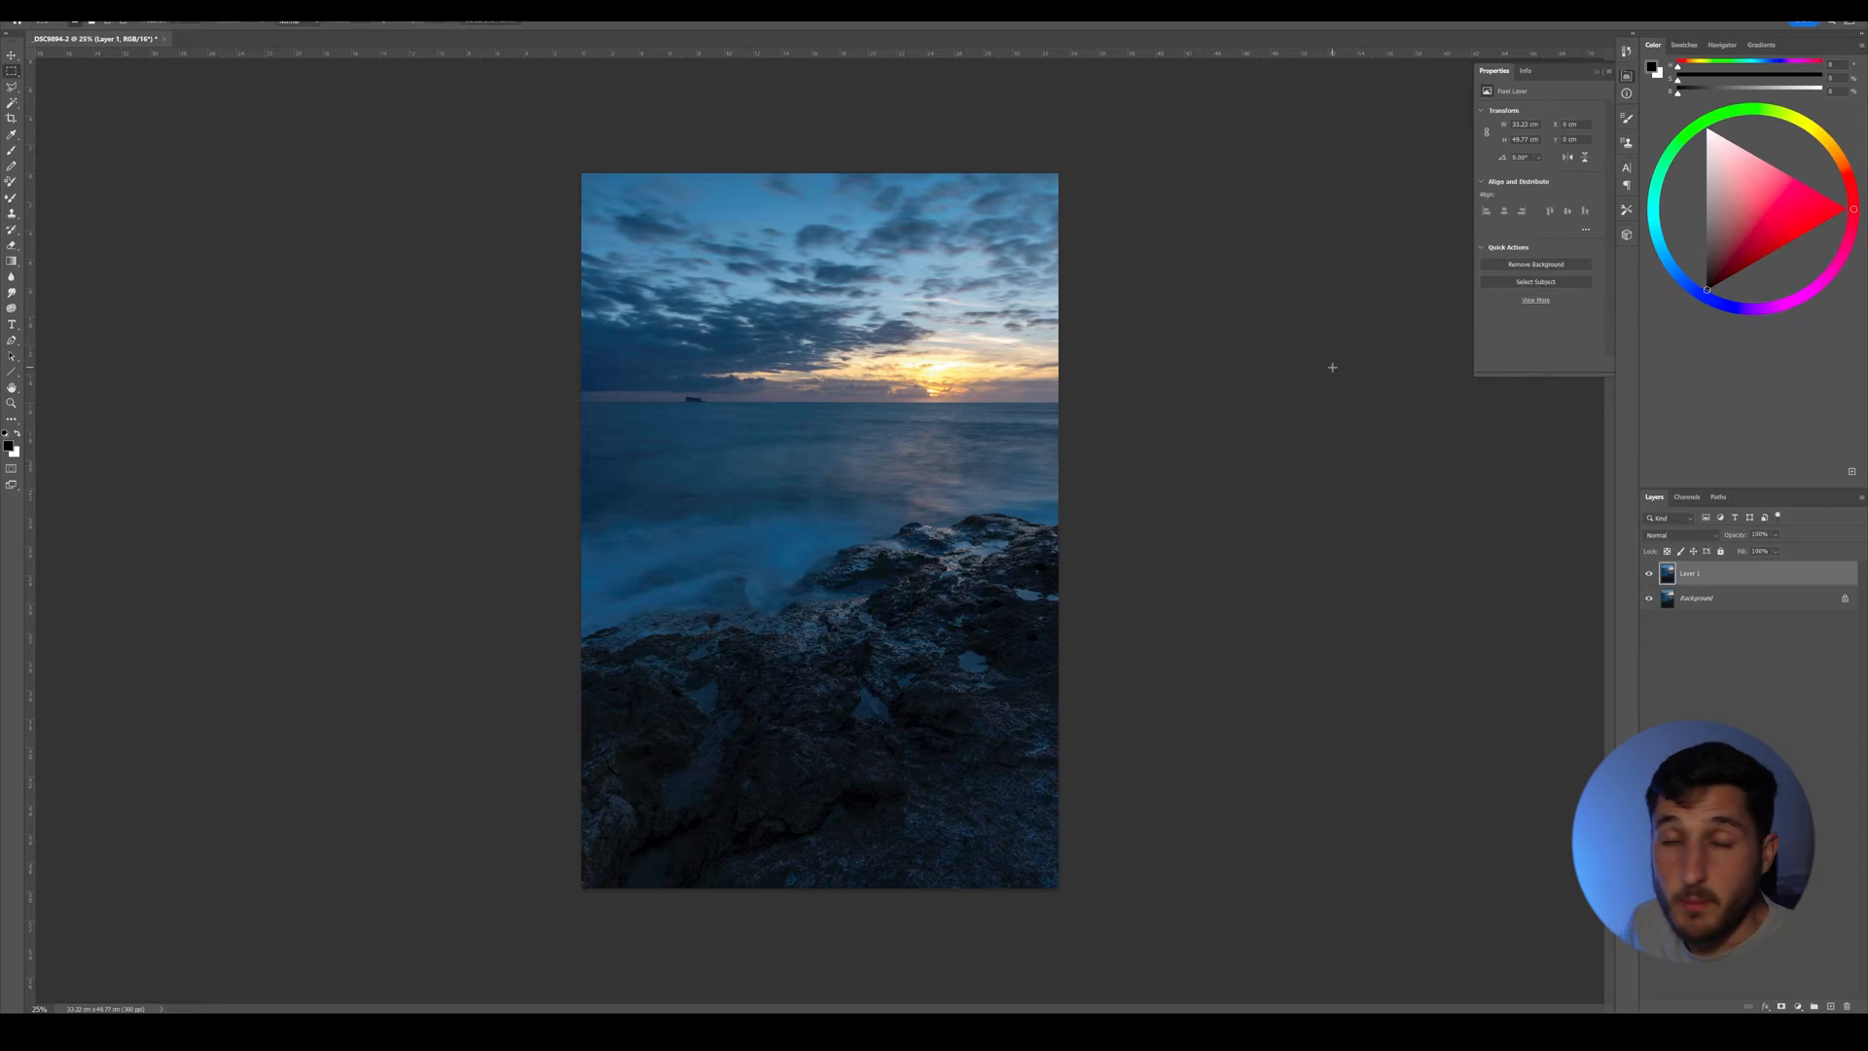
Duplicate the Background layer so the seascape sits on a new layer above it.
key(ctrl+j)
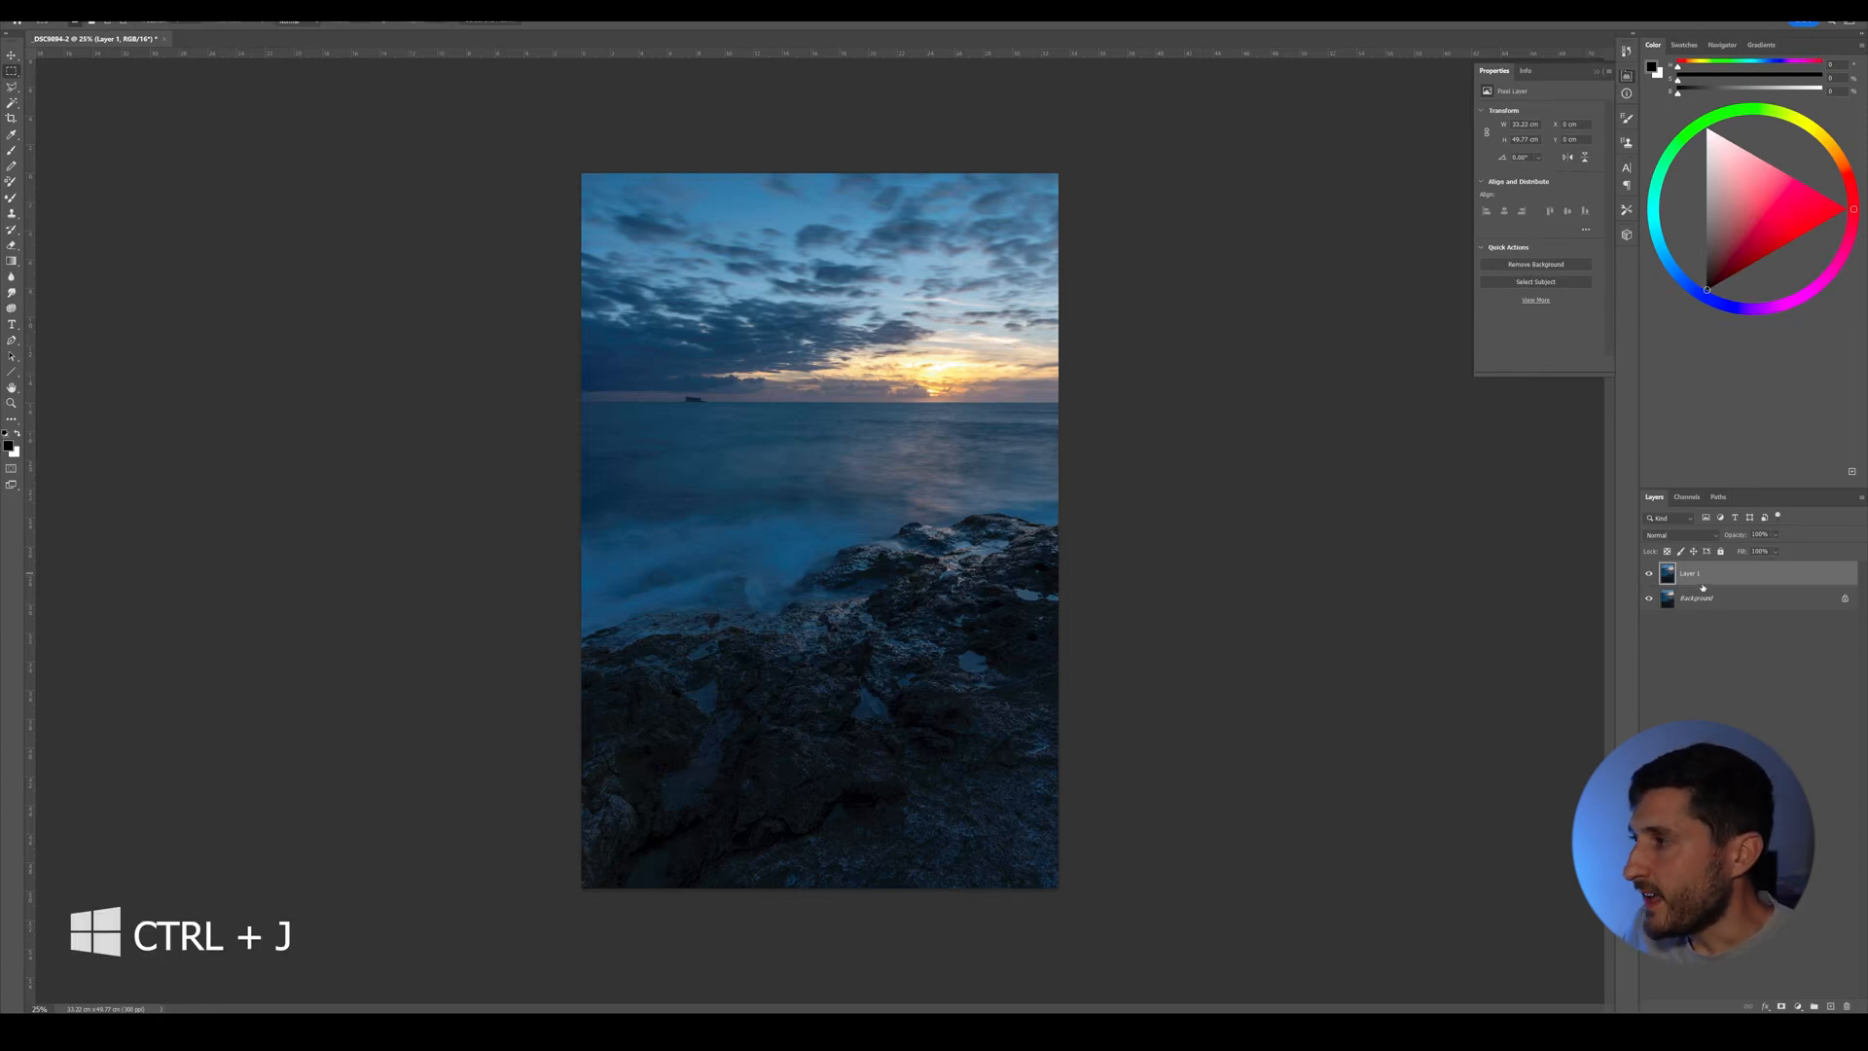
right_click(1695, 597)
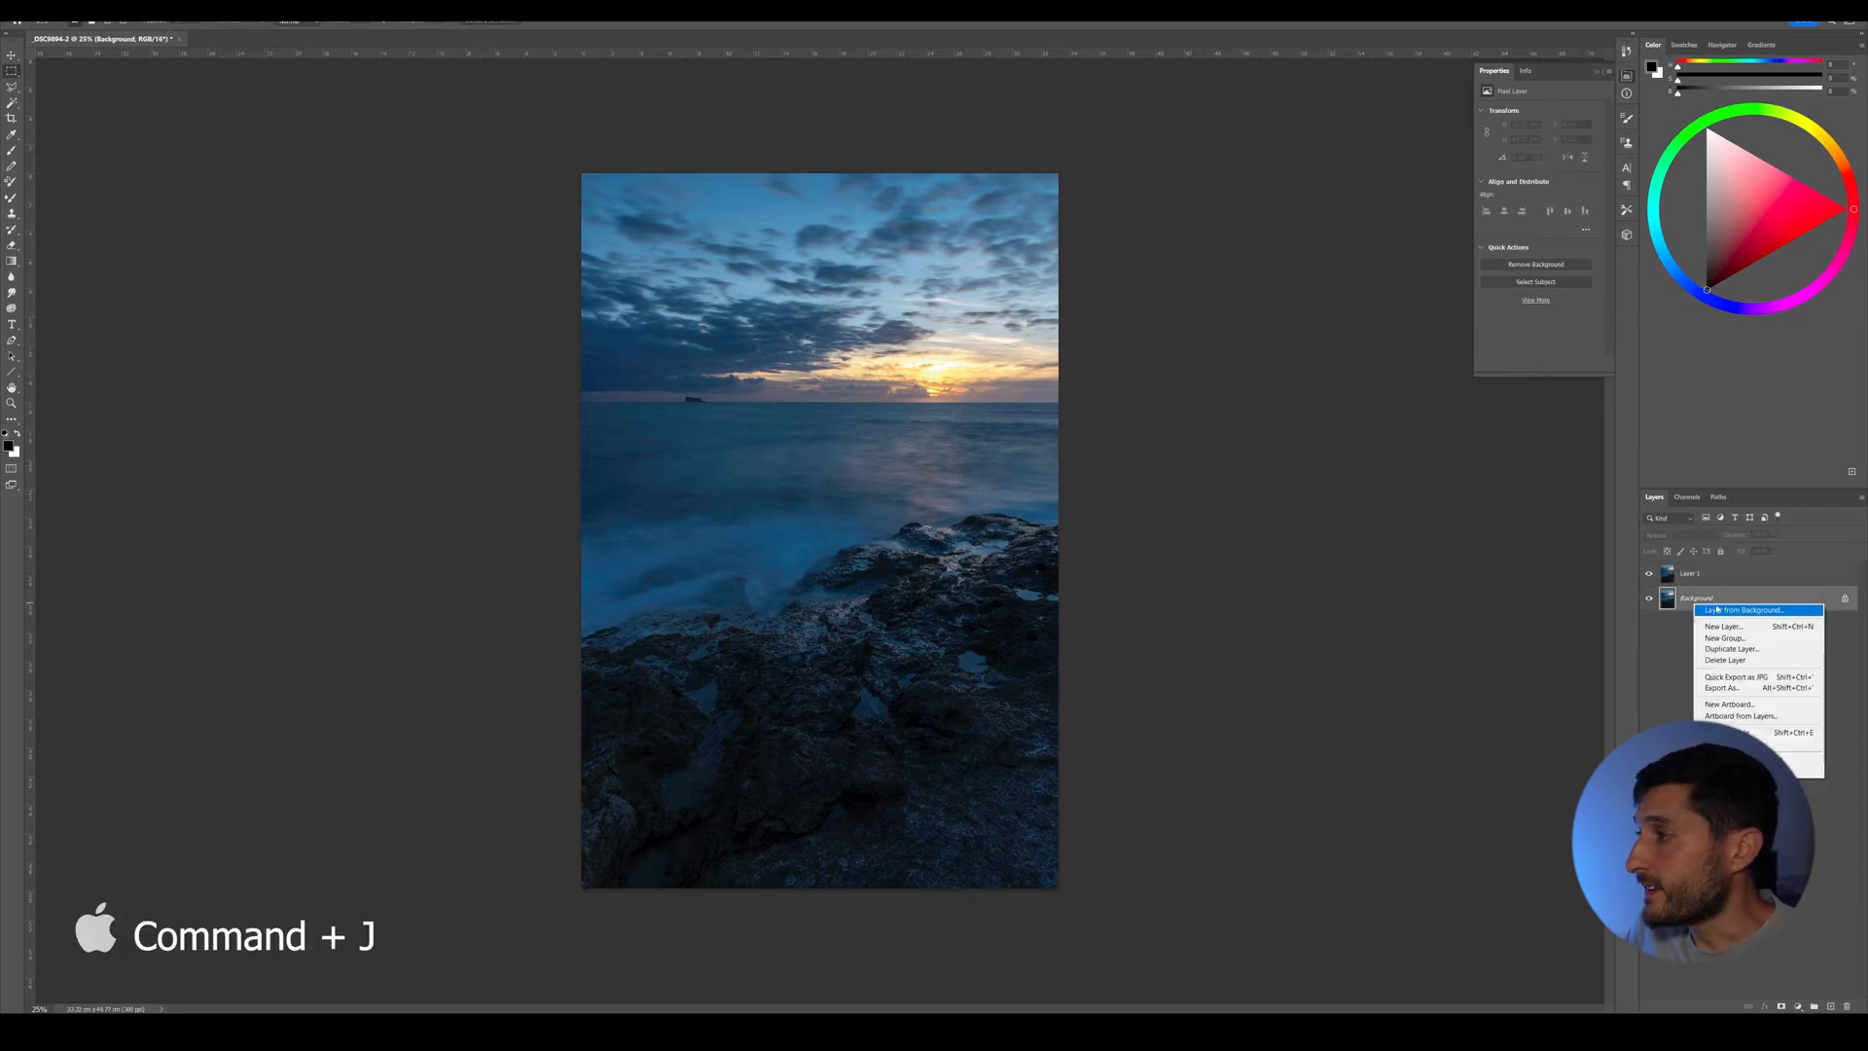
mouse_move(1727, 648)
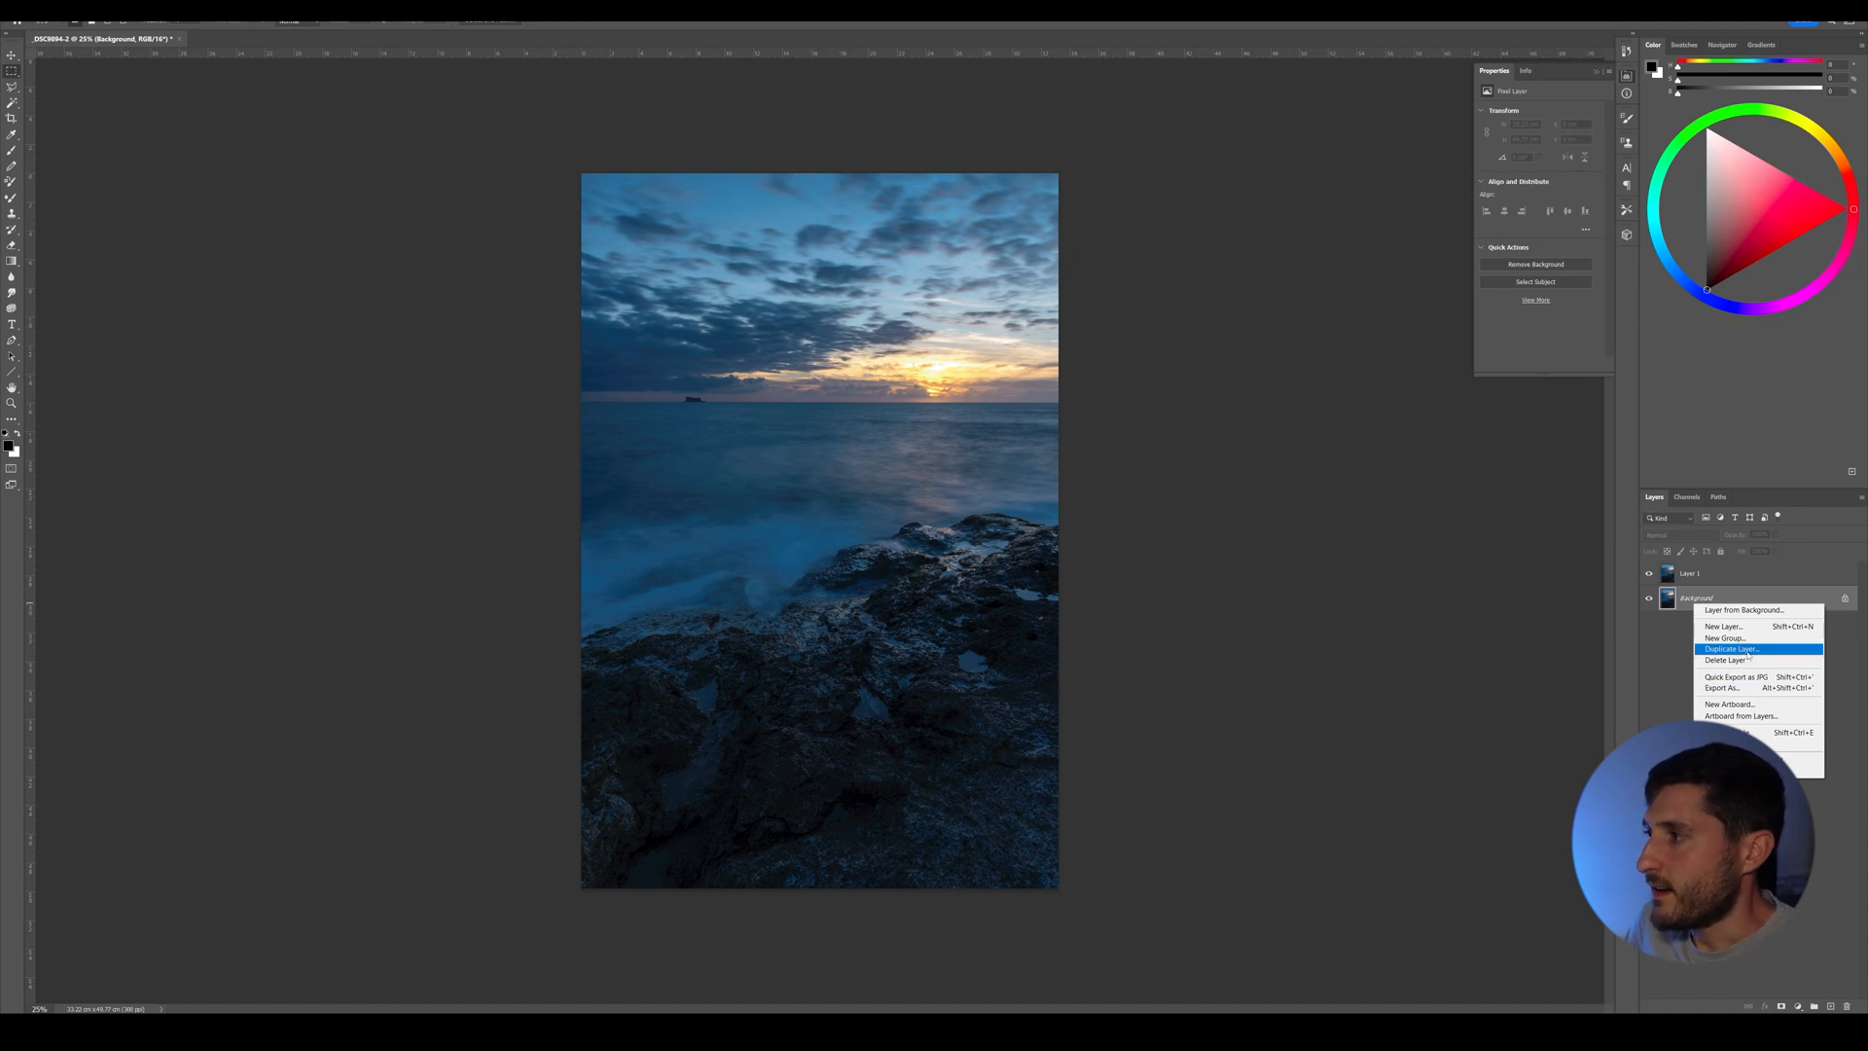
click(1728, 648)
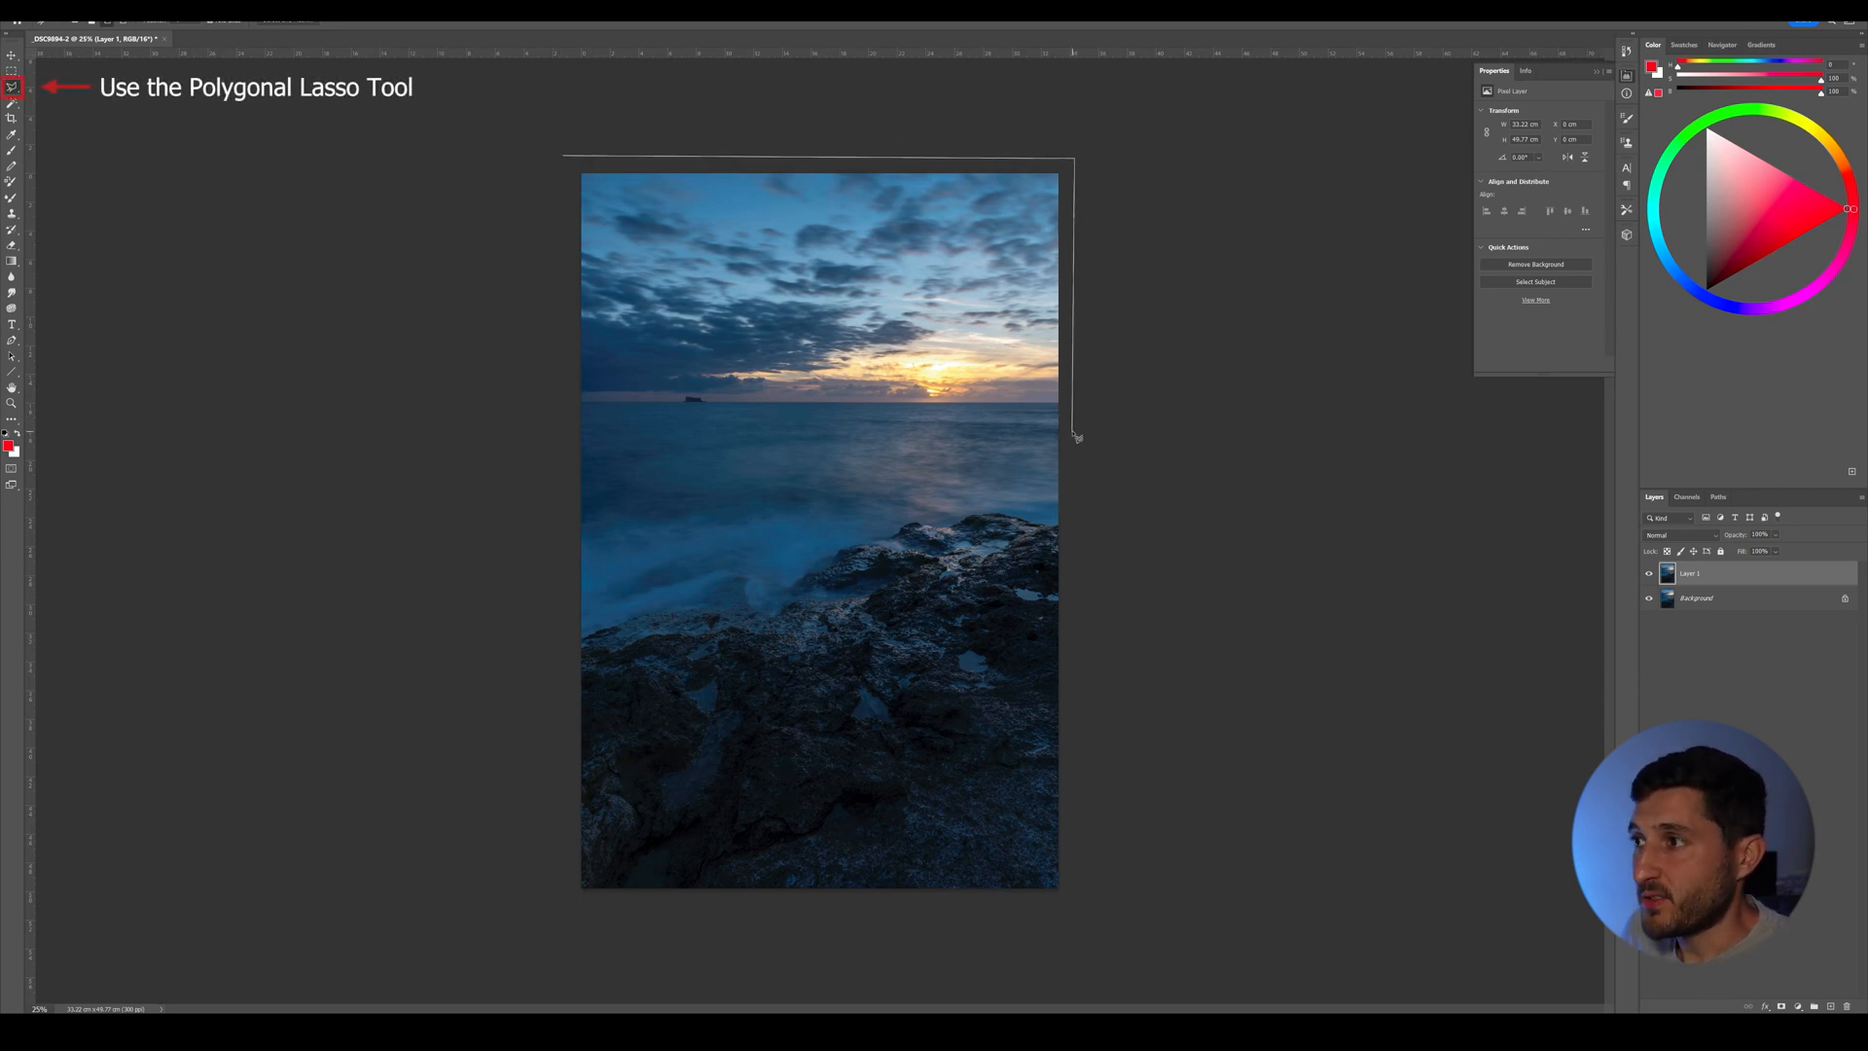
Begin a Polygonal Lasso selection along the slanted line across the sea.
click(560, 523)
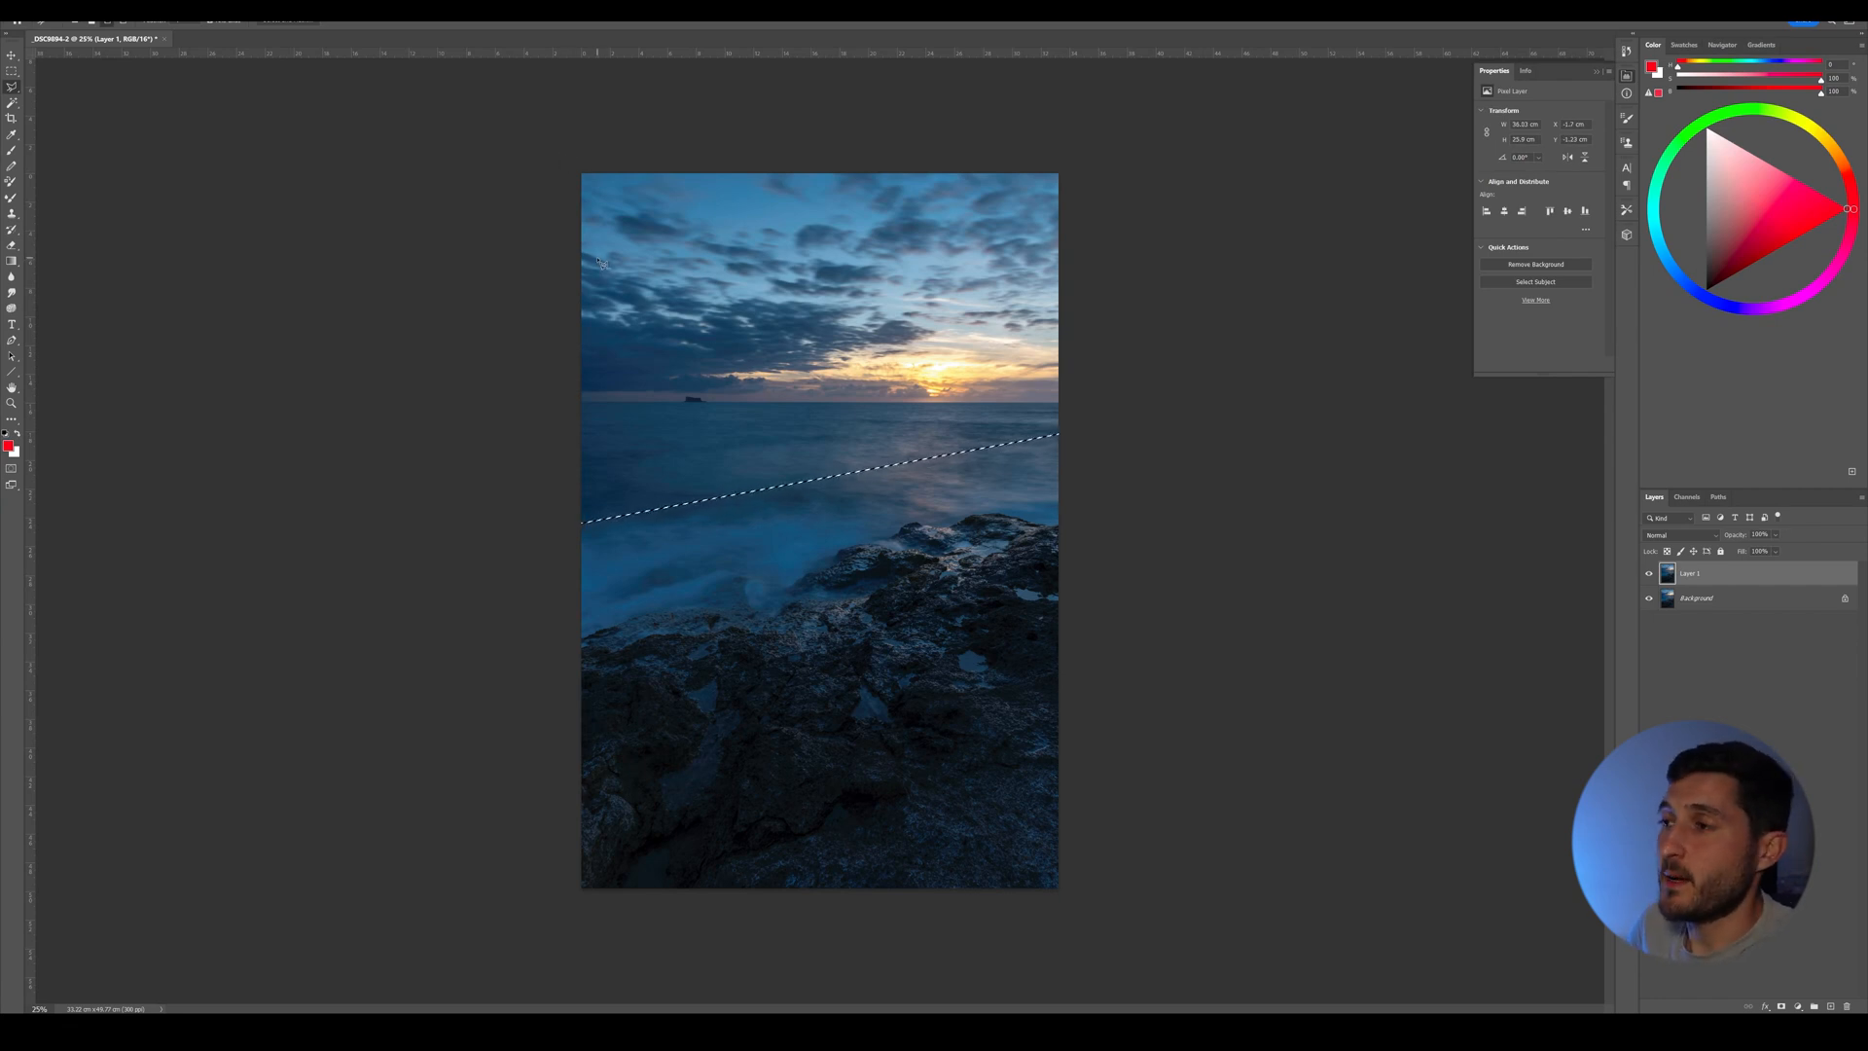
mouse_move(1189, 337)
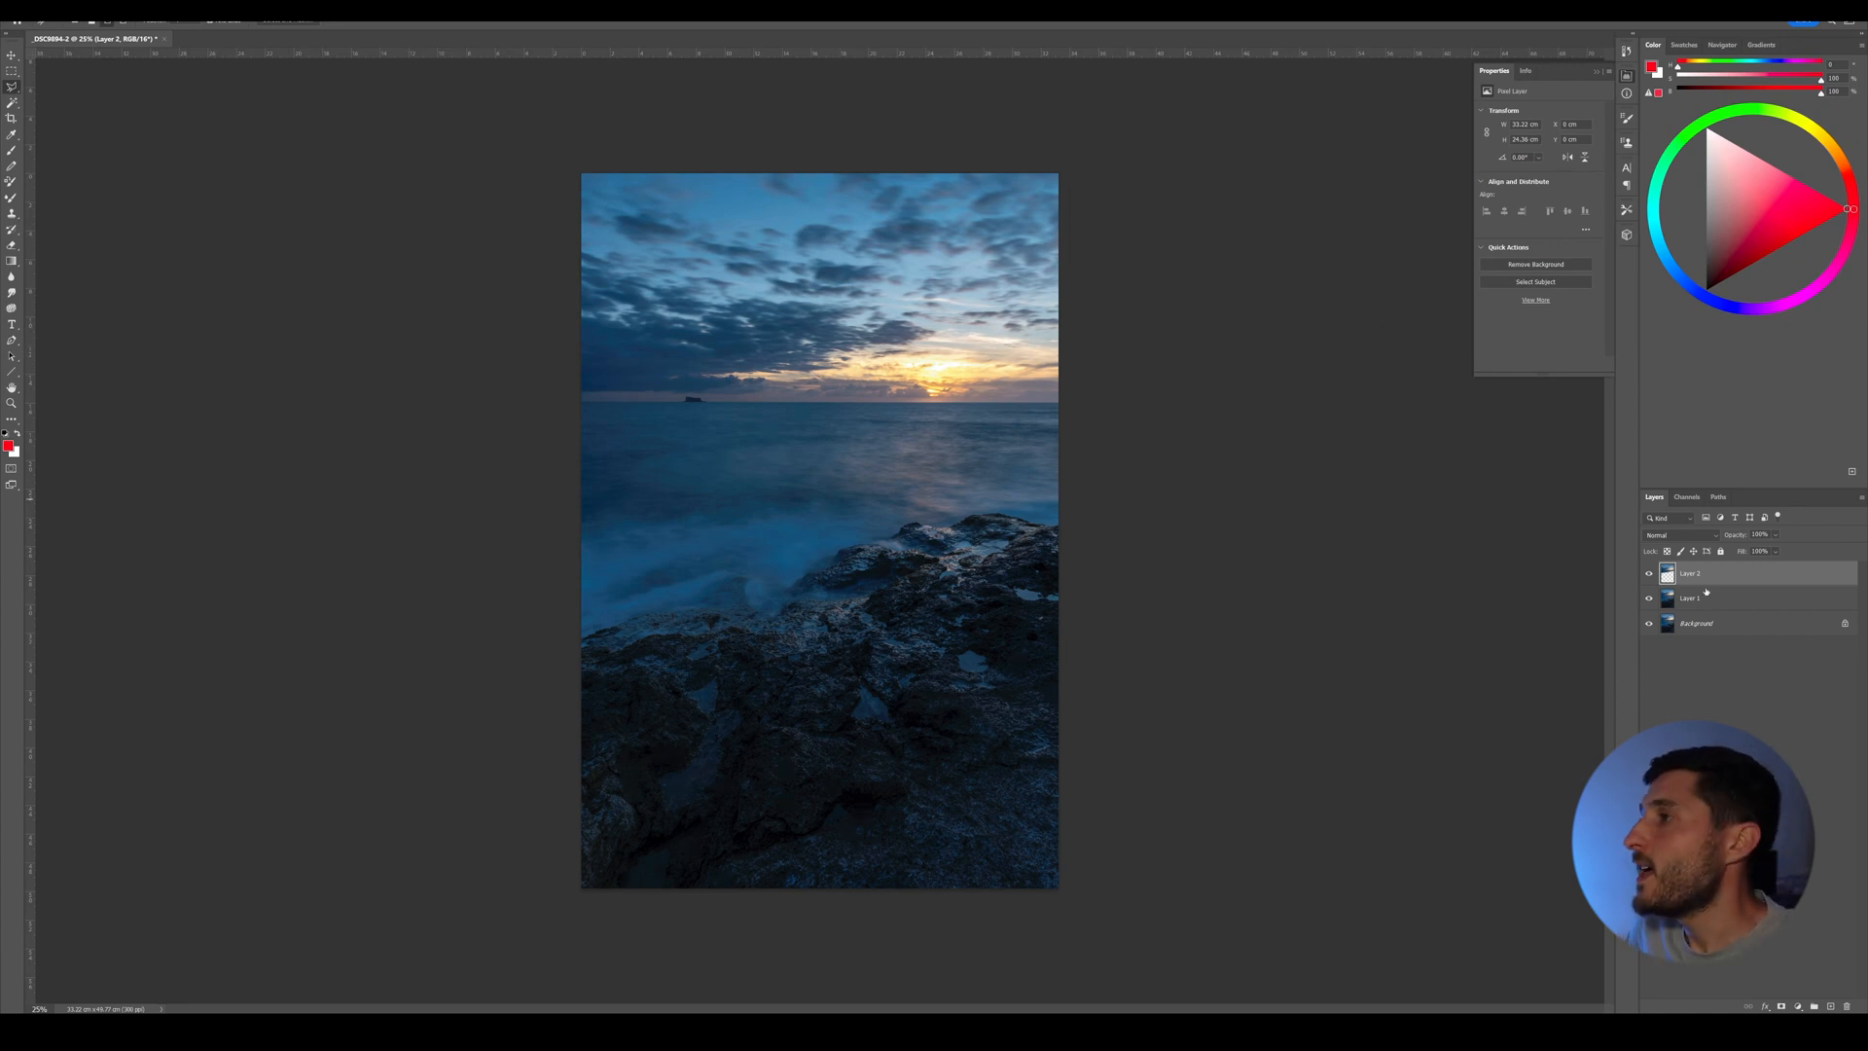
Select the layer beneath Layer 2 to hold the red fill.
click(1705, 597)
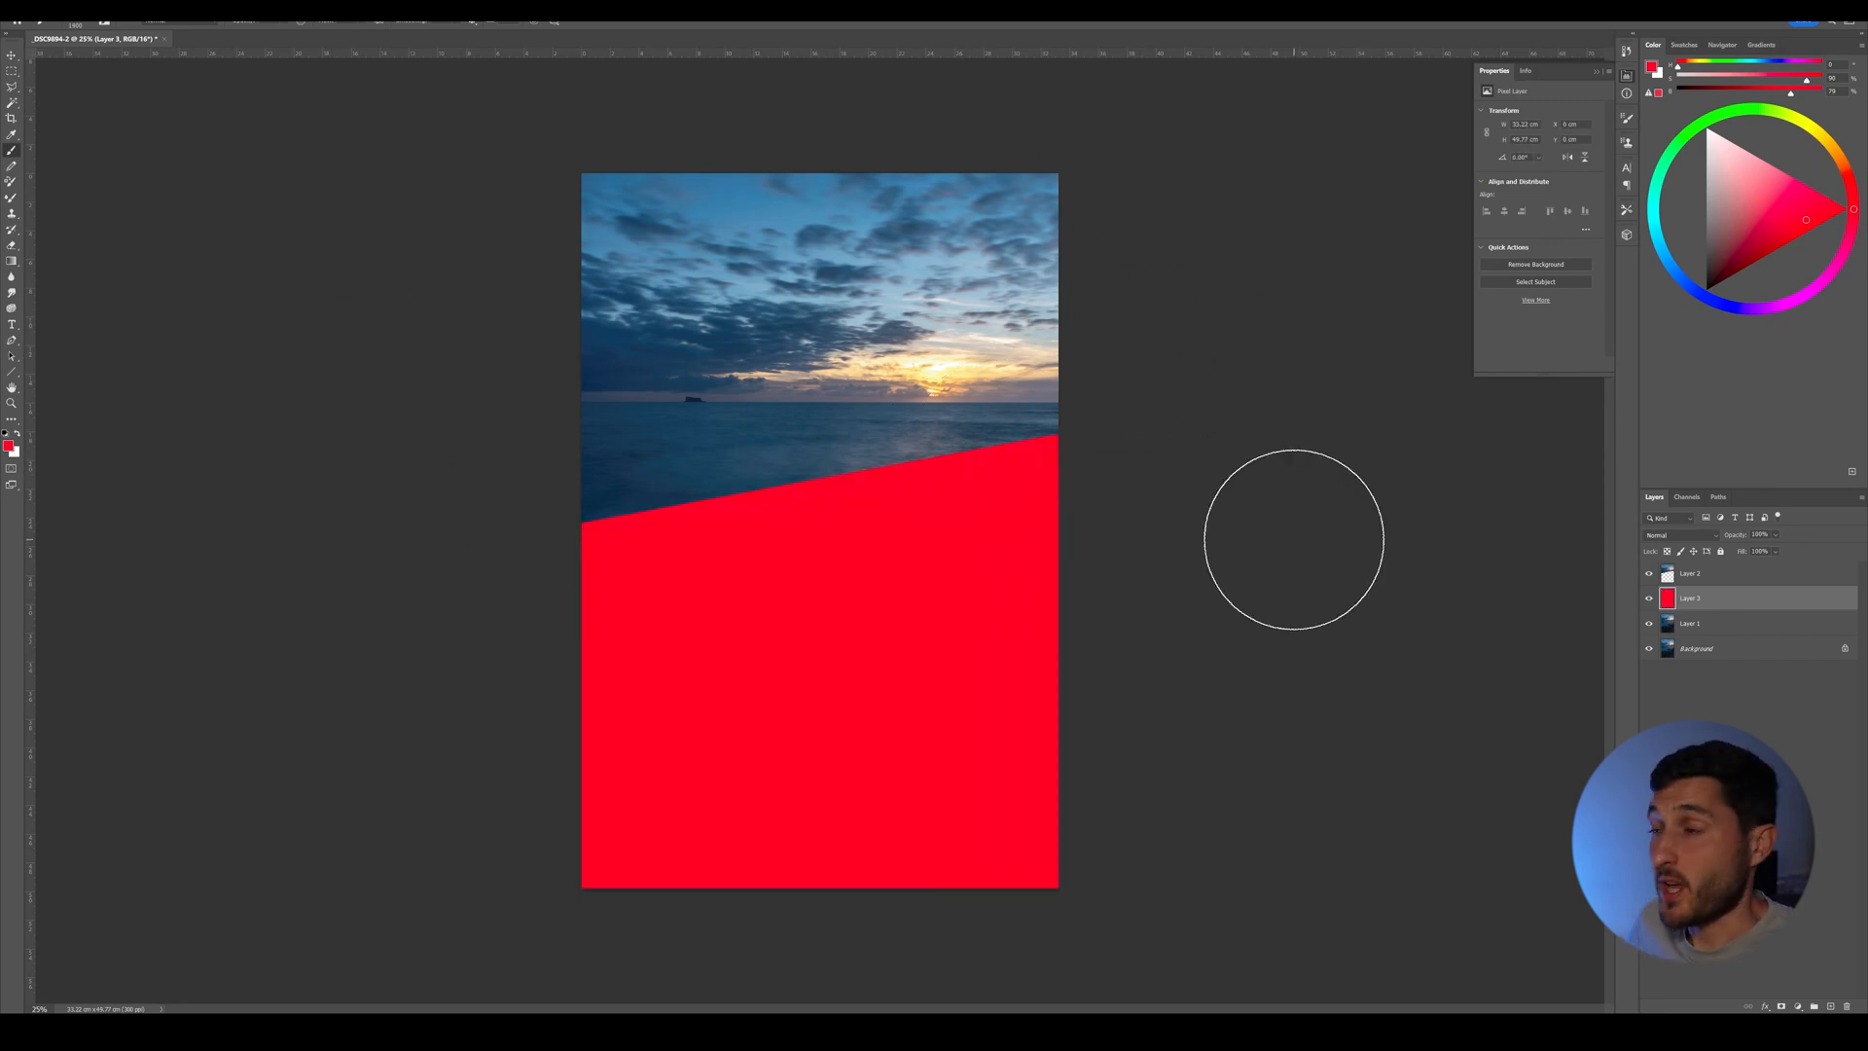
mouse_move(1117, 443)
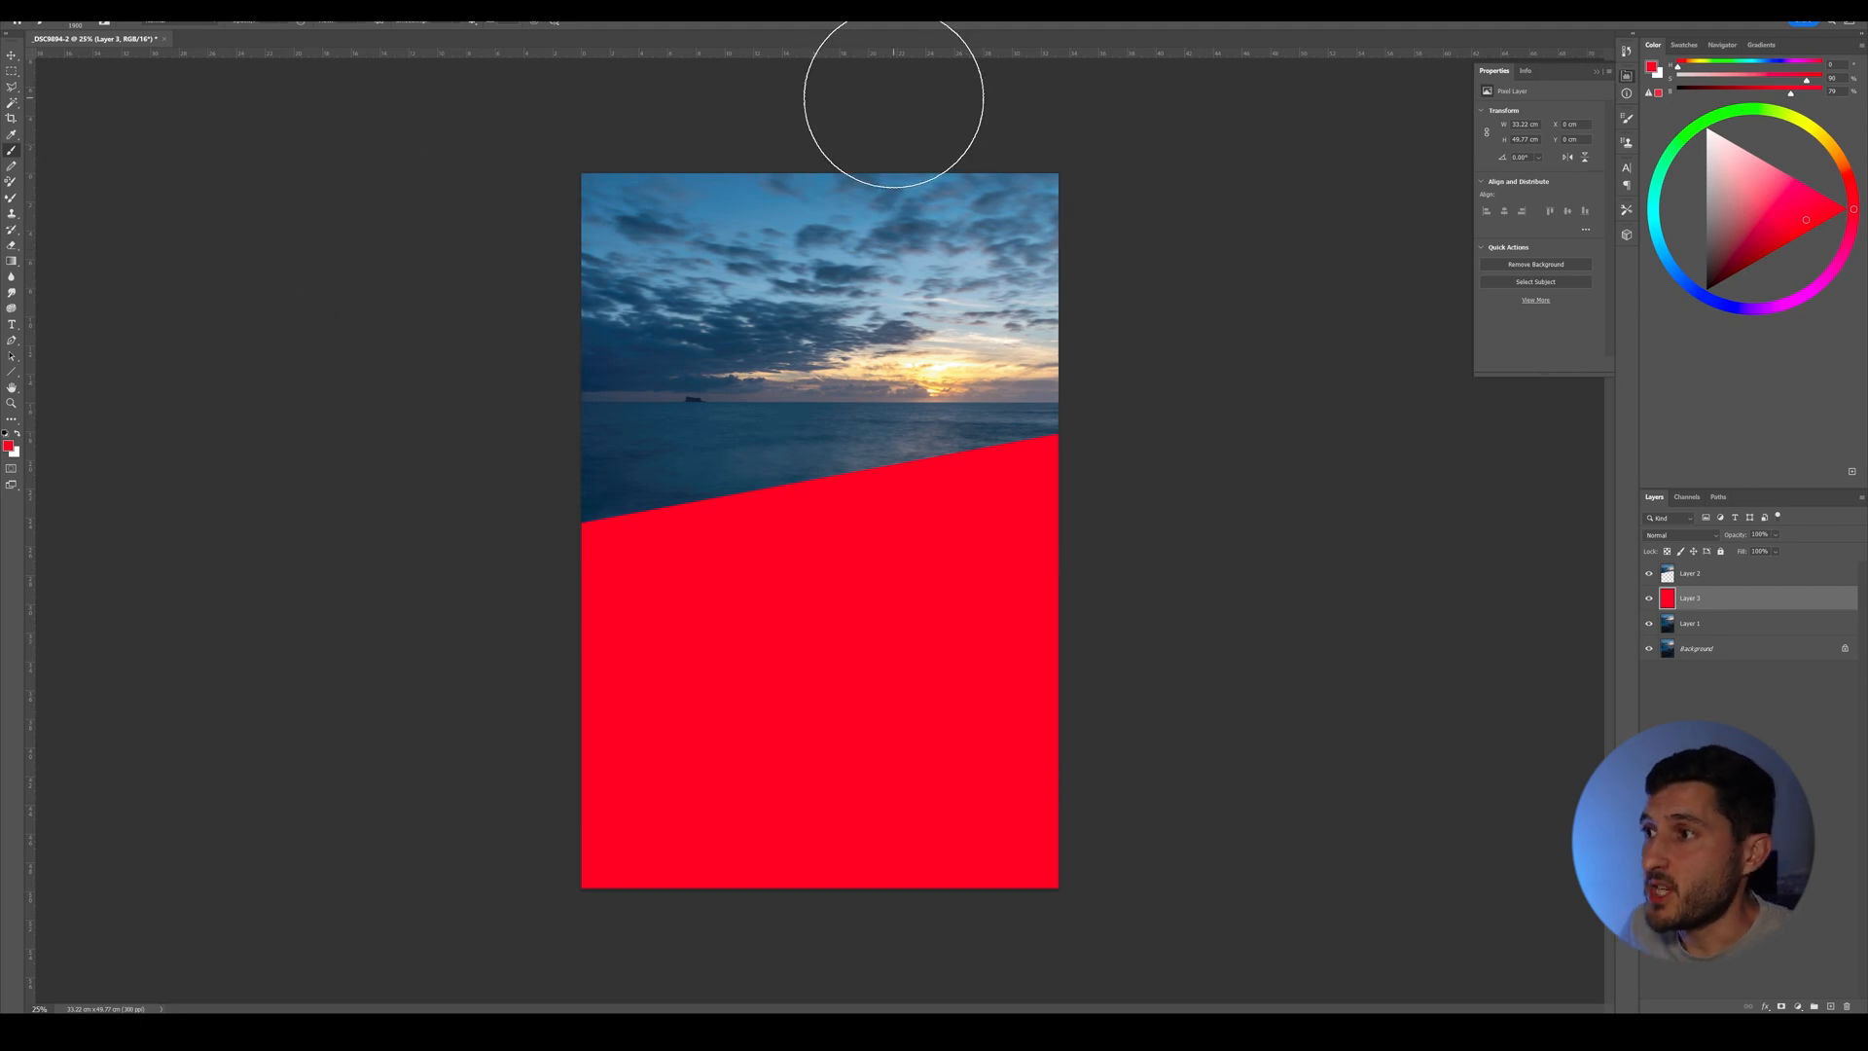
mouse_move(1561, 410)
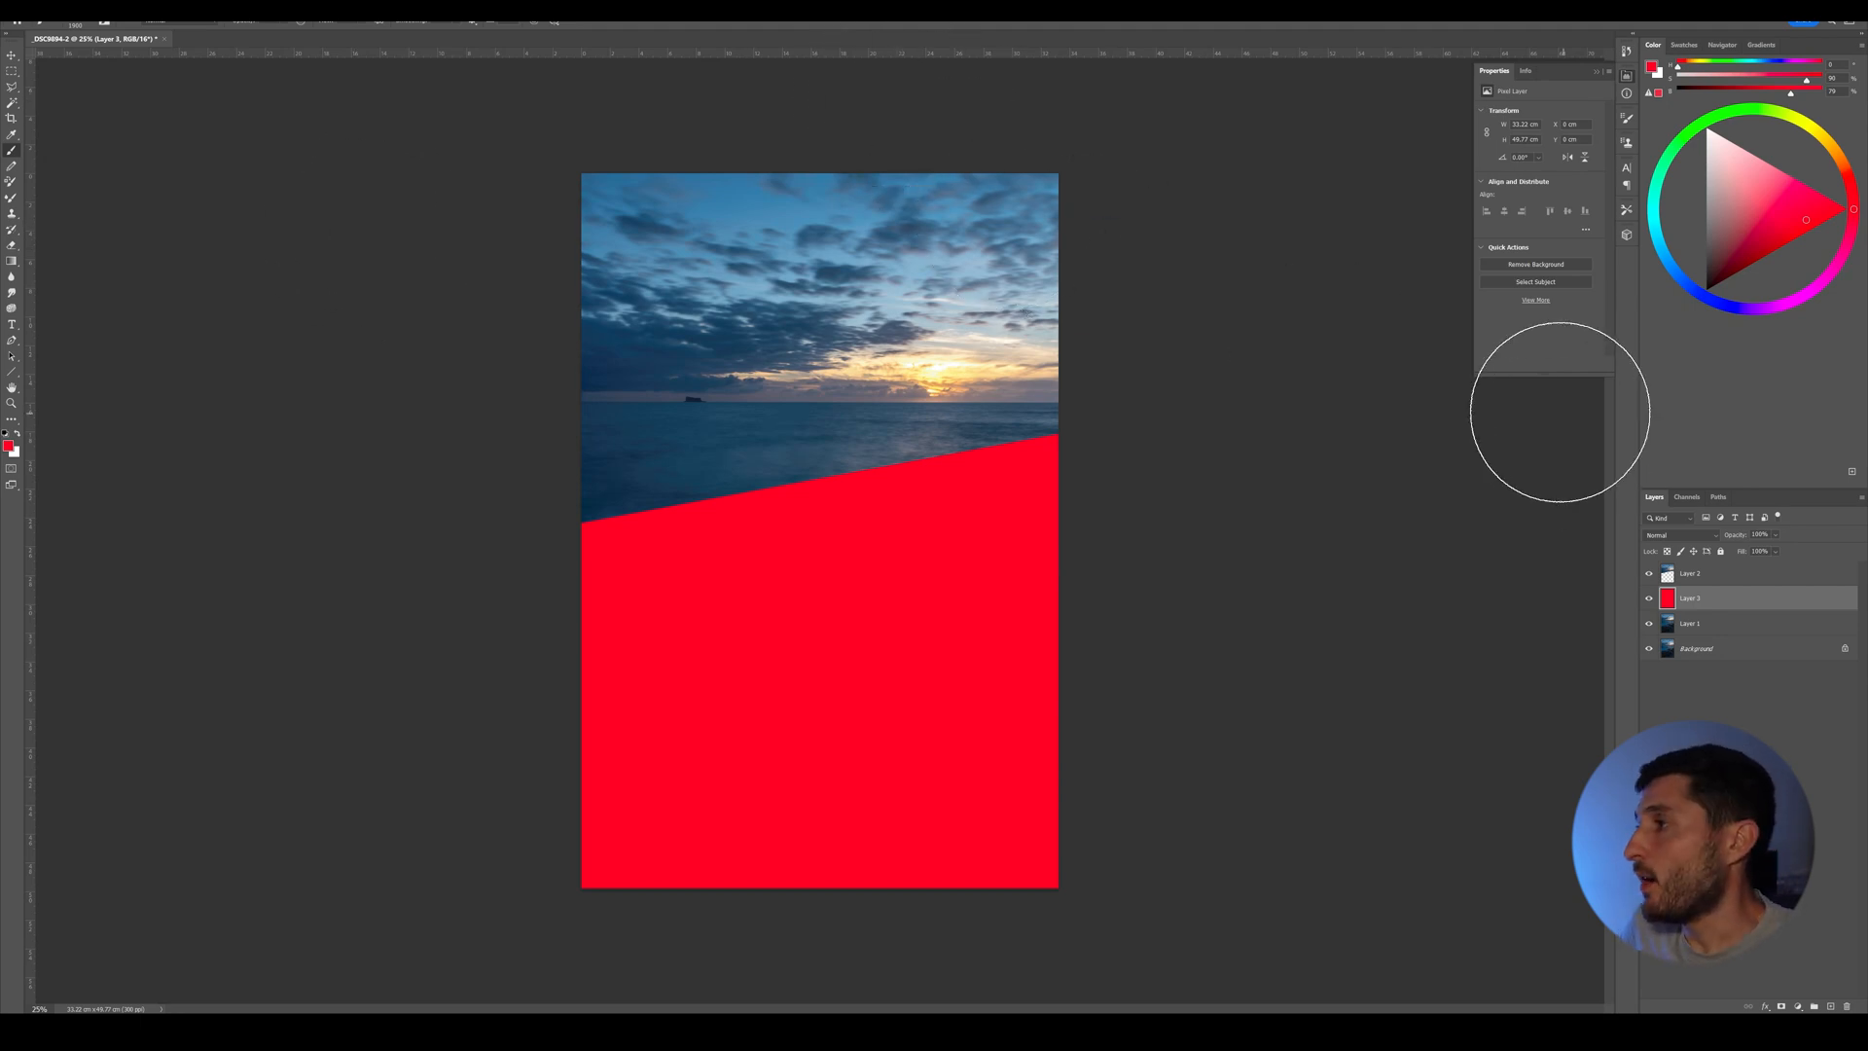
Make Layer 2 active and load its sky-and-sea pixels as a selection from its thumbnail.
click(1691, 572)
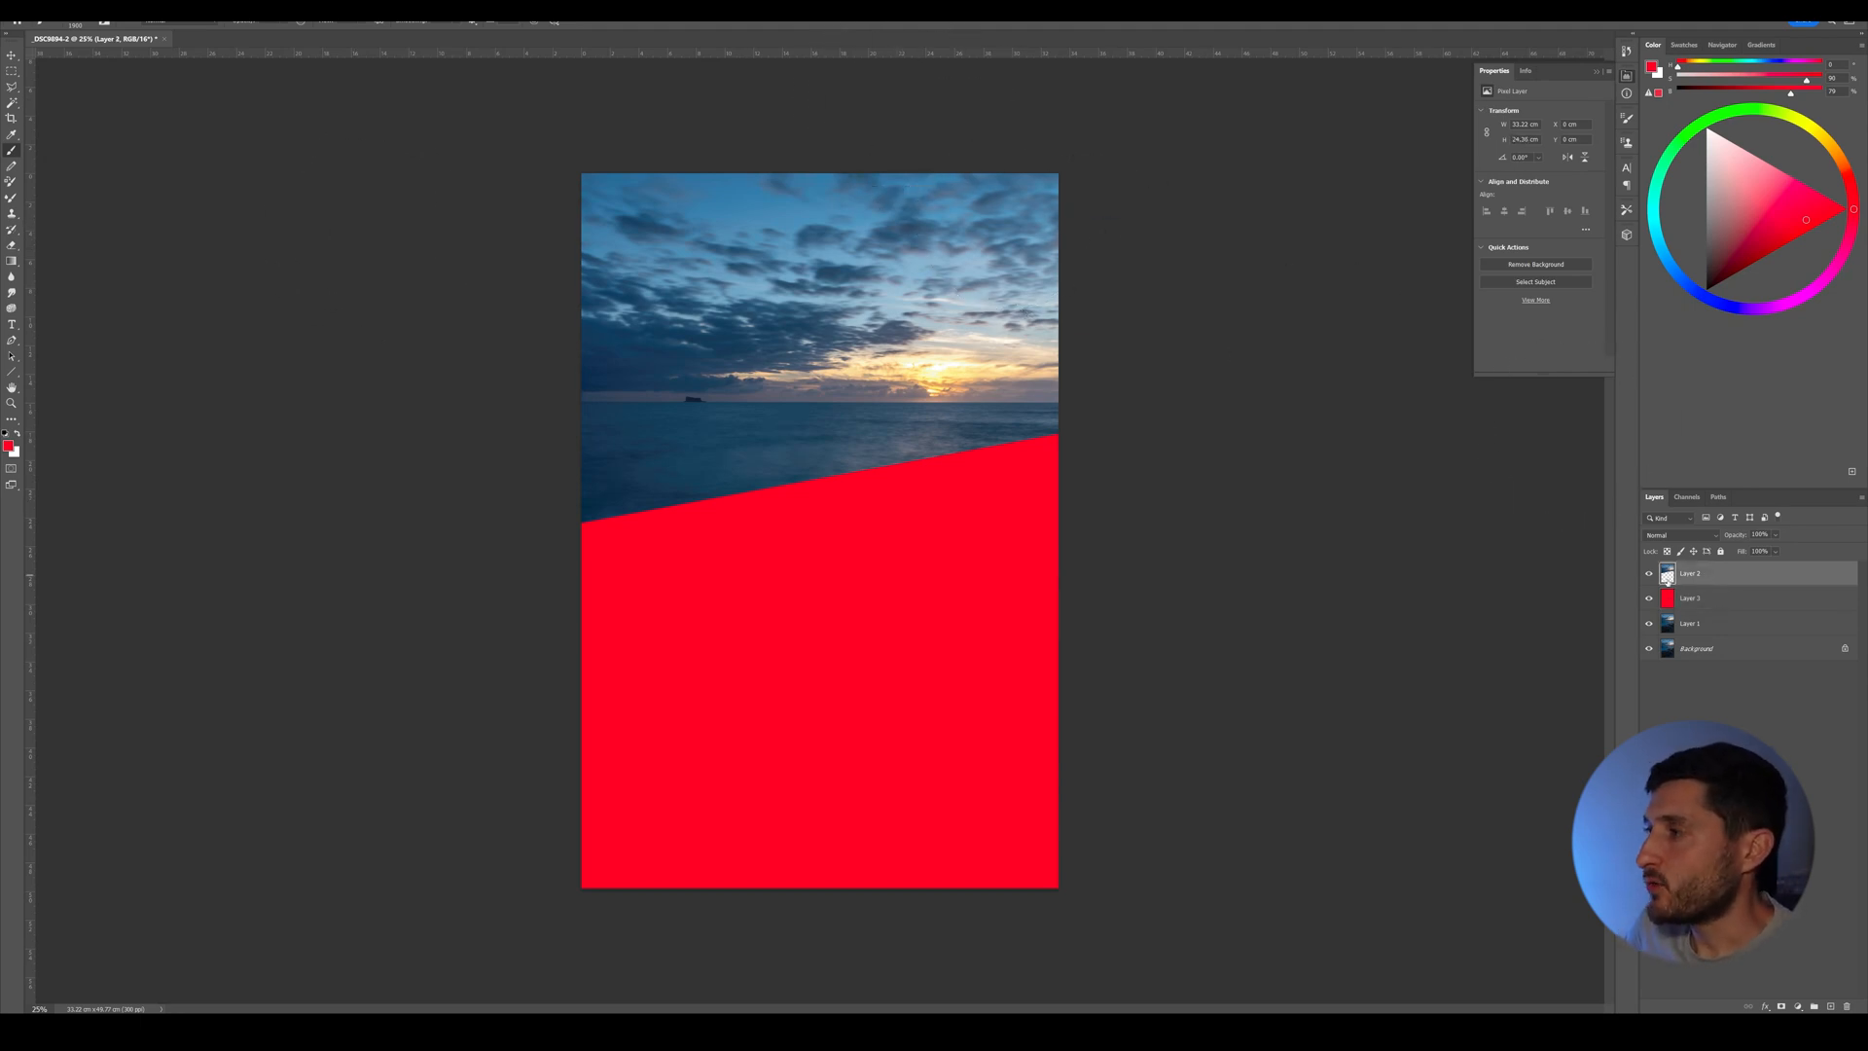
click(1668, 572)
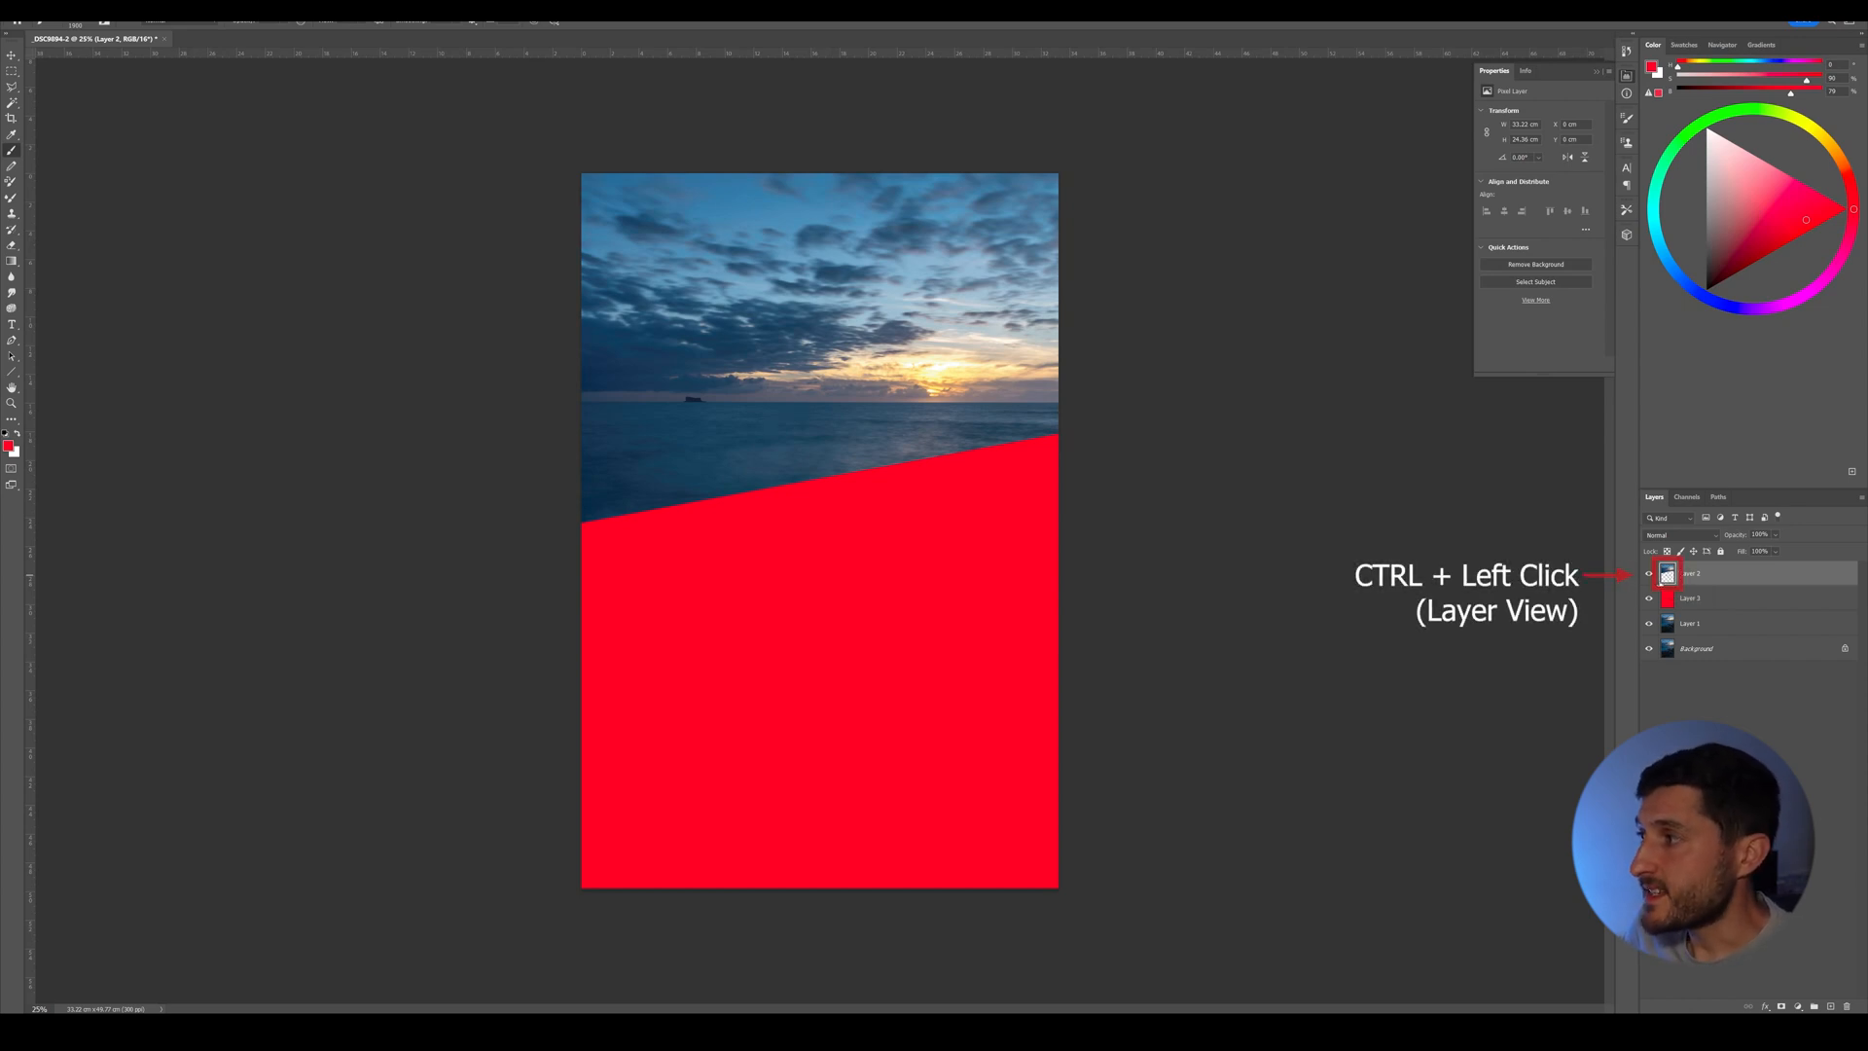
click(1667, 572)
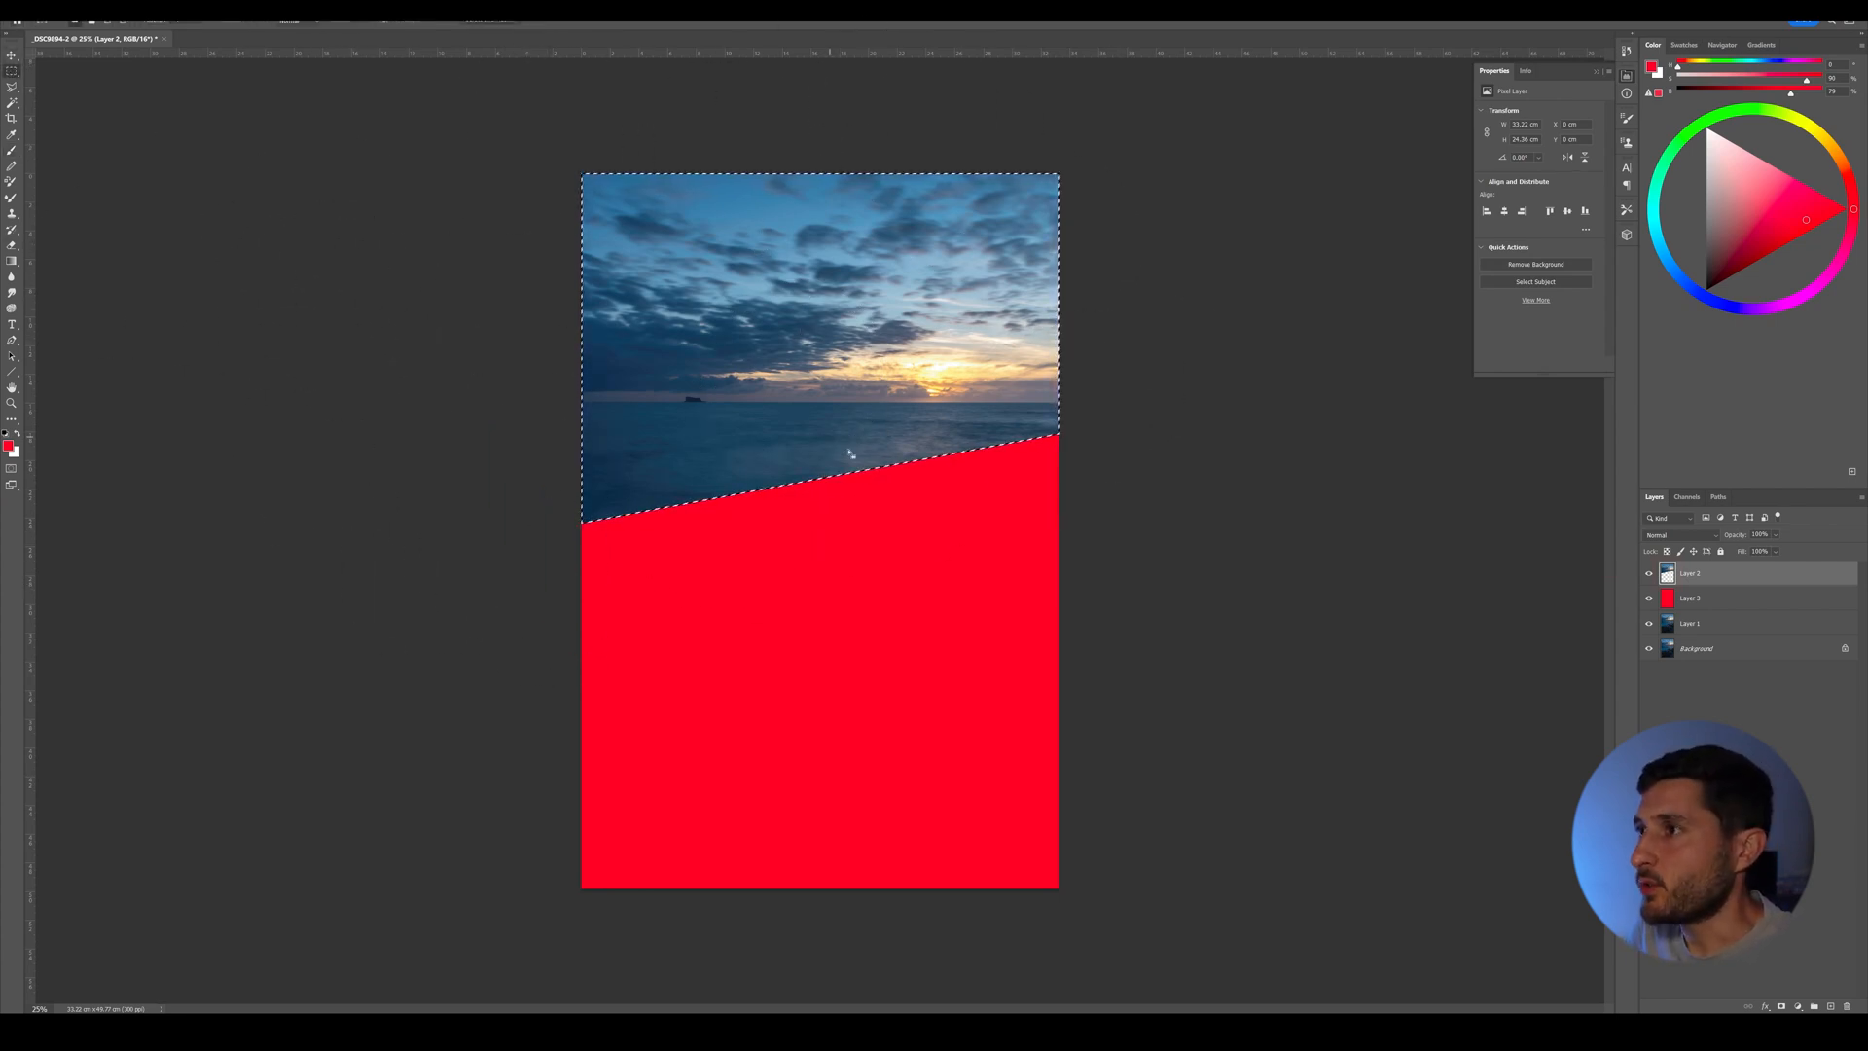
Invert the selection to the red area and feather its diagonal edge with a large radius.
right_click(846, 454)
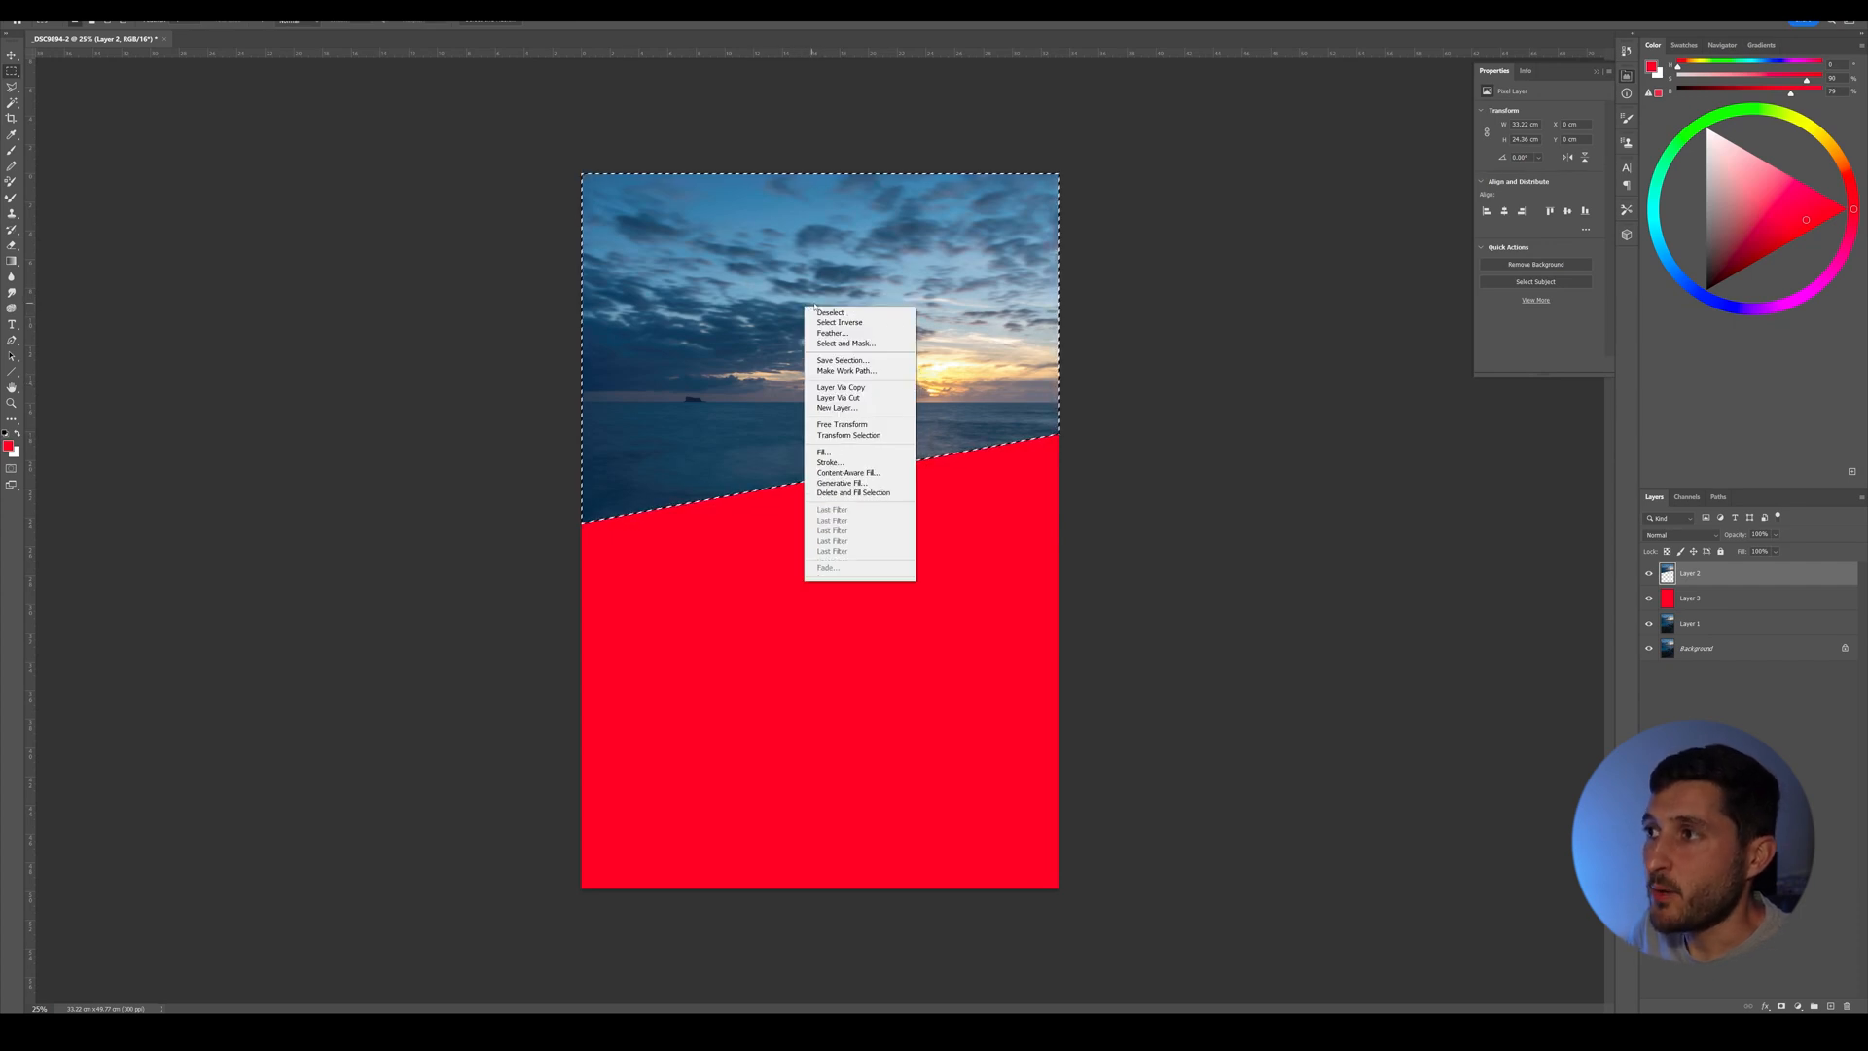
click(838, 321)
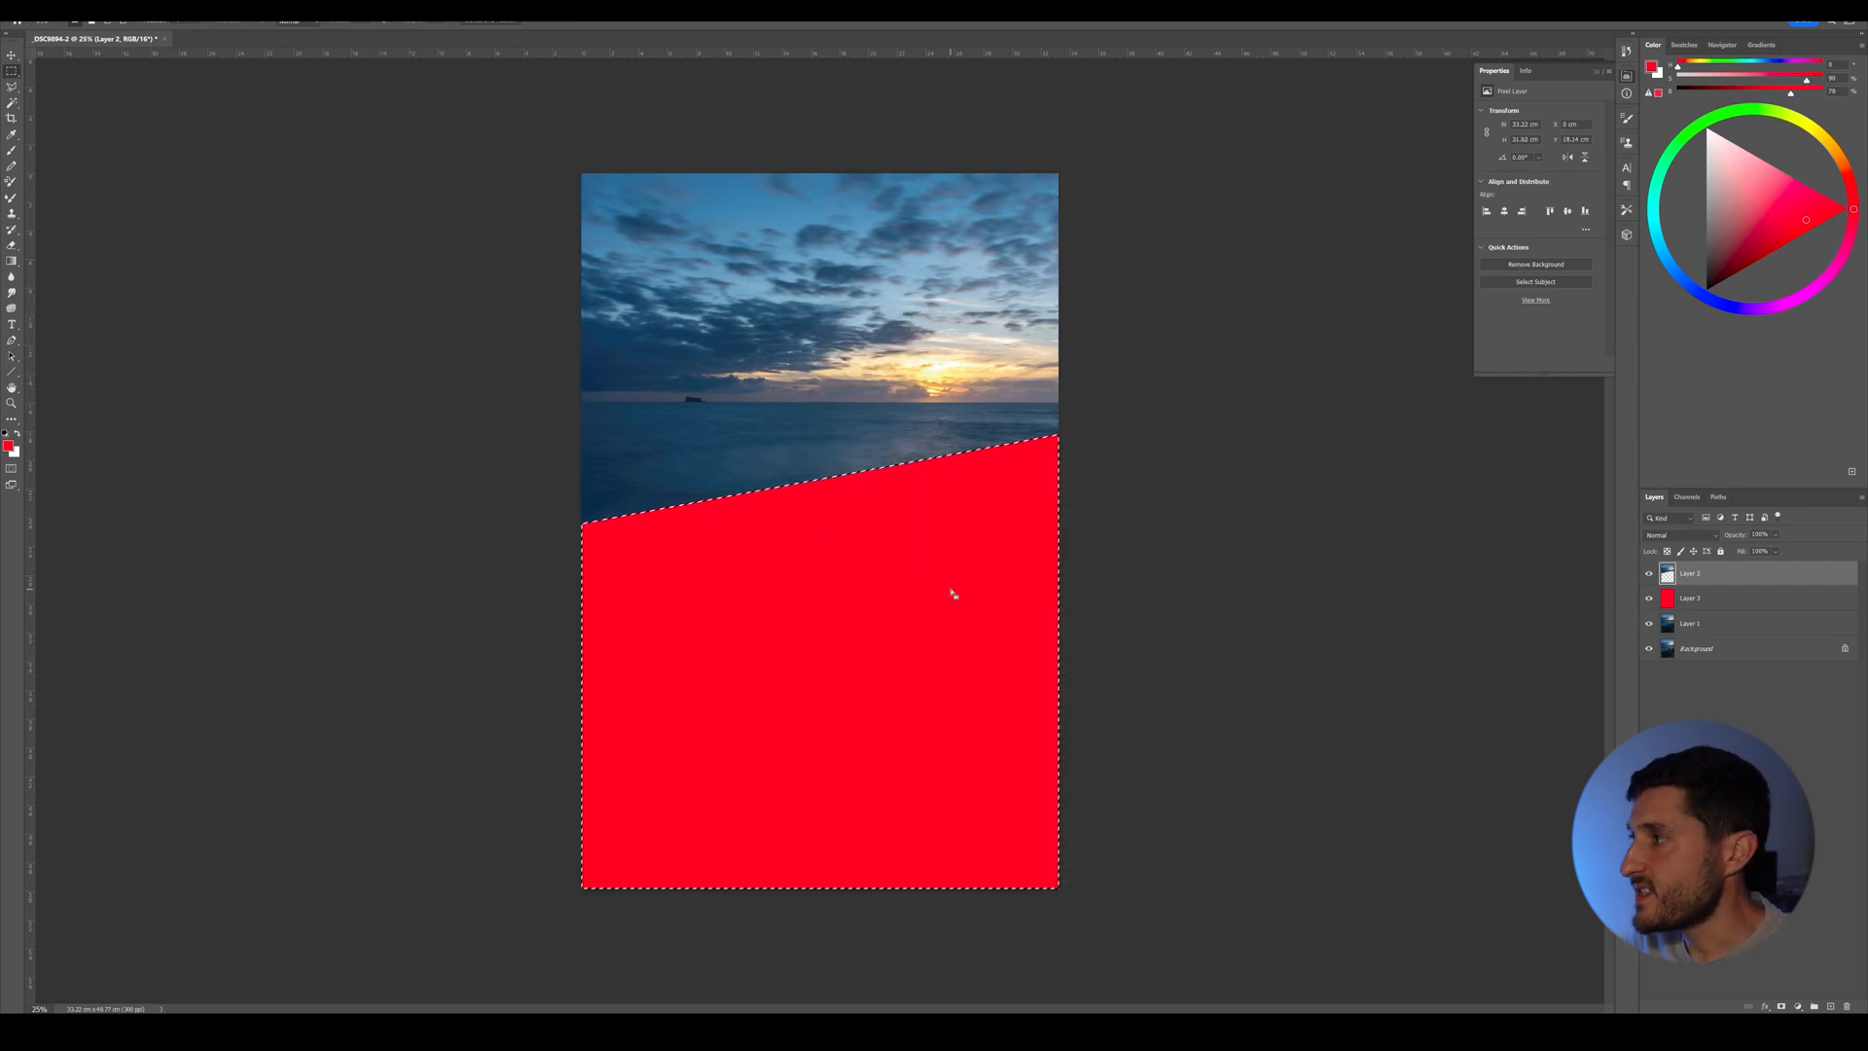
mouse_move(969, 528)
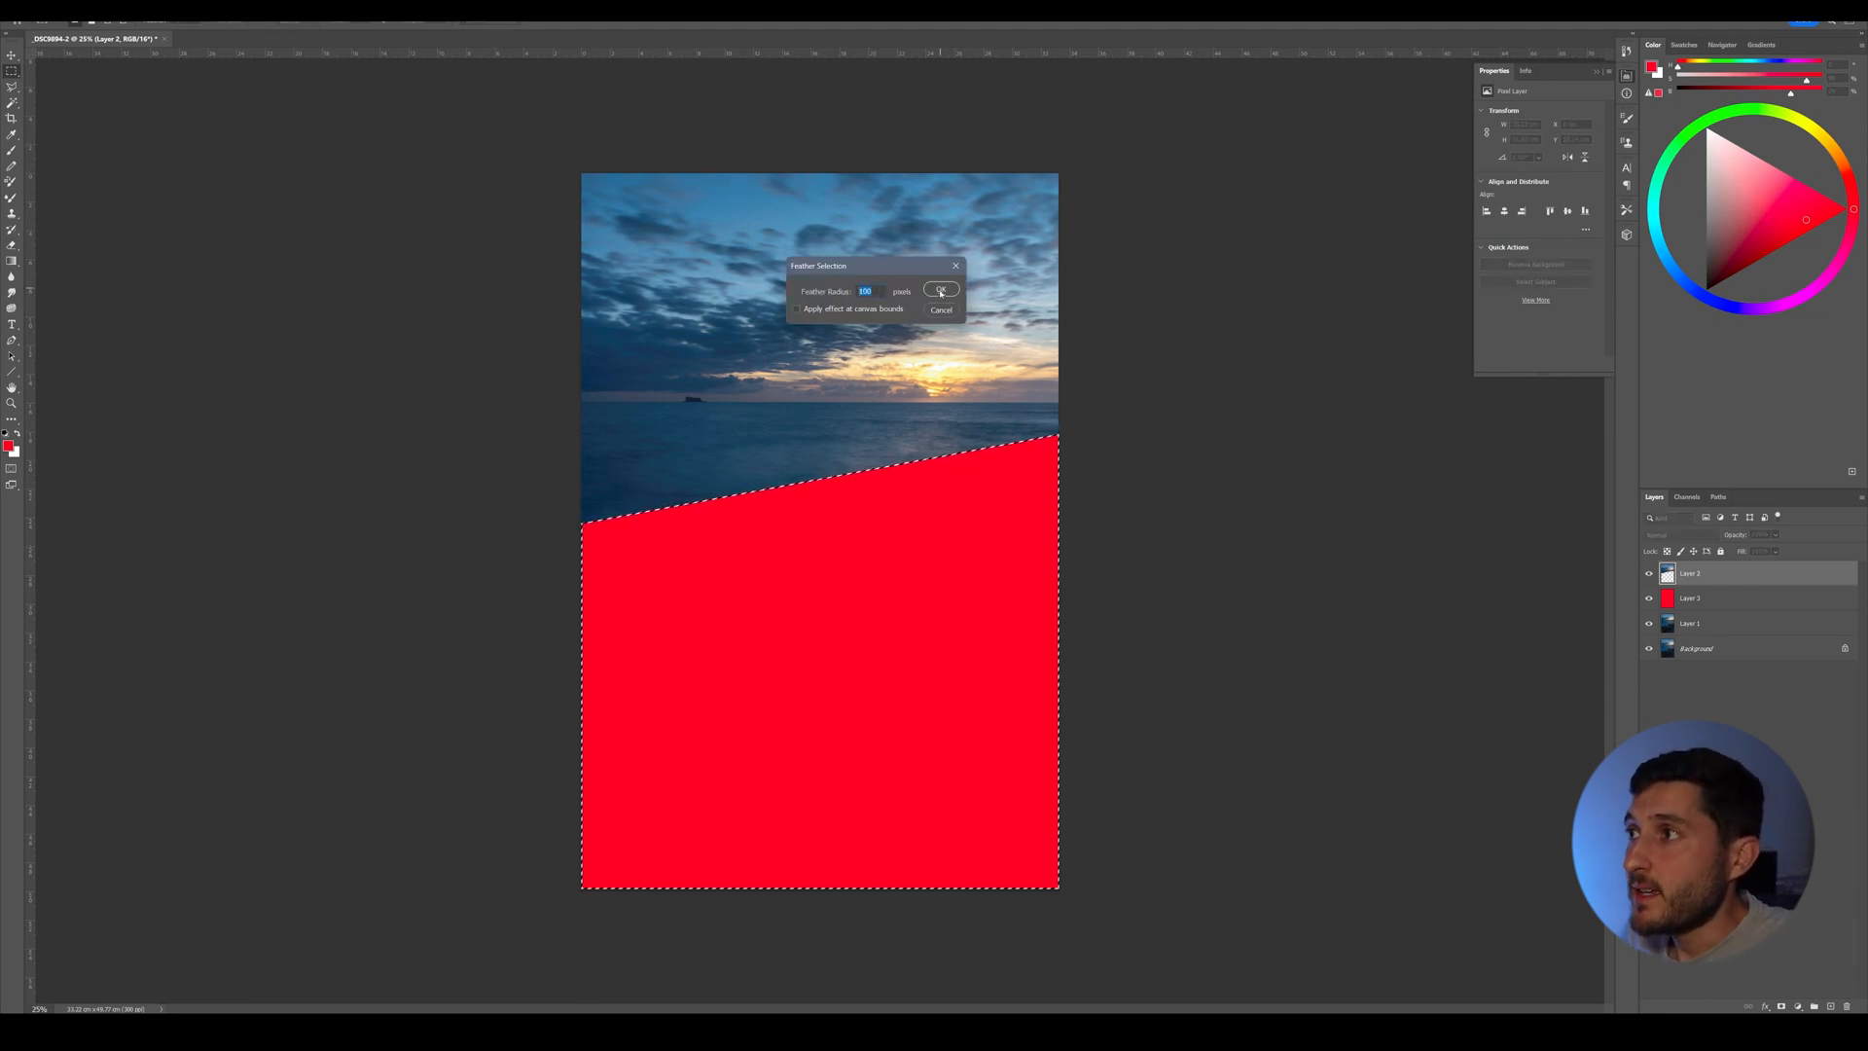
click(940, 290)
text(2)
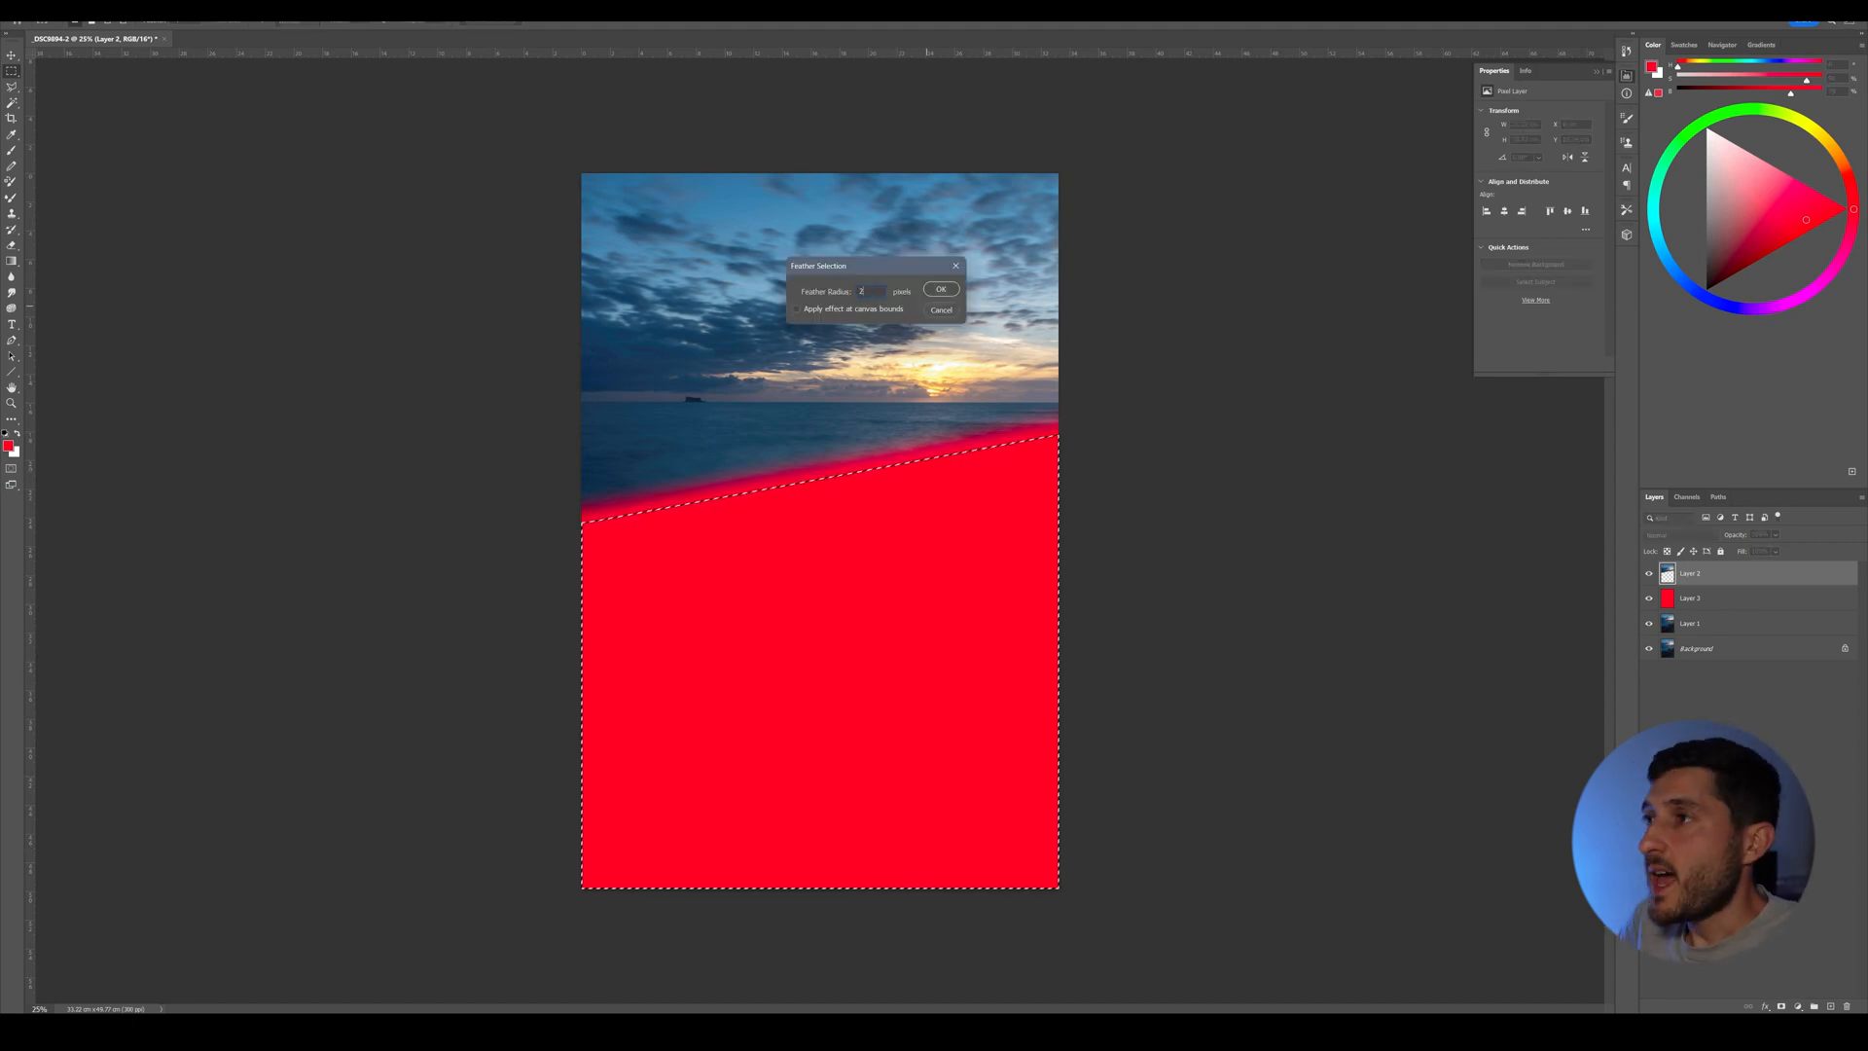
click(942, 290)
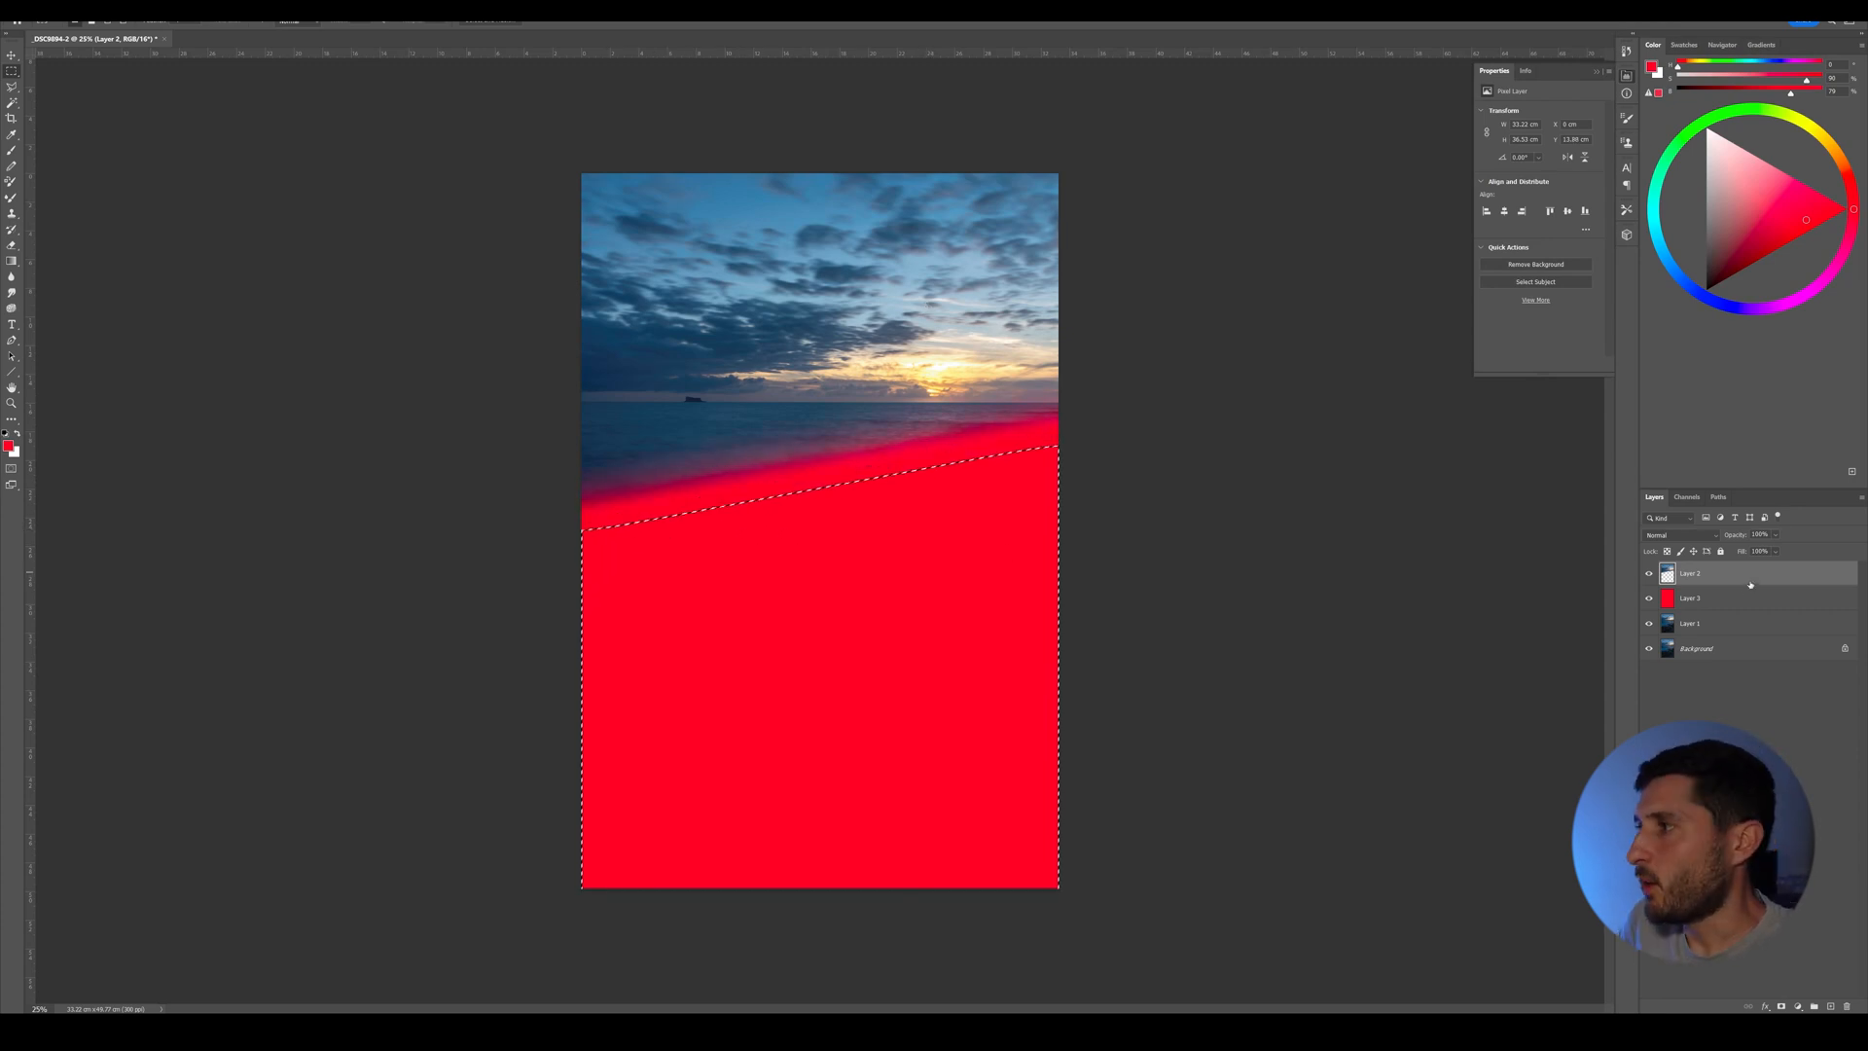
Select the sky-and-sea layer and nudge it down toward the rocks to close the gap.
click(1691, 597)
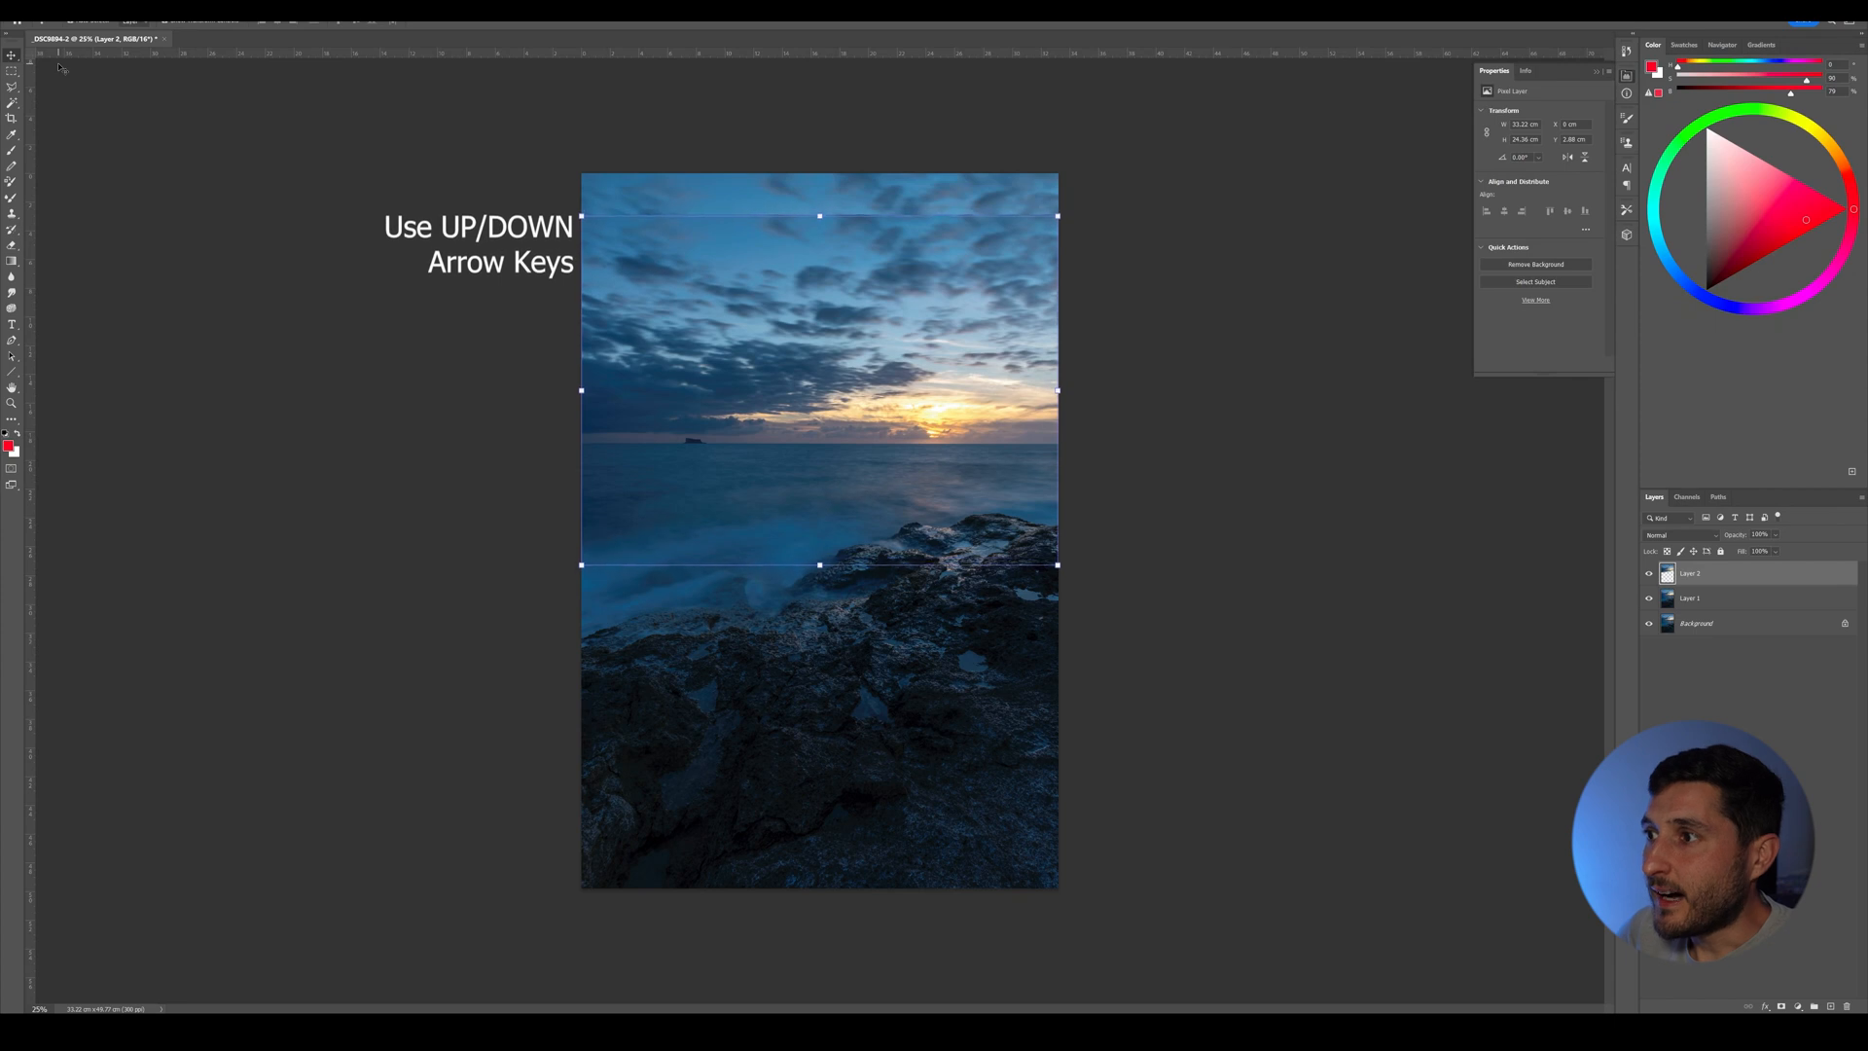
key(Down)
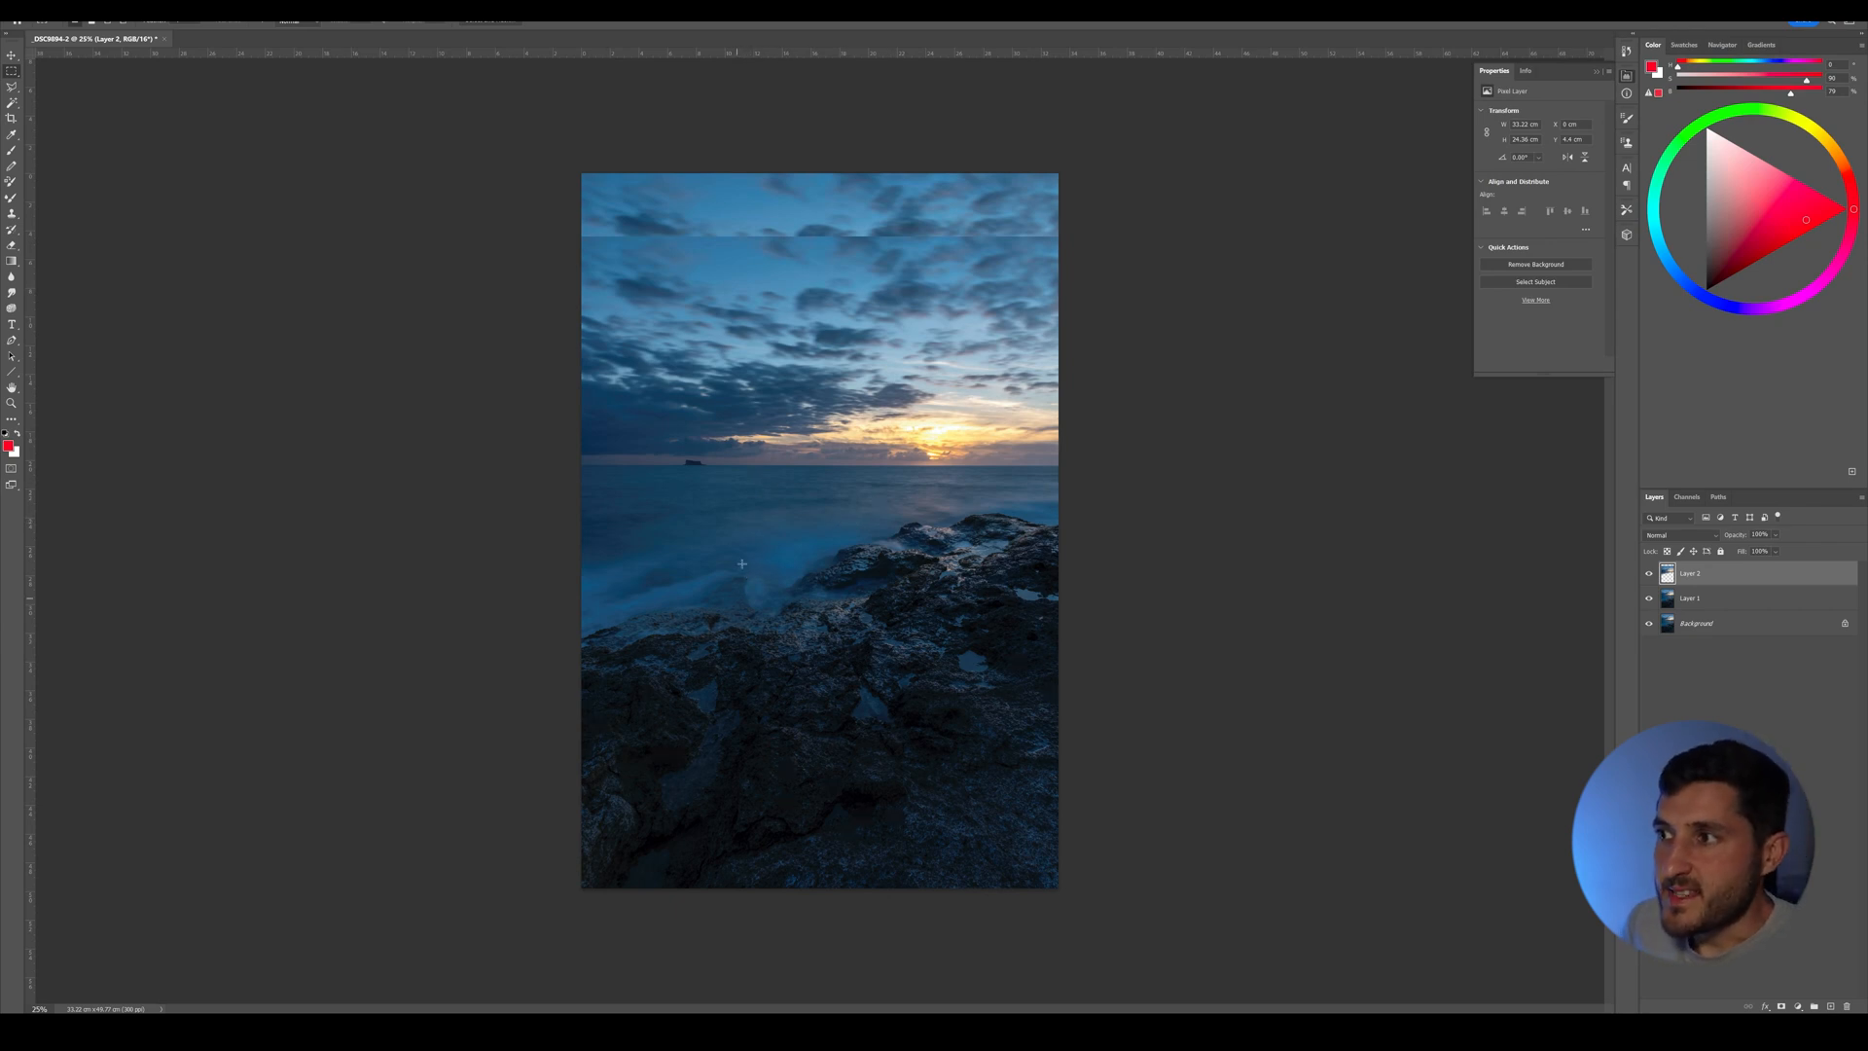
mouse_move(782, 489)
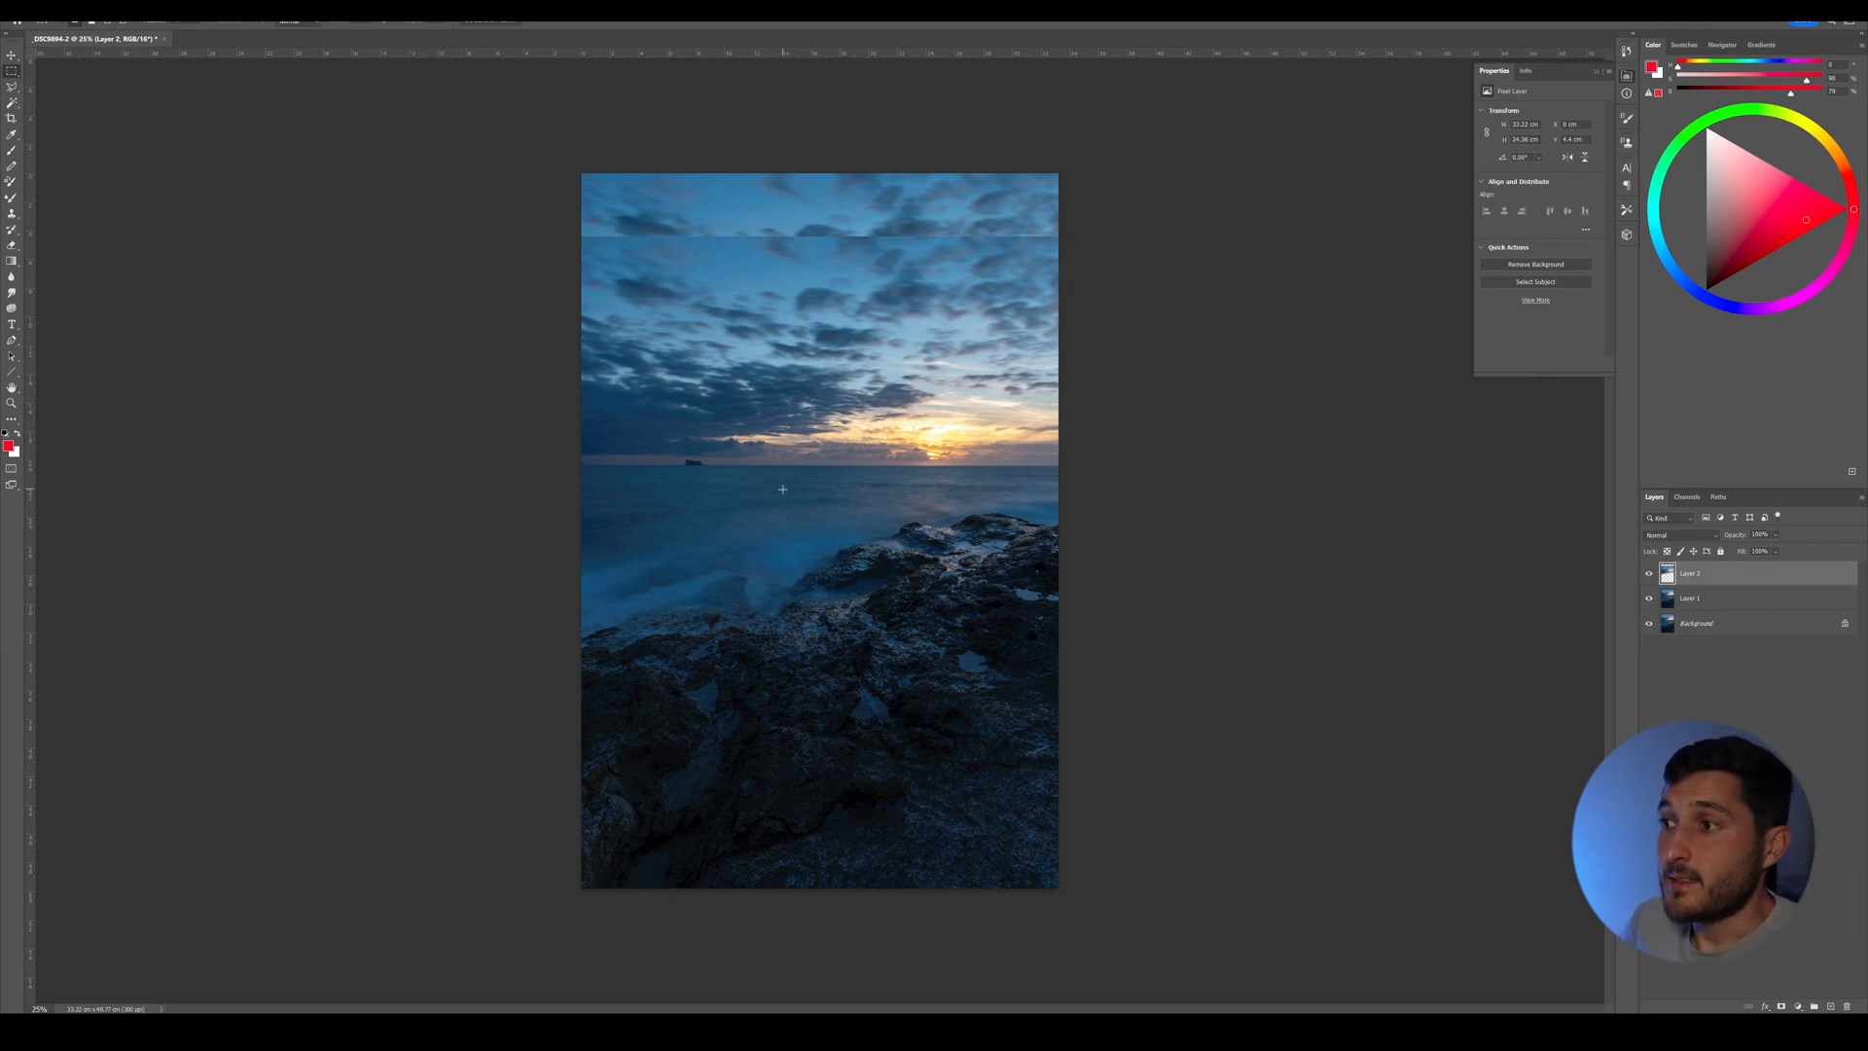
mouse_move(1060, 473)
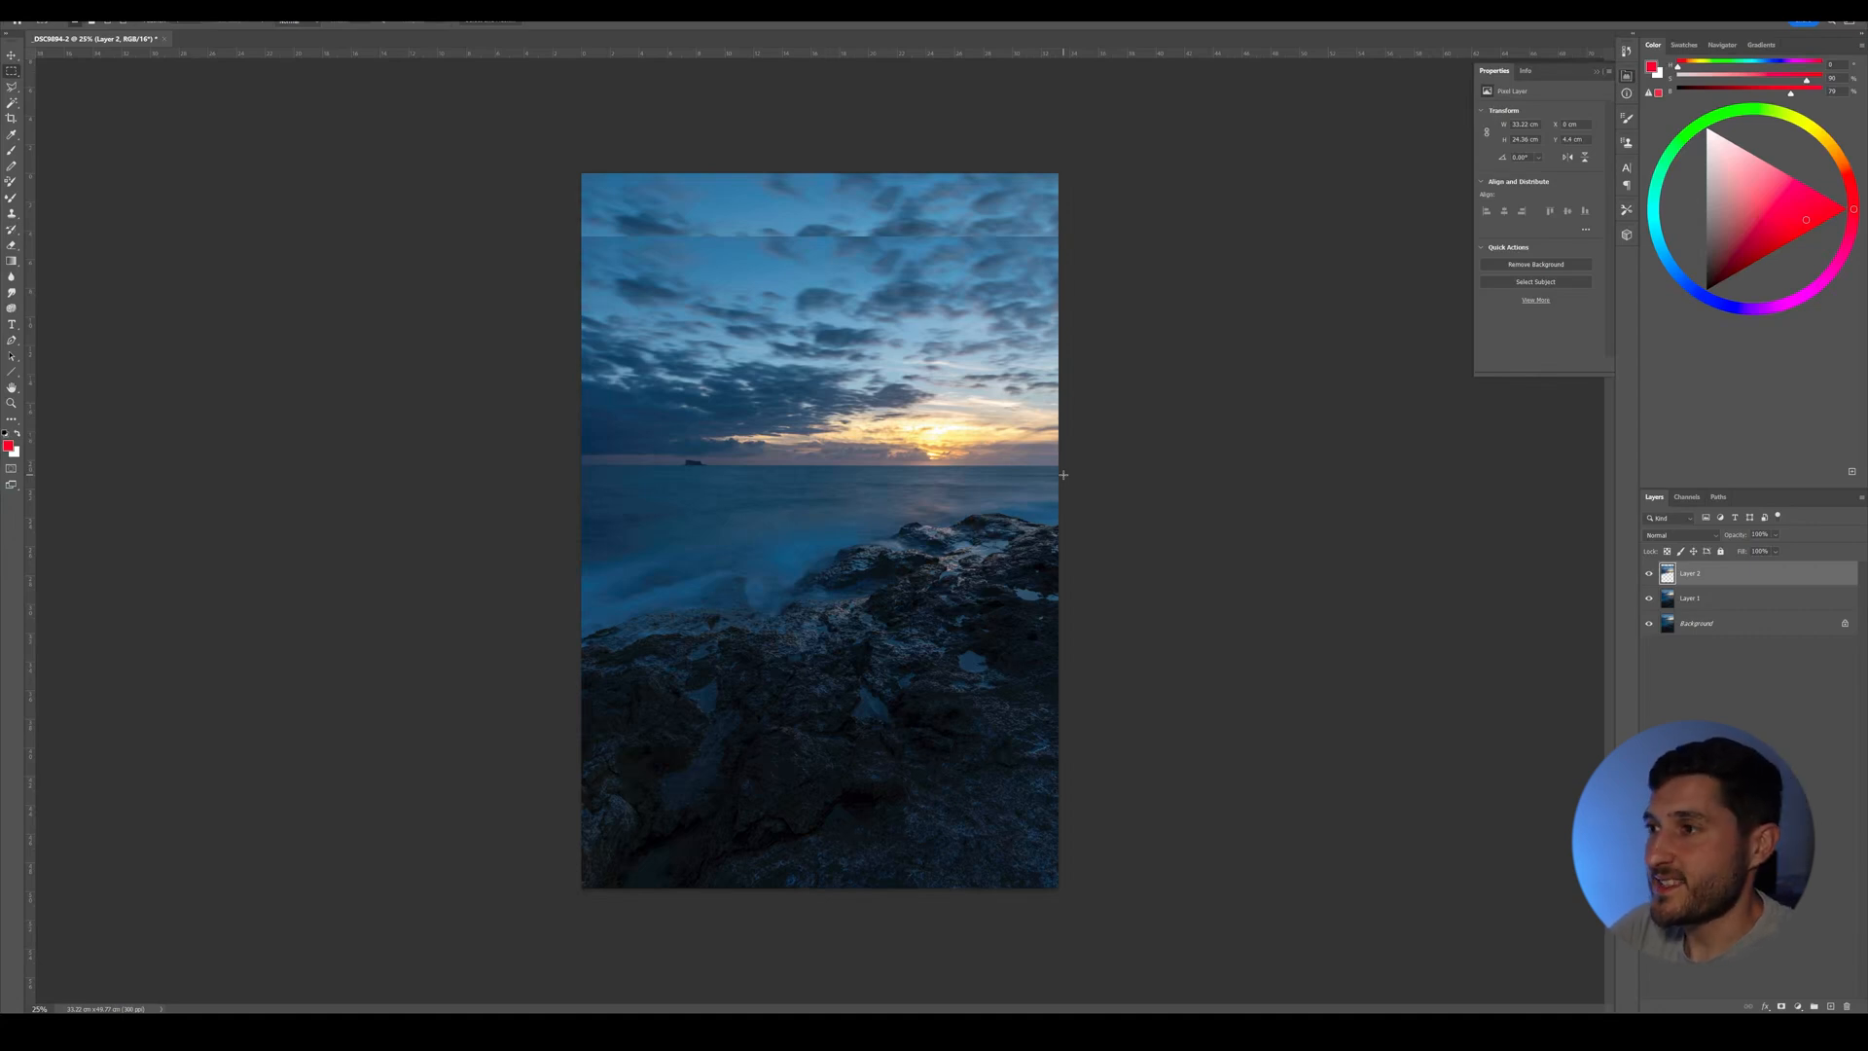
mouse_move(35, 142)
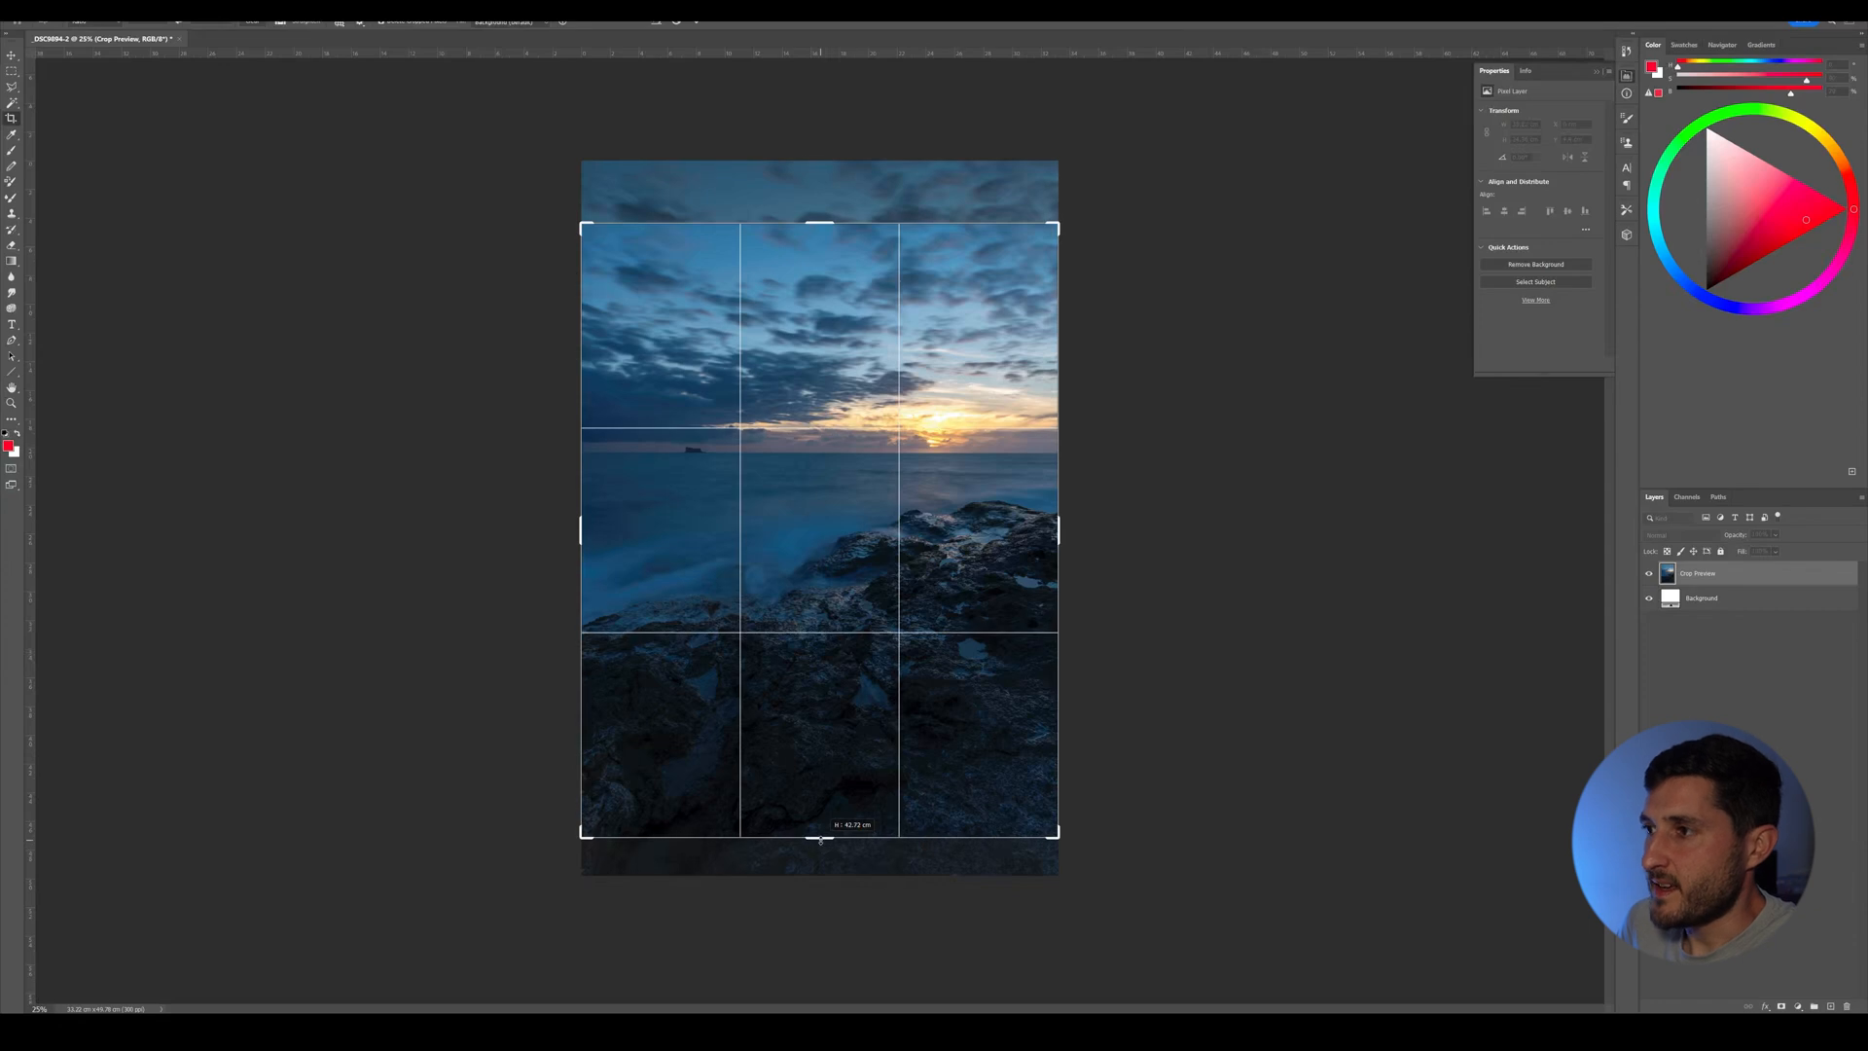
Commit the crop, save the merged seascape and close it back to Lightroom Classic.
key(Return)
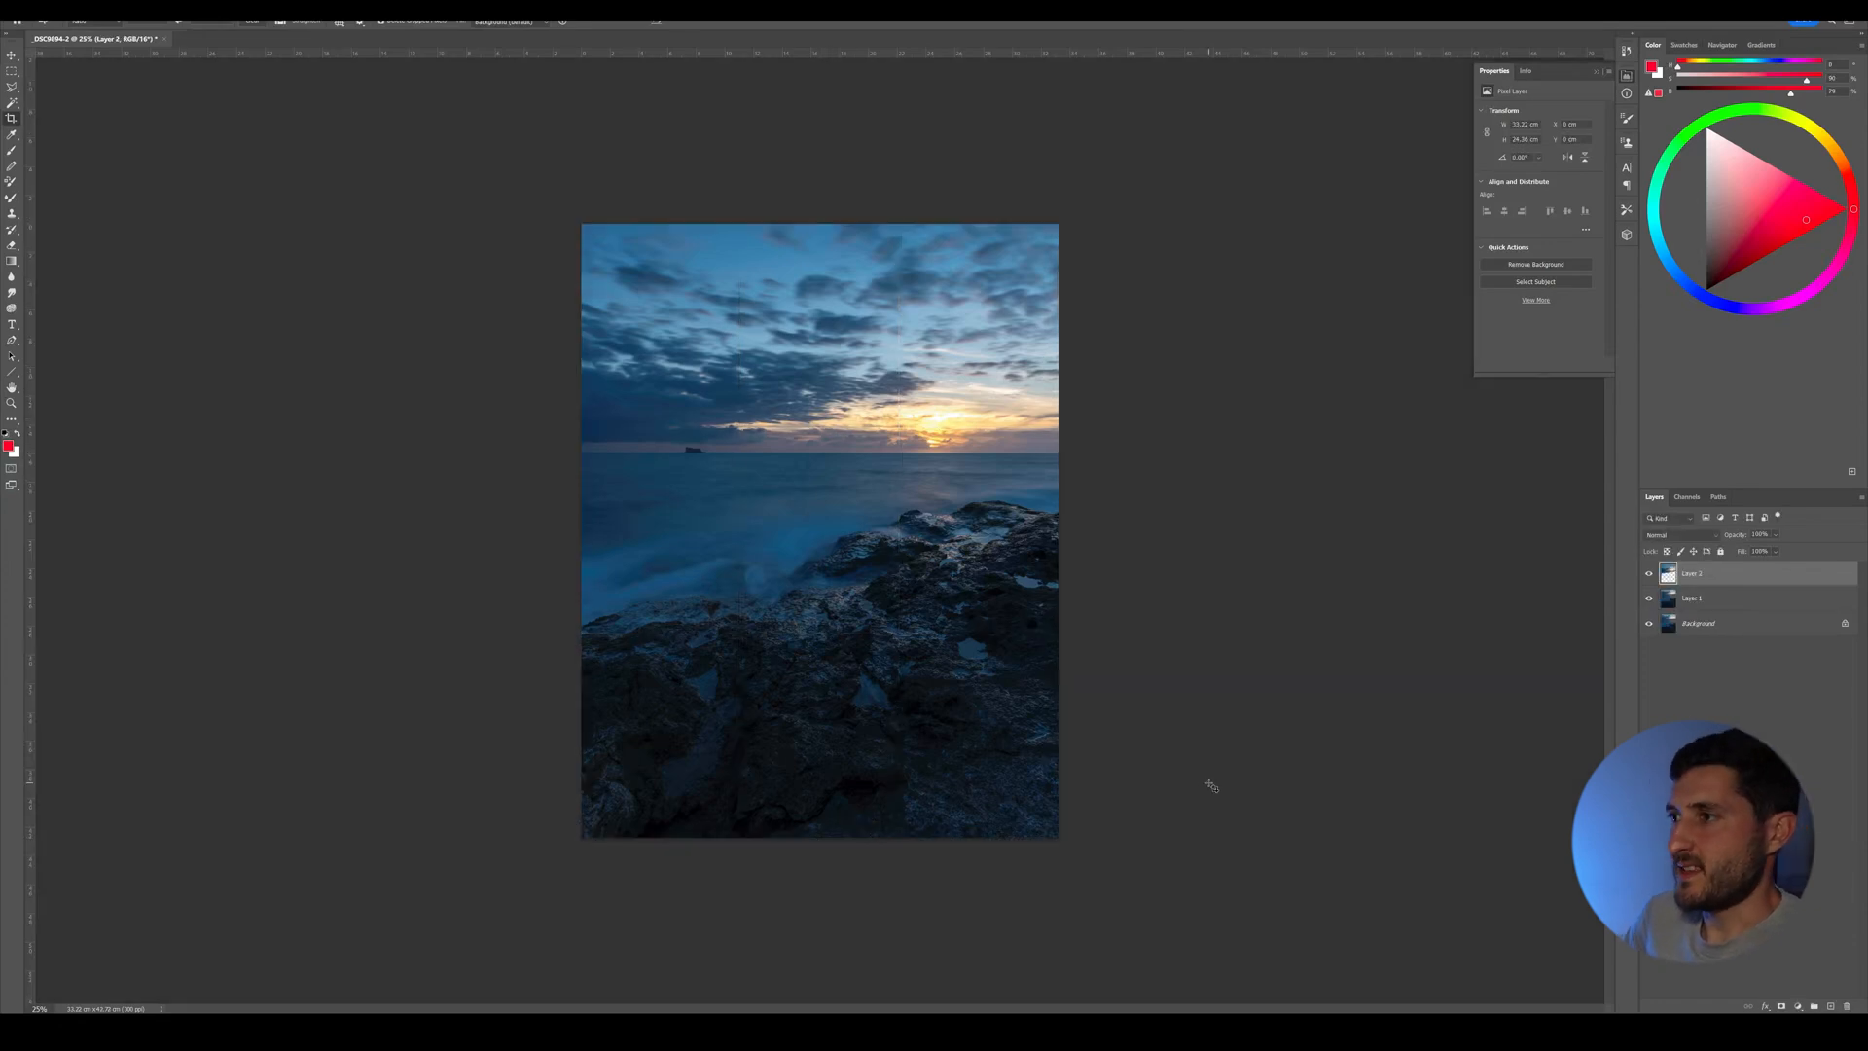
key(ctrl+s)
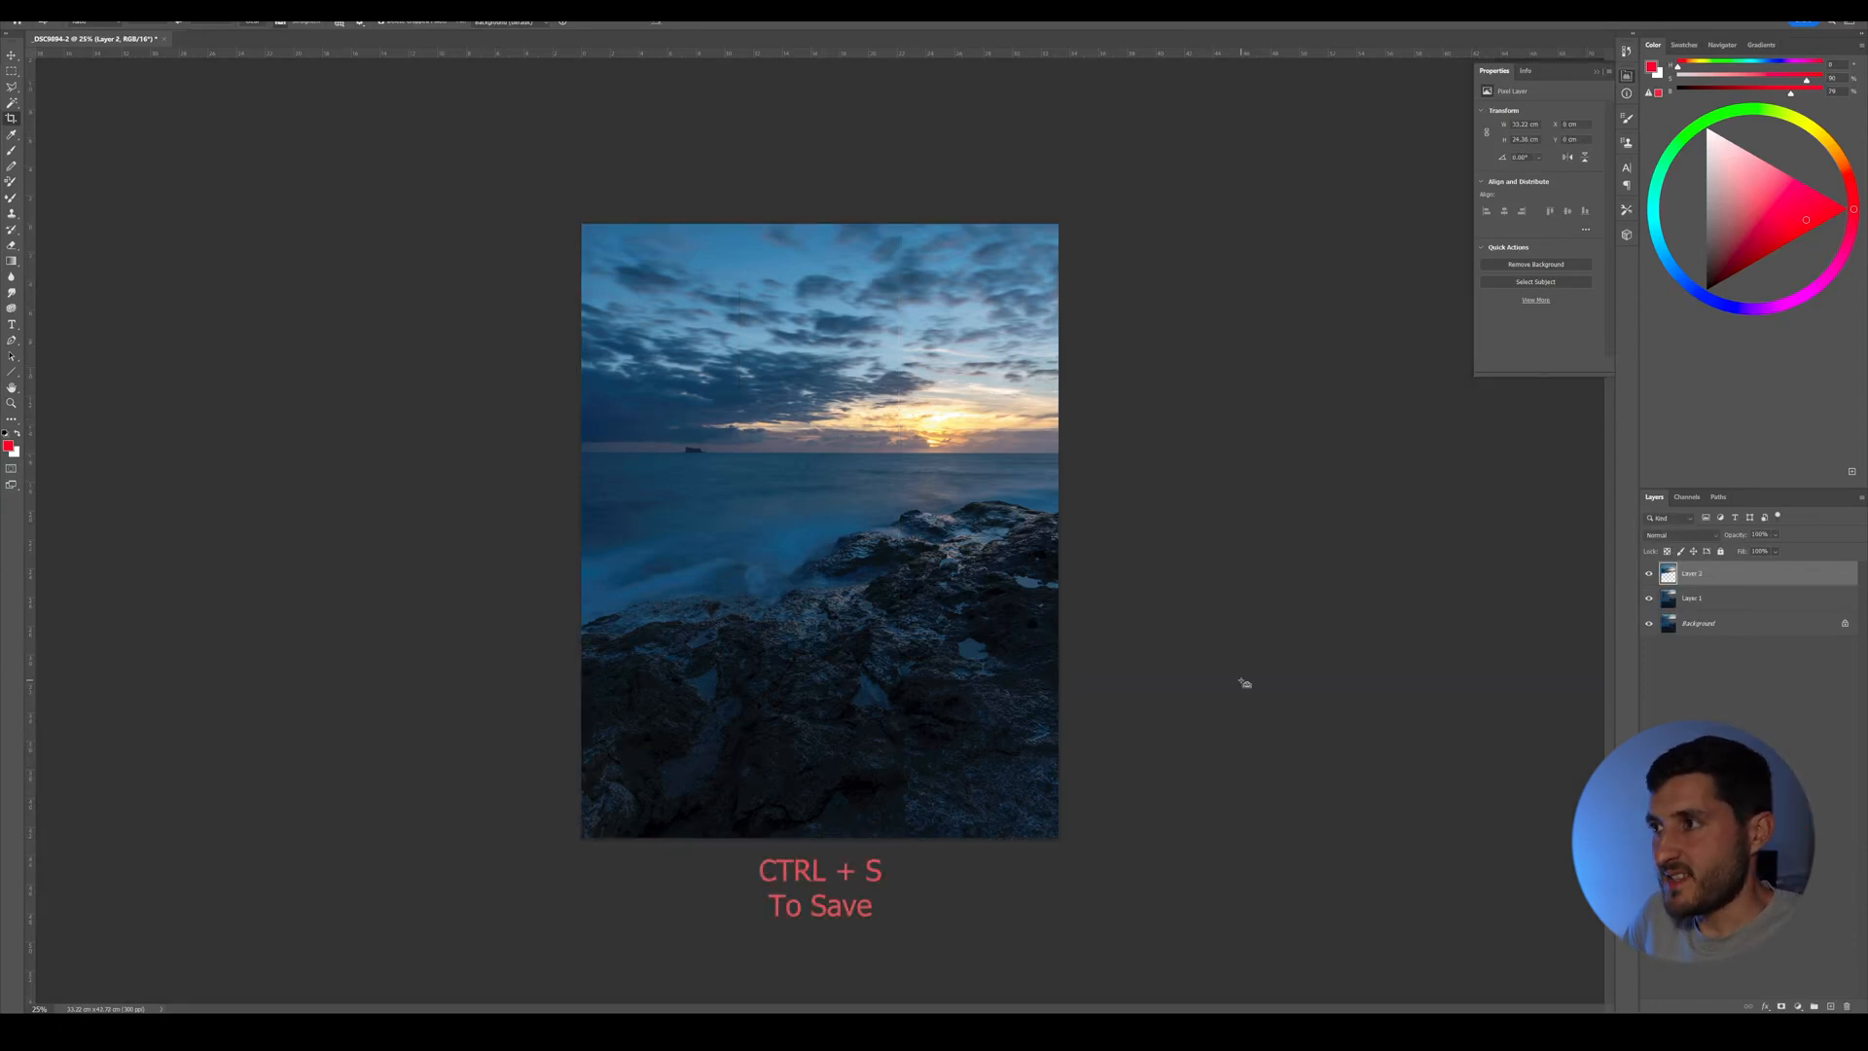
key(ctrl+s)
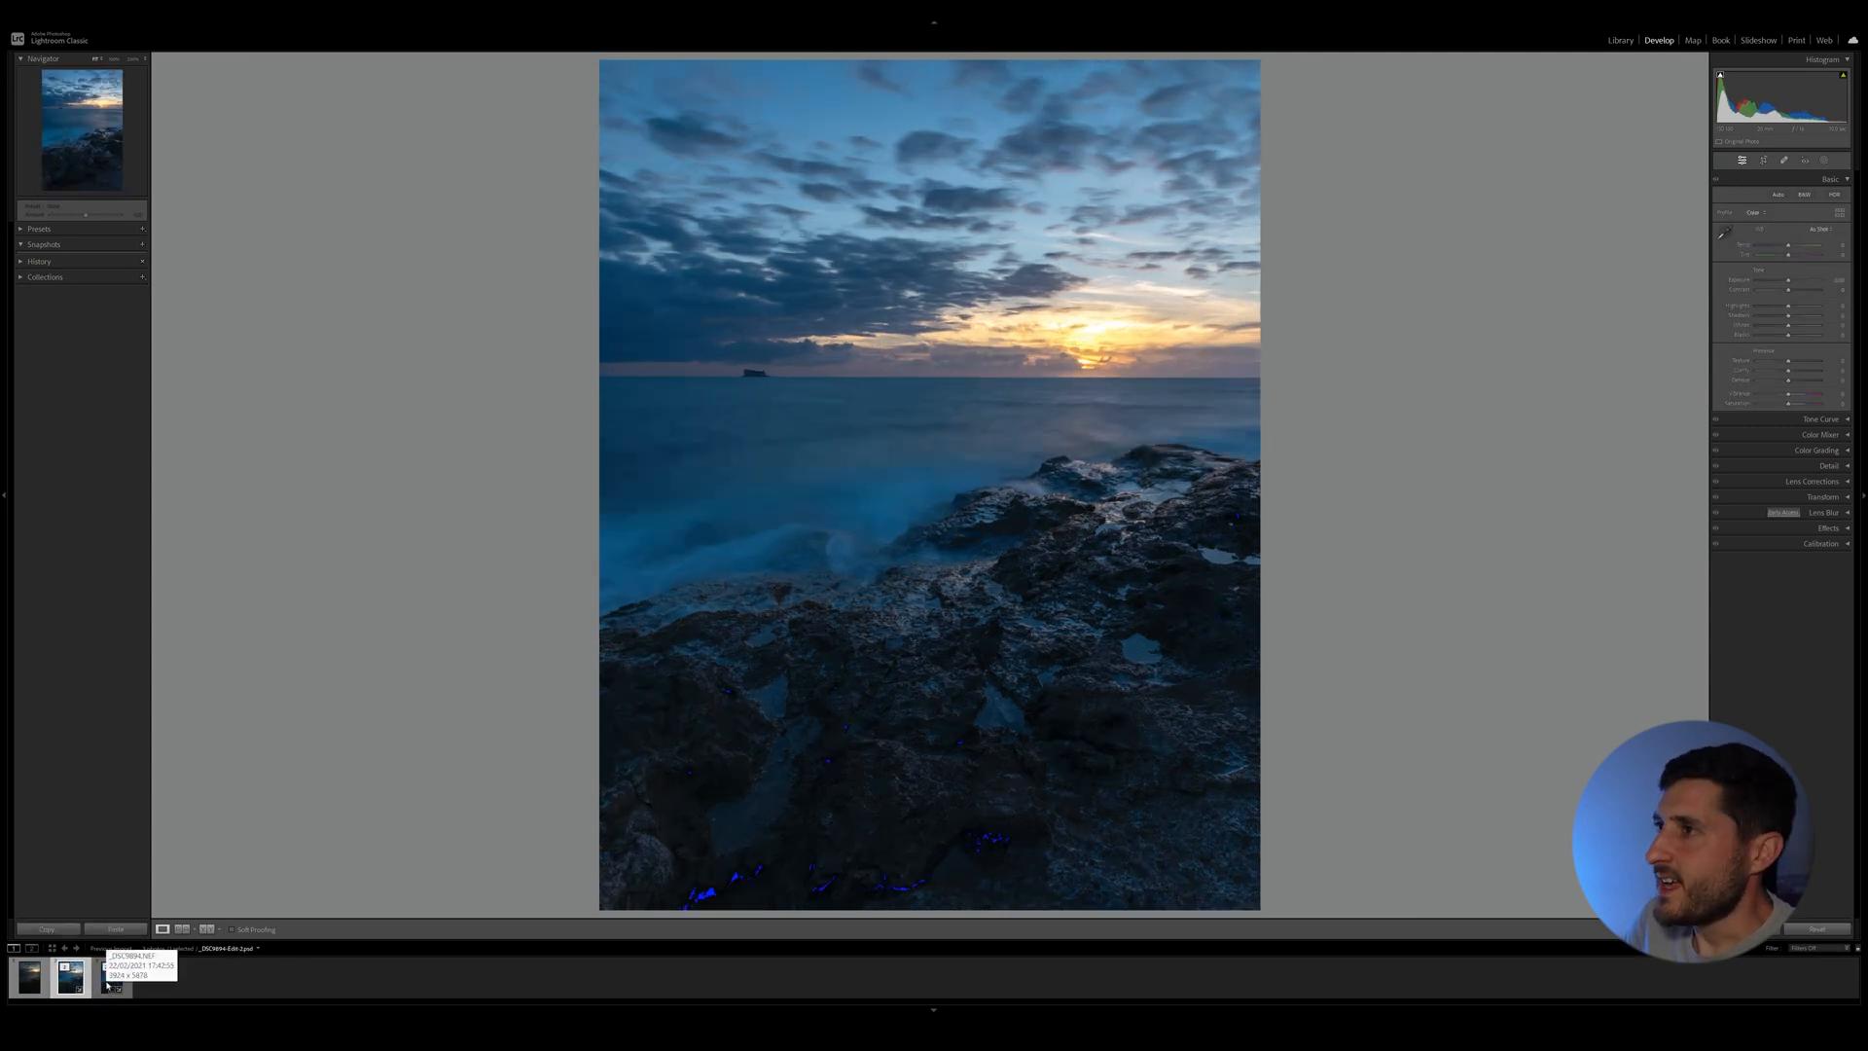
click(70, 976)
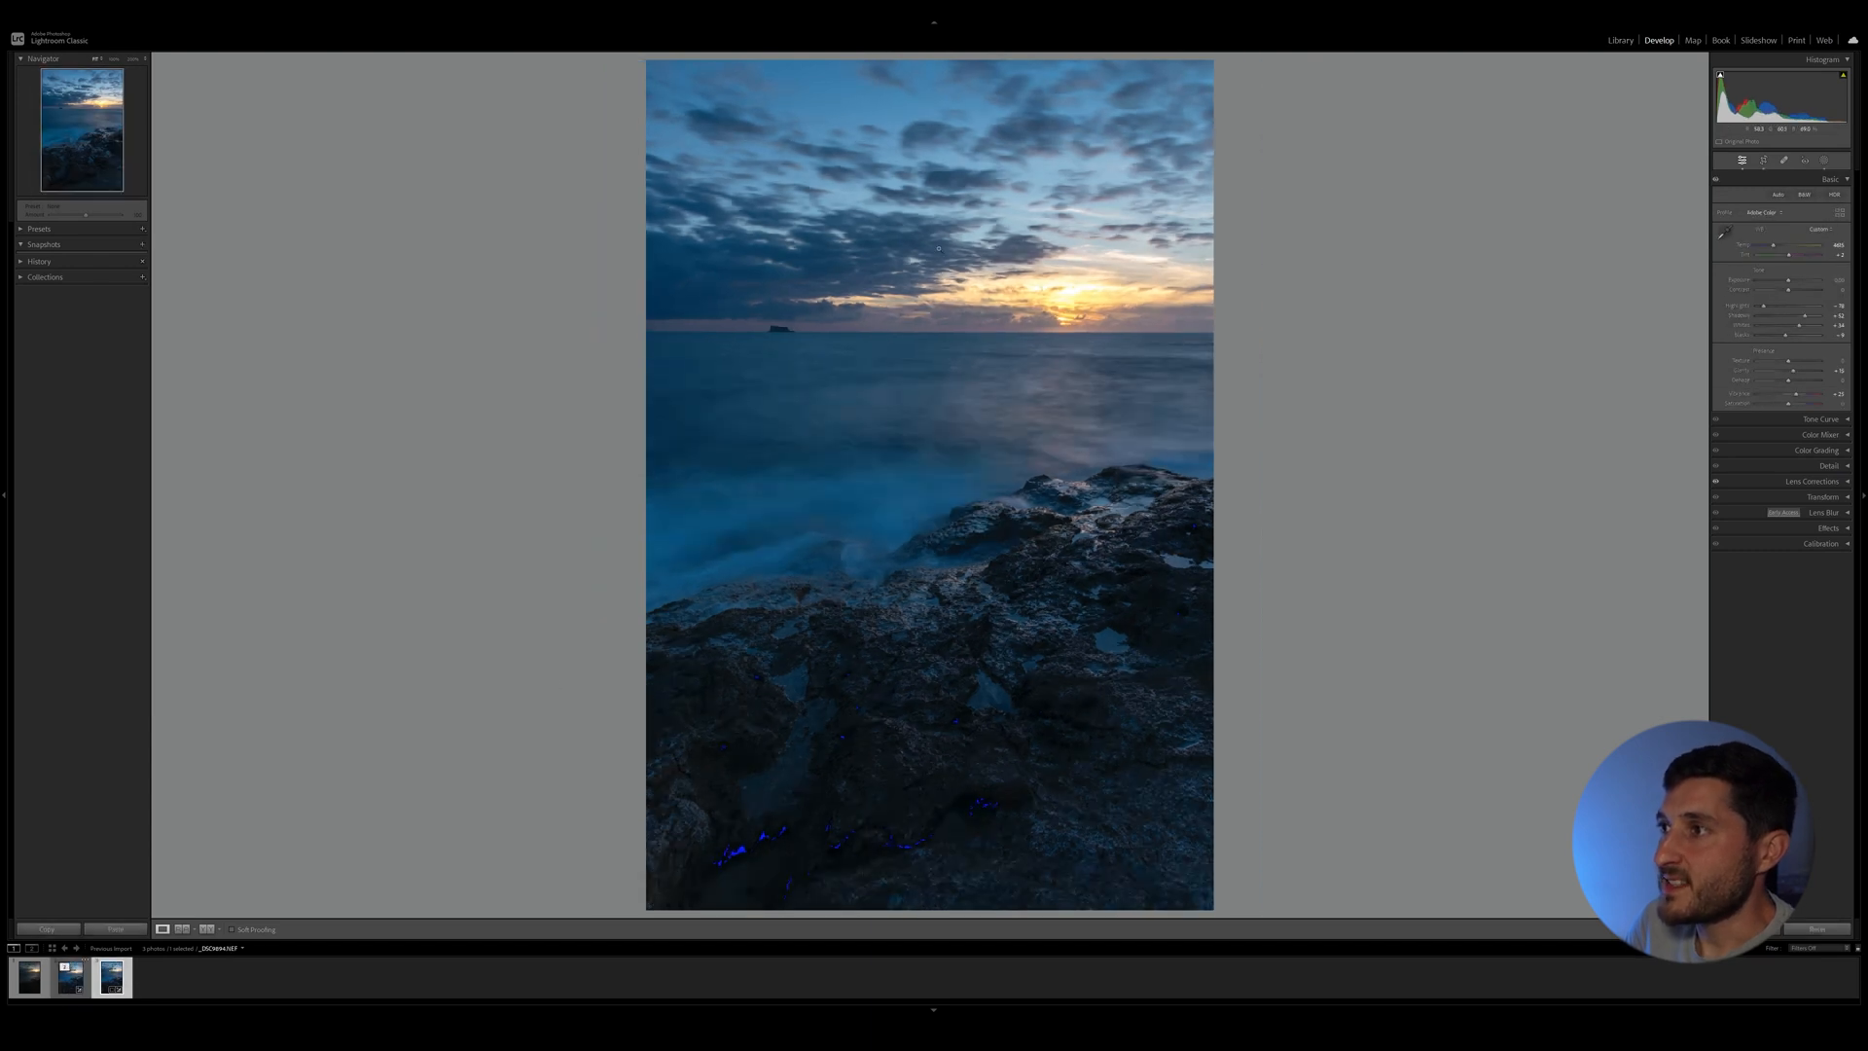
click(68, 977)
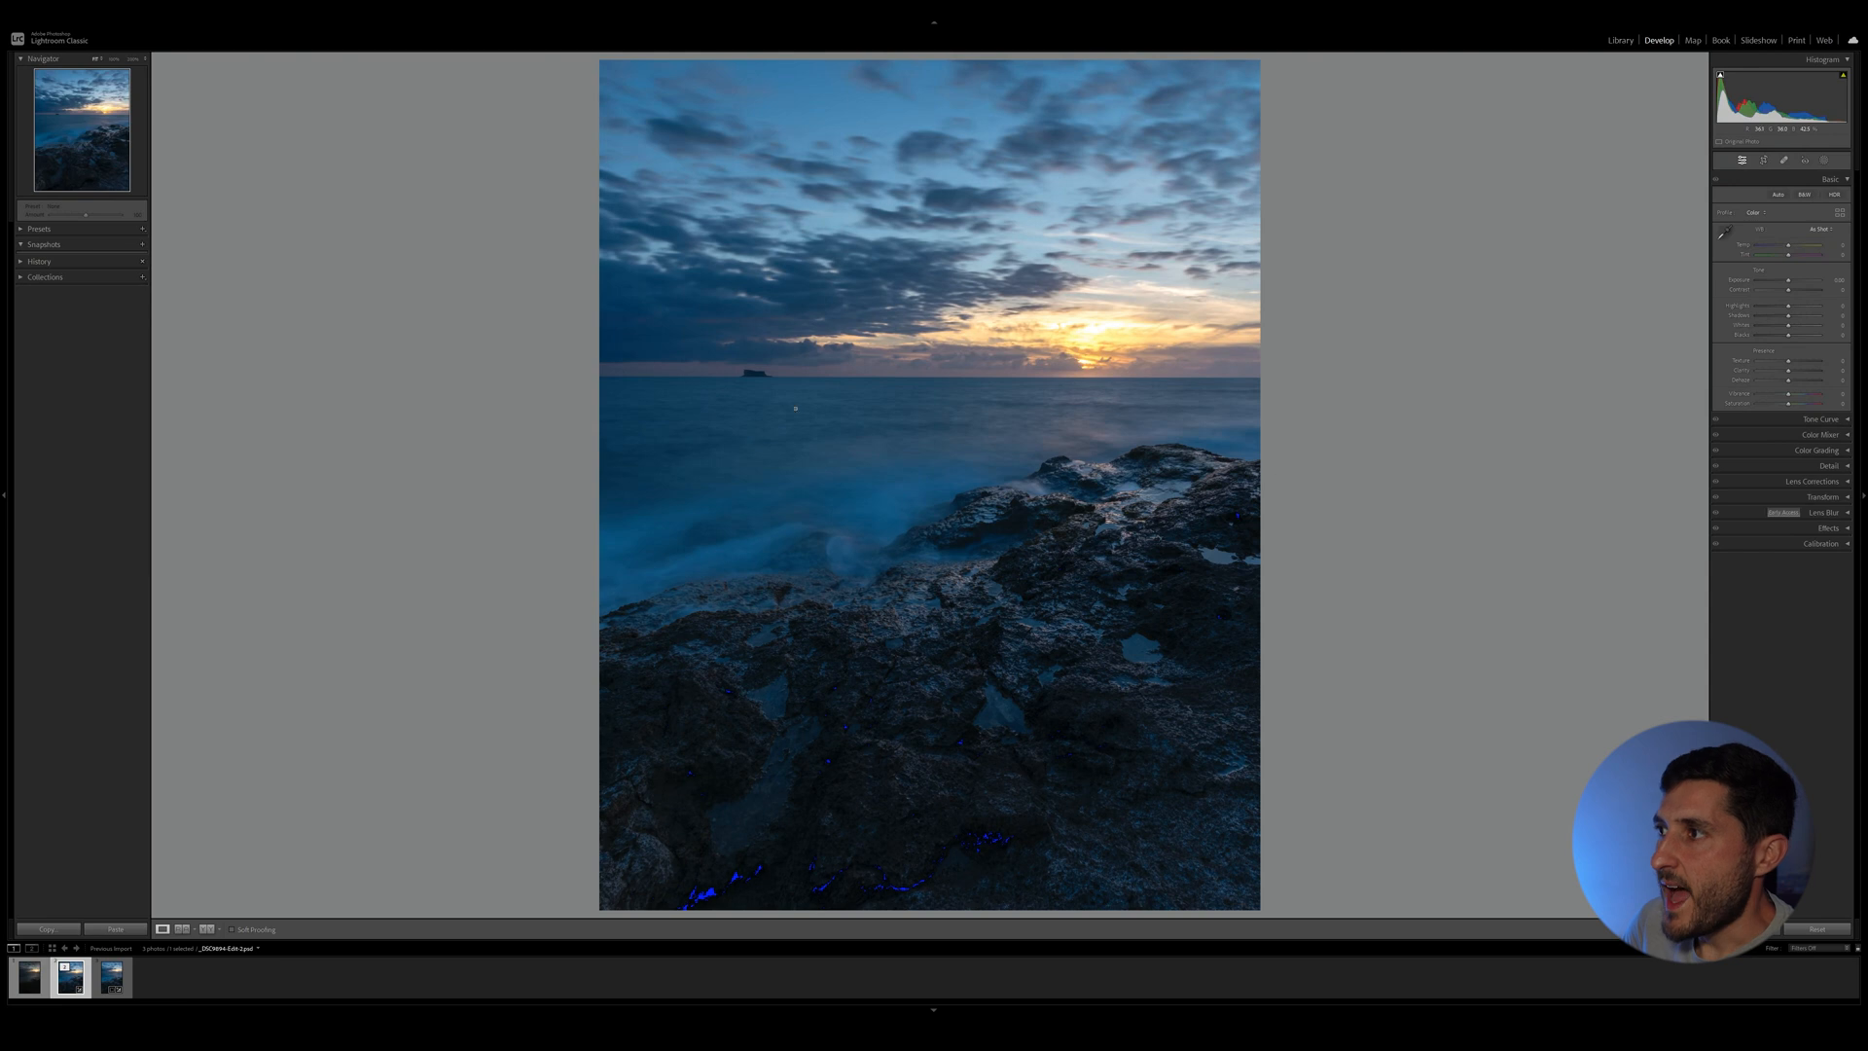
mouse_move(1010, 411)
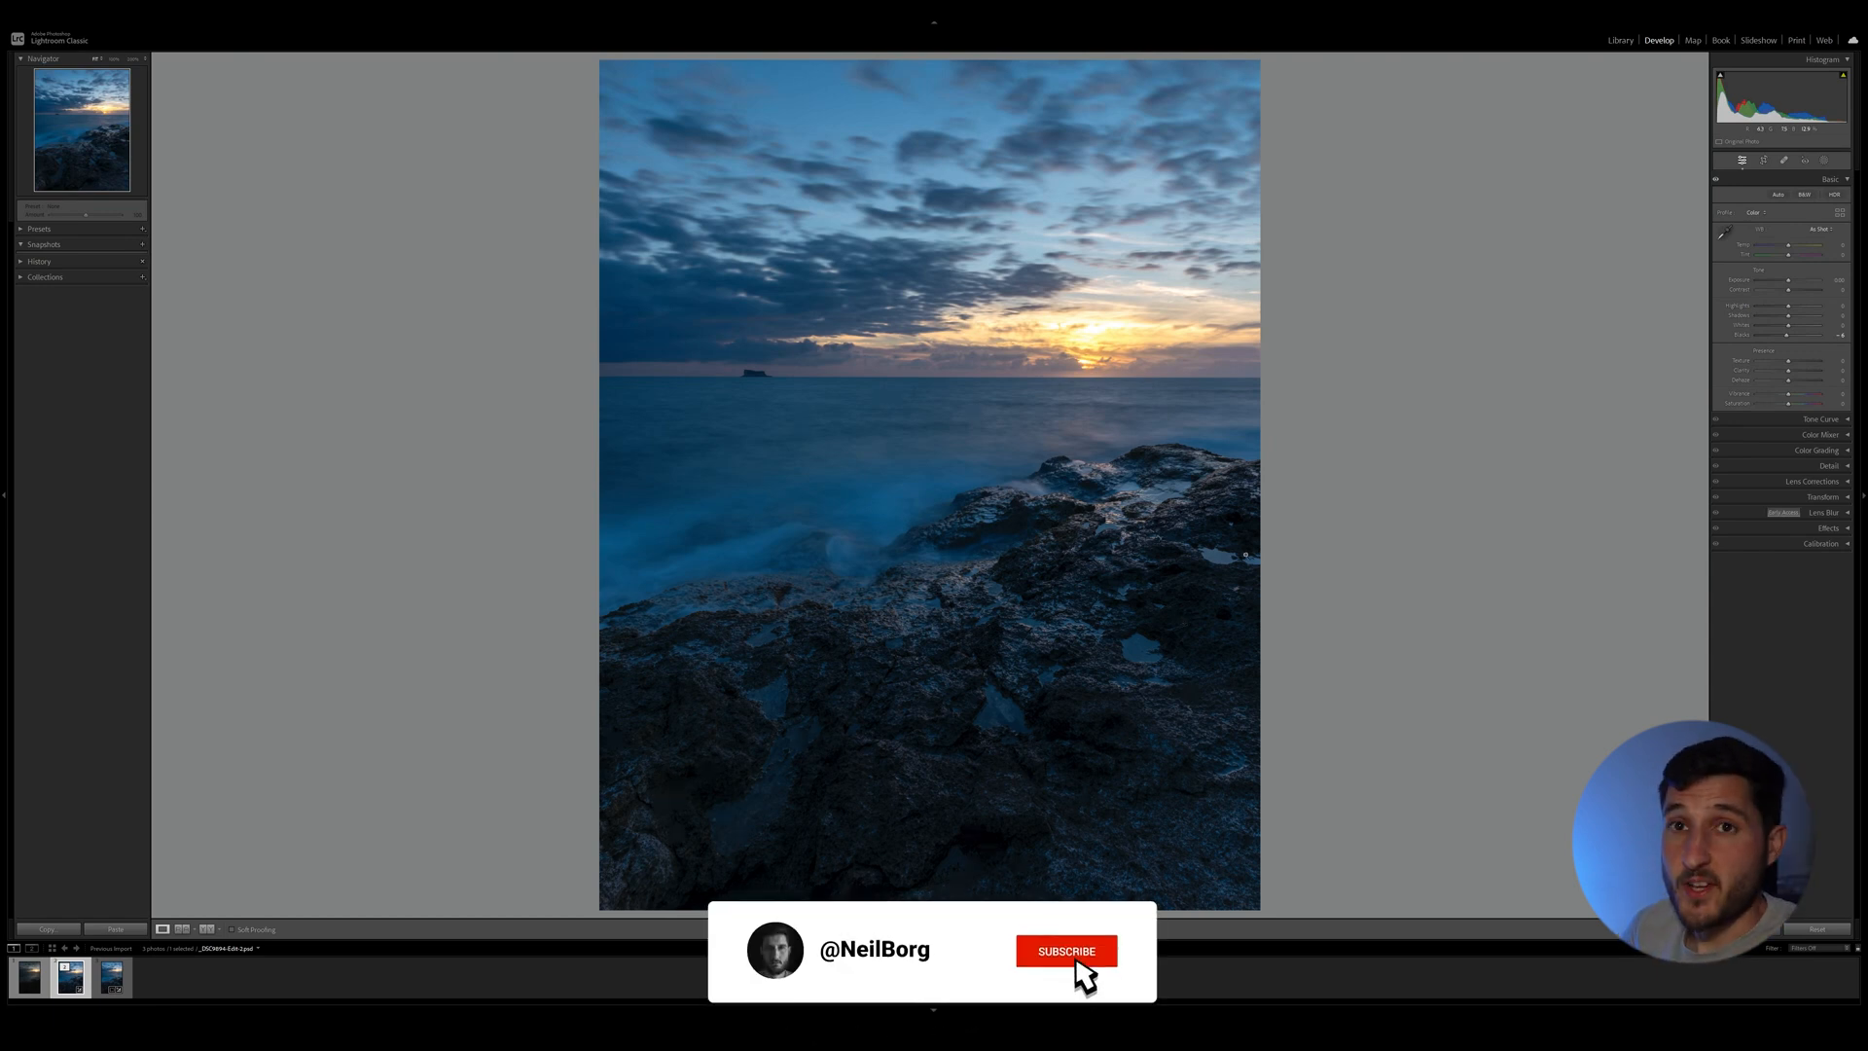
click(1064, 951)
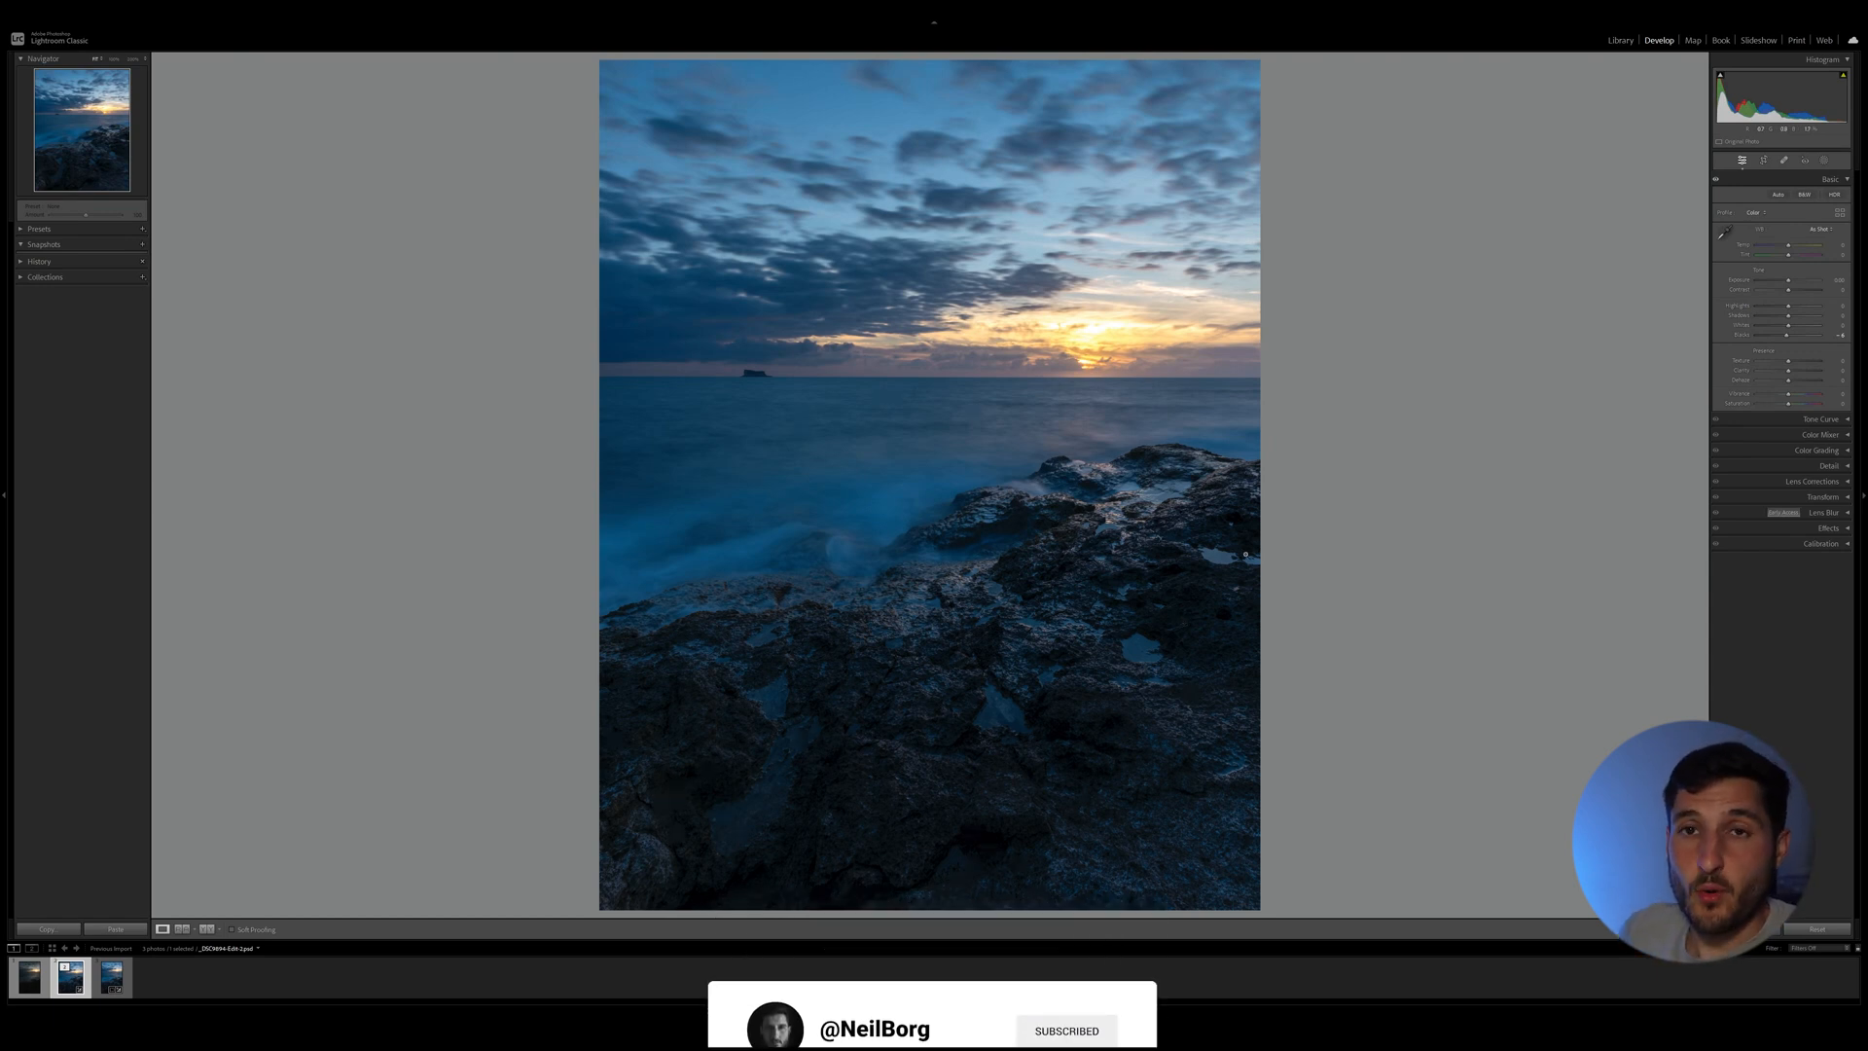